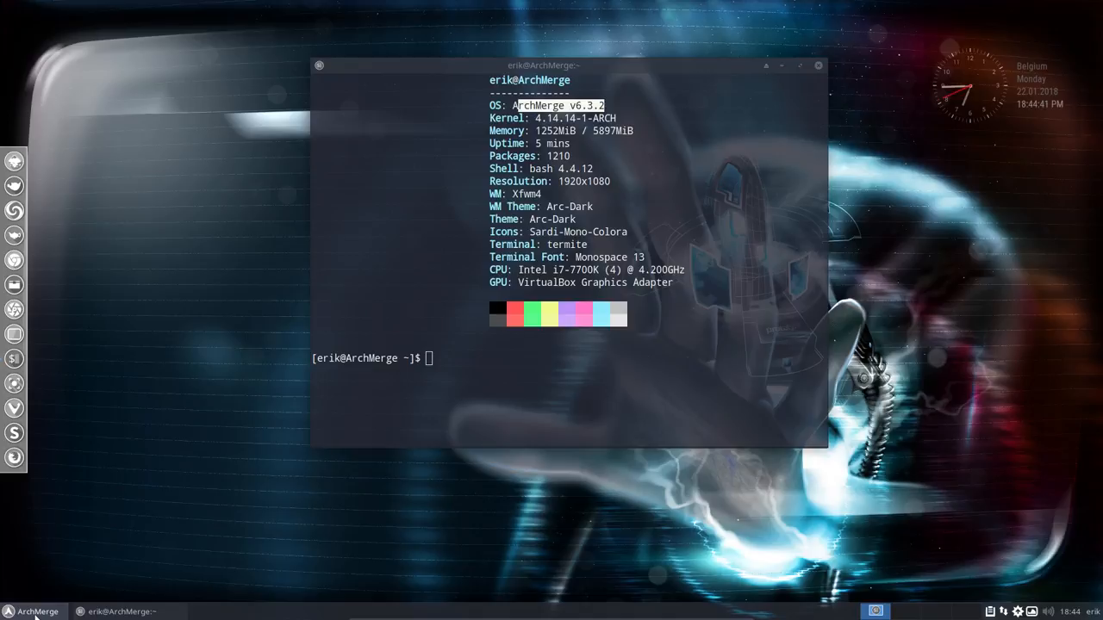
pyautogui.moveTo(110, 335)
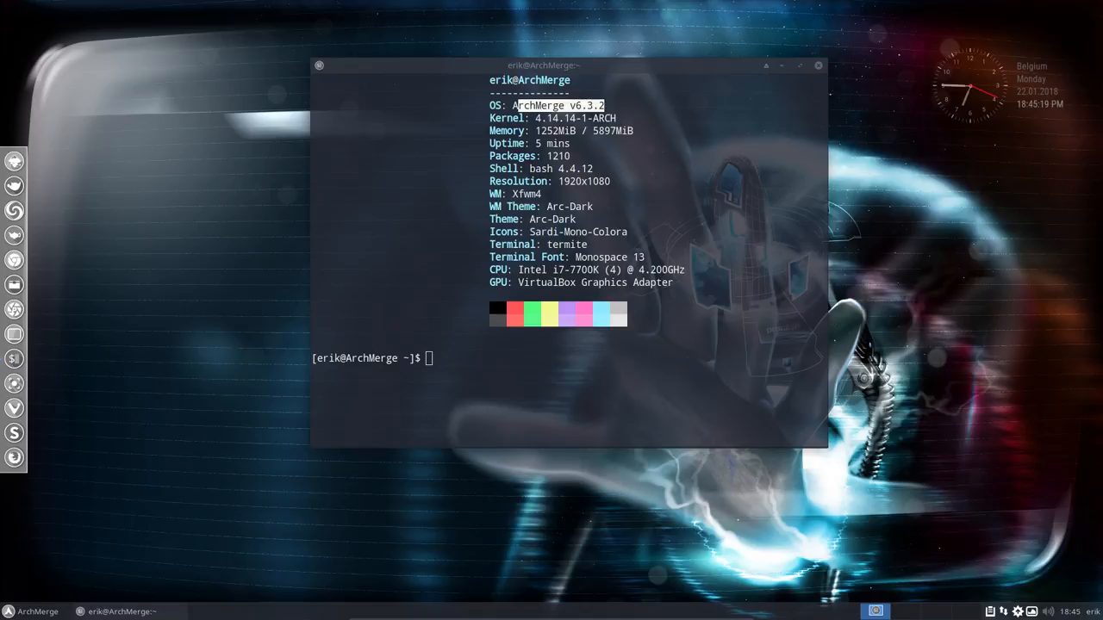
pyautogui.moveTo(182, 238)
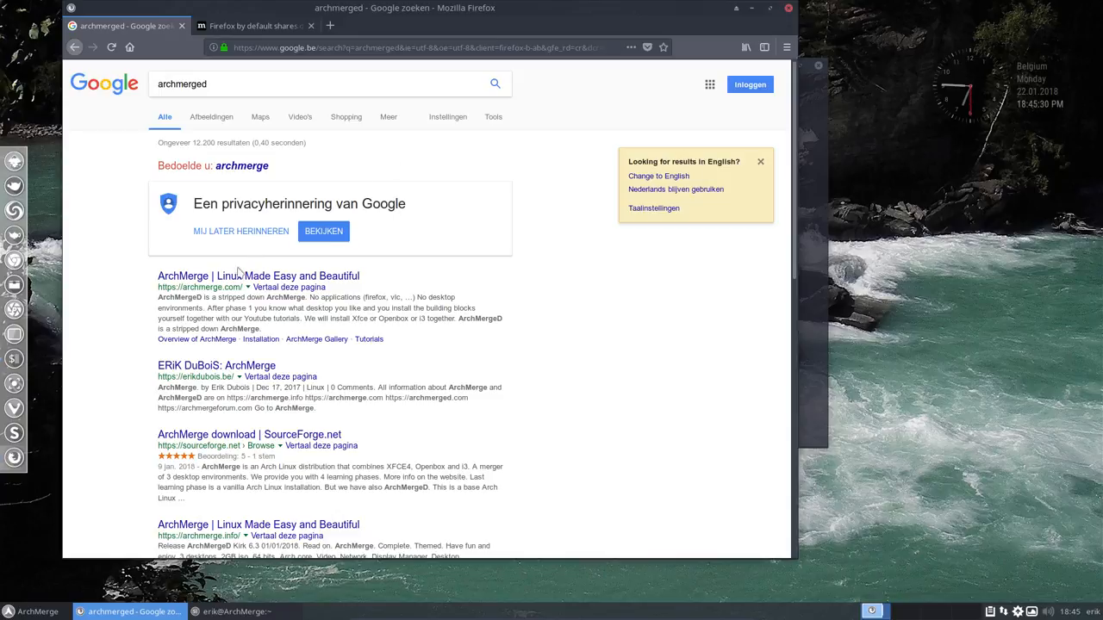
pyautogui.moveTo(258, 276)
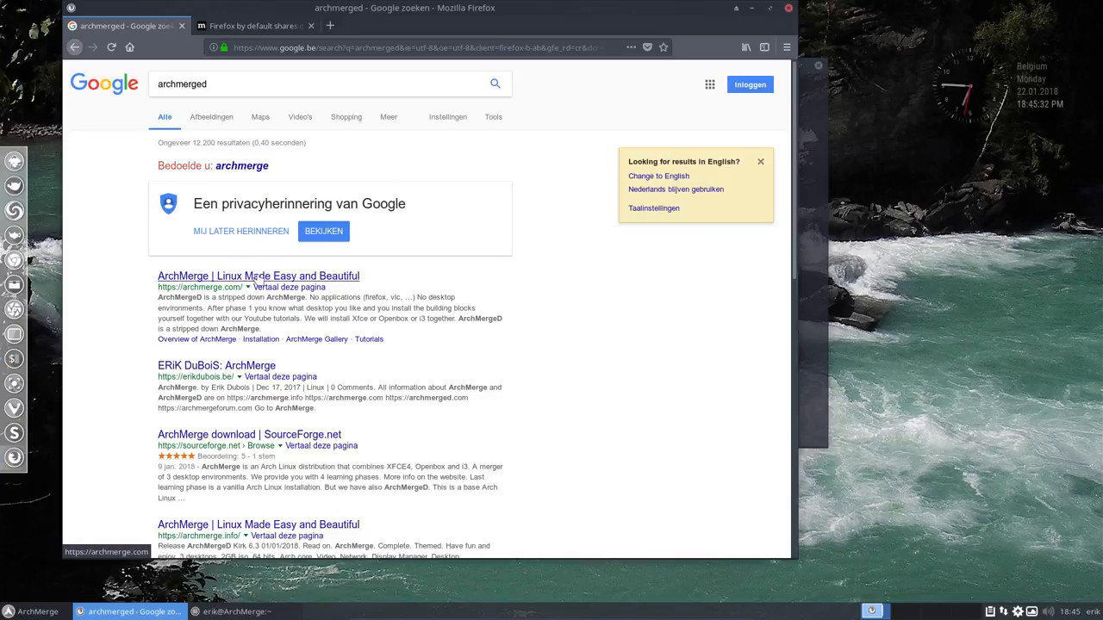
# Scroll through the 'archmerged' Google results — download, forum, YouTube, GitHub — and back to the top
pyautogui.scroll(-3)
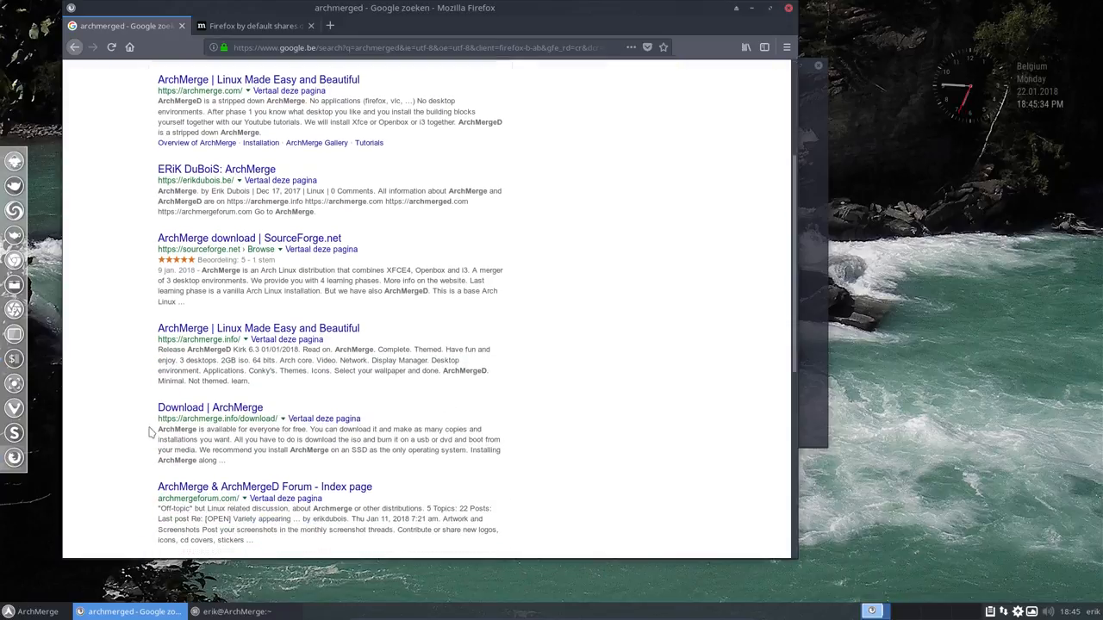
pyautogui.scroll(-3)
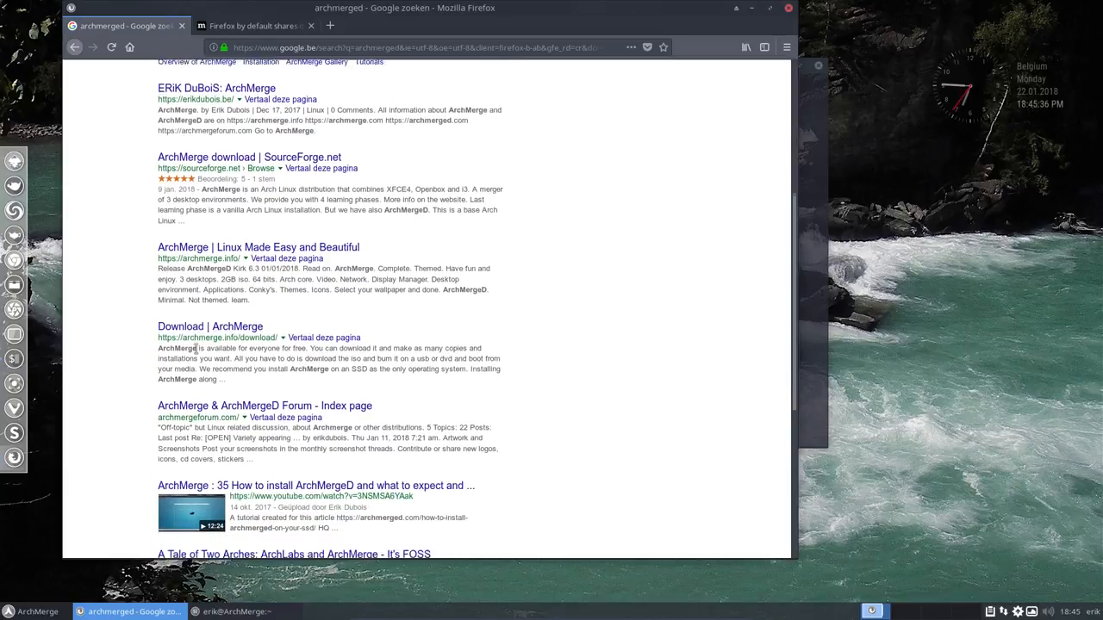
pyautogui.scroll(-3)
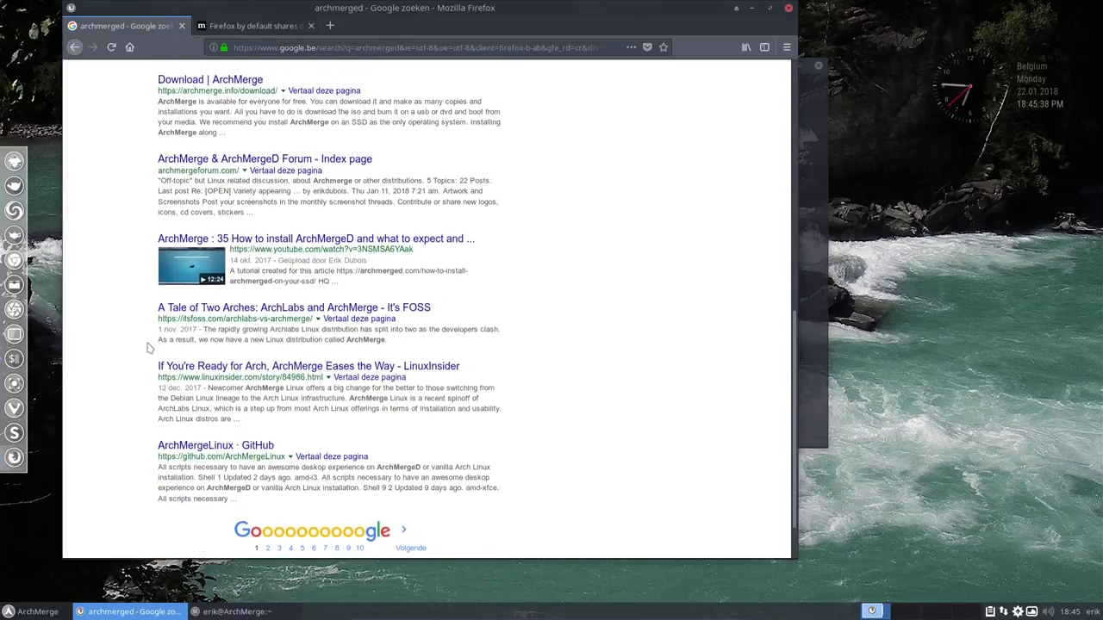
pyautogui.scroll(3)
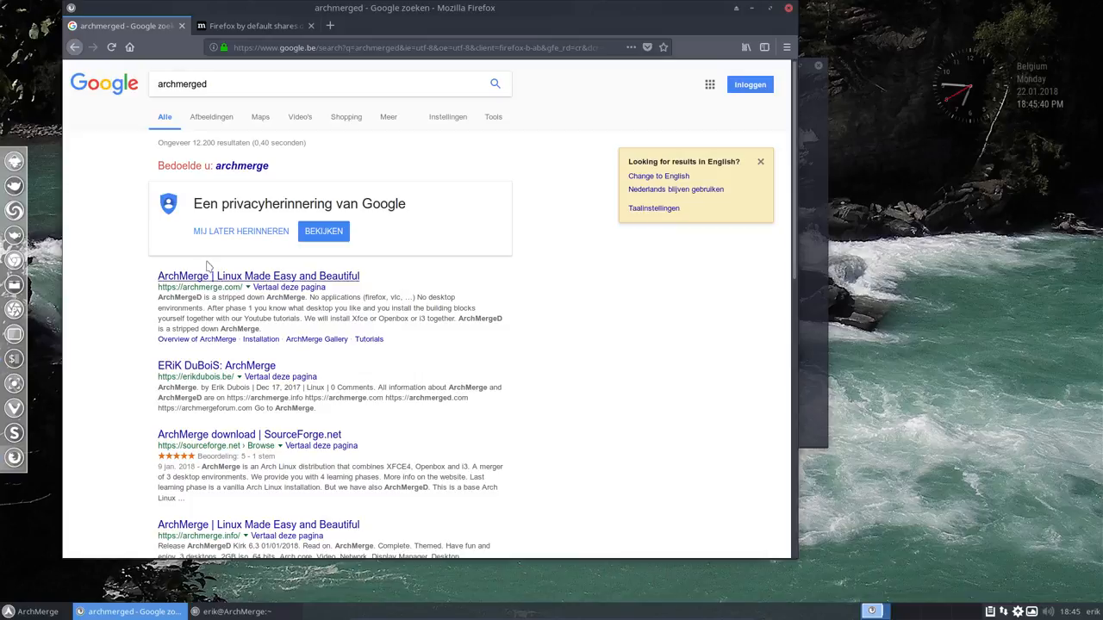
# Open the ArchMerge site from the results and follow its HOME menu link to ArchMerged.com
pyautogui.click(258, 276)
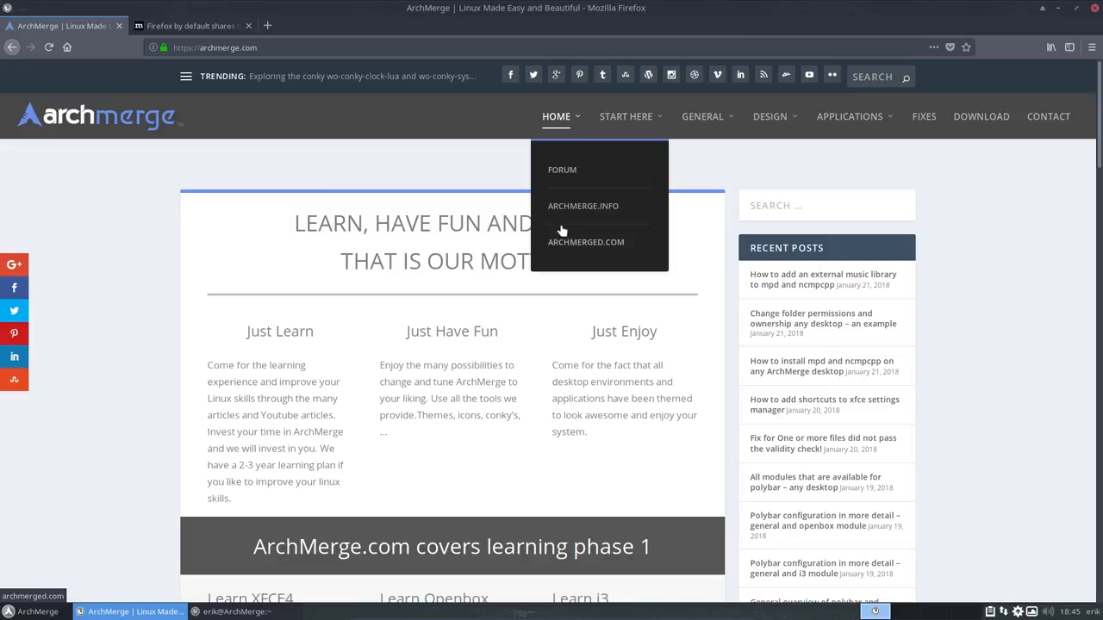
pyautogui.moveTo(565, 190)
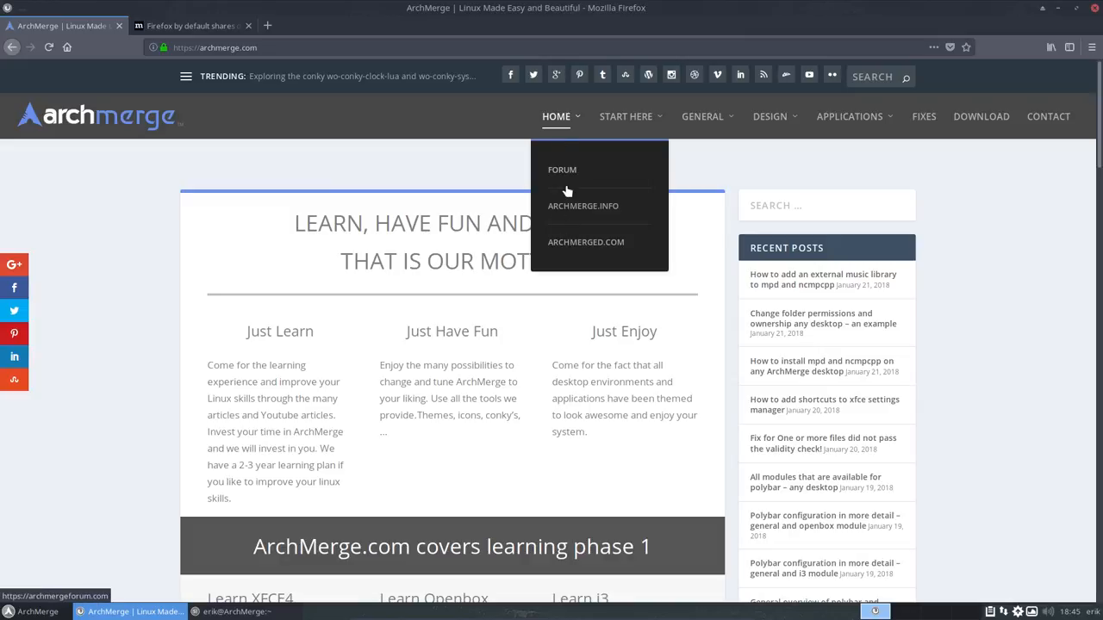
pyautogui.moveTo(578, 245)
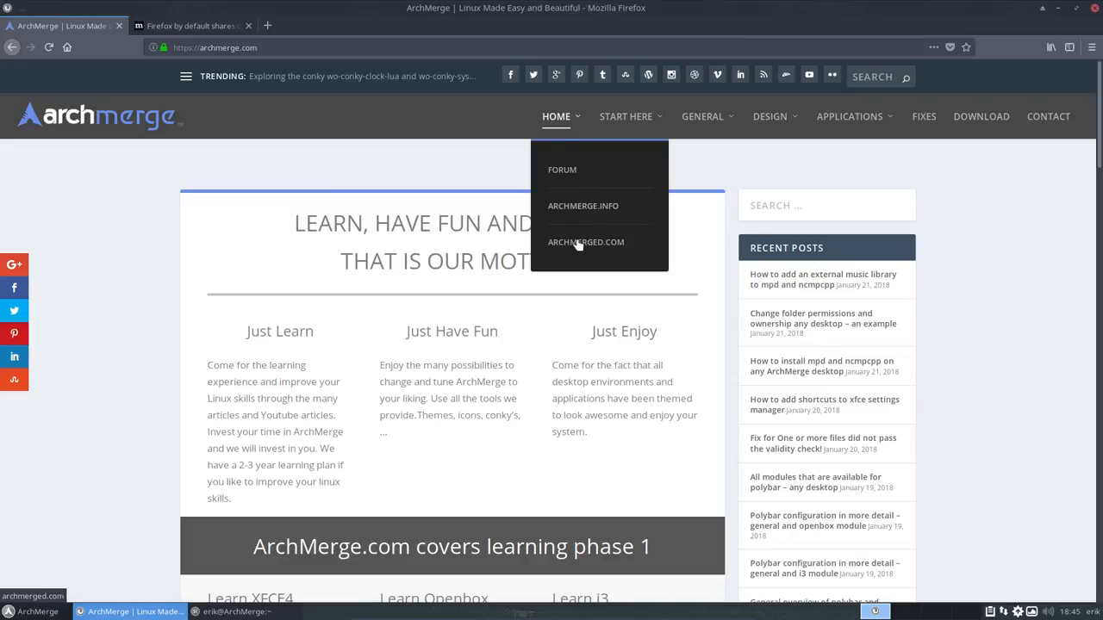
pyautogui.click(586, 241)
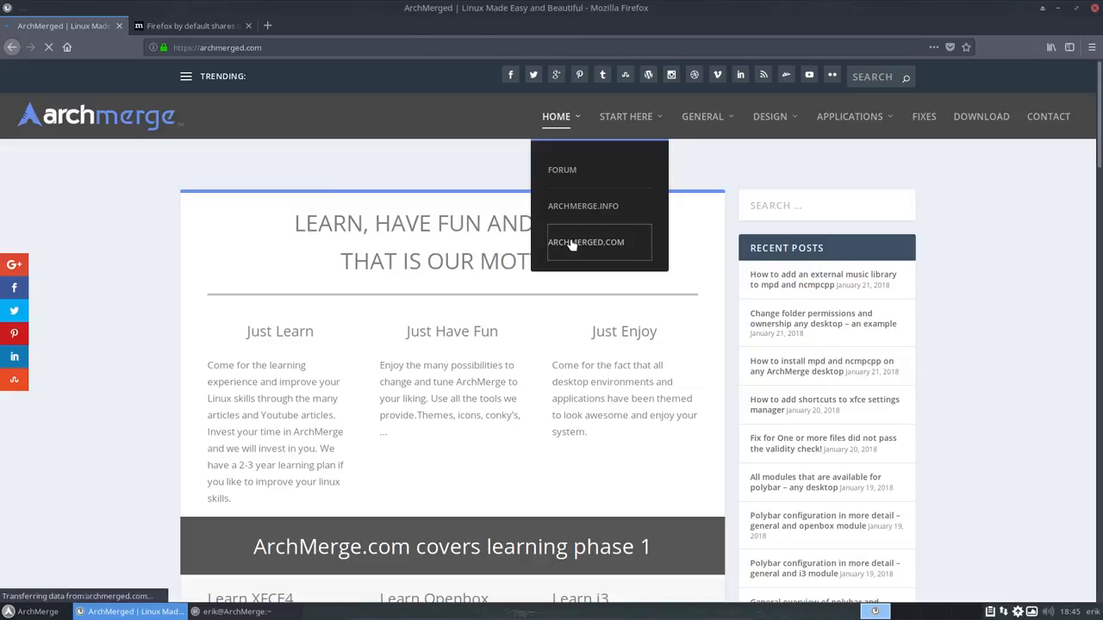
pyautogui.click(586, 242)
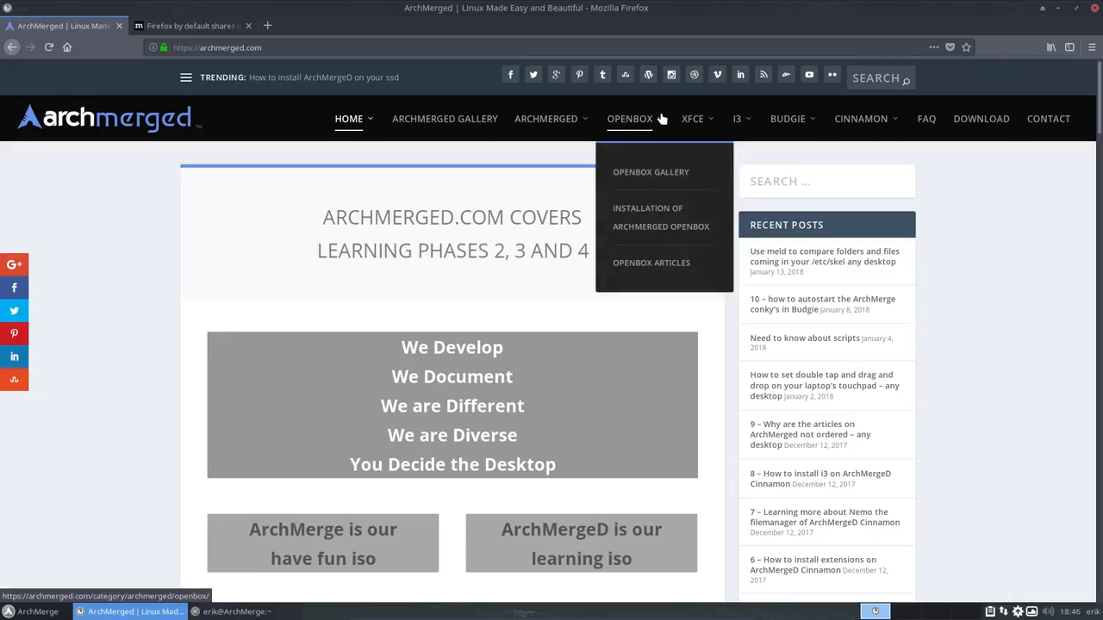
pyautogui.moveTo(628, 172)
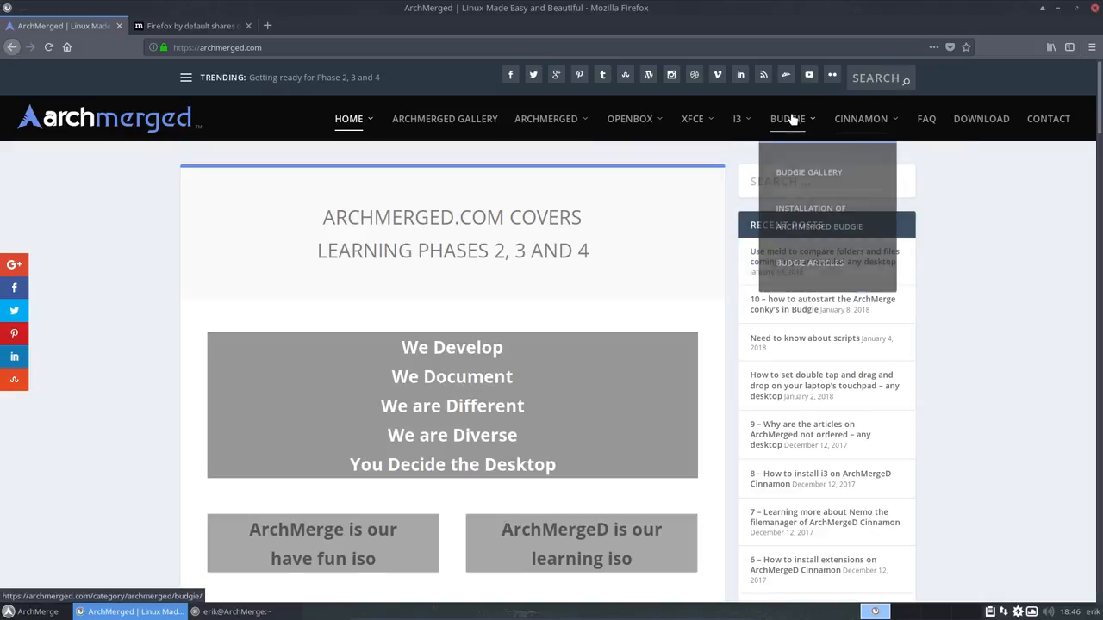
pyautogui.moveTo(1054, 93)
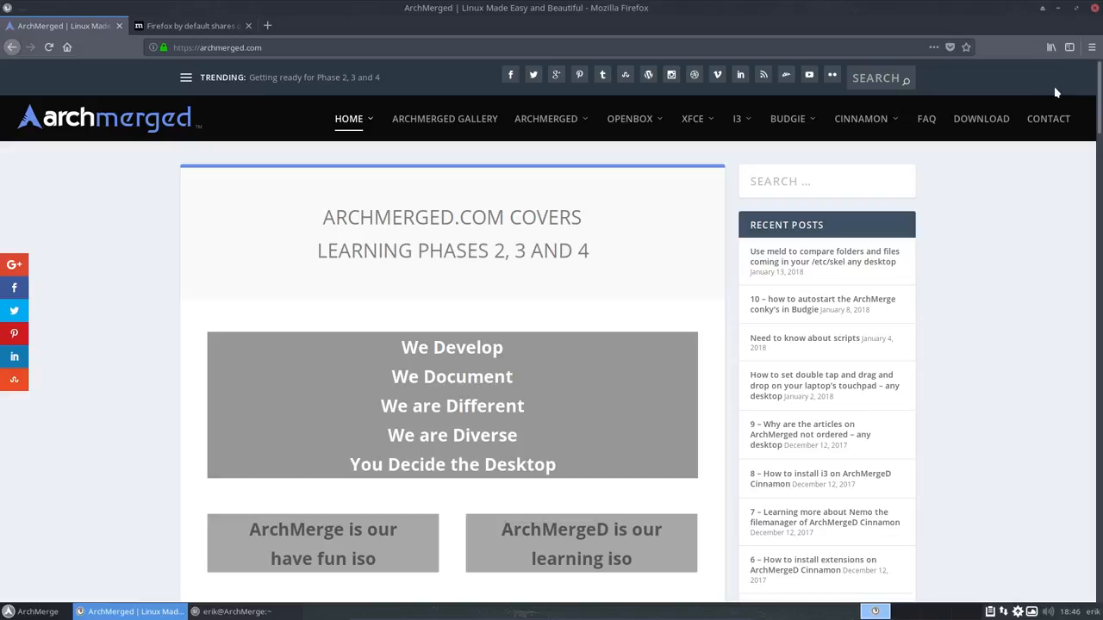
pyautogui.moveTo(1059, 10)
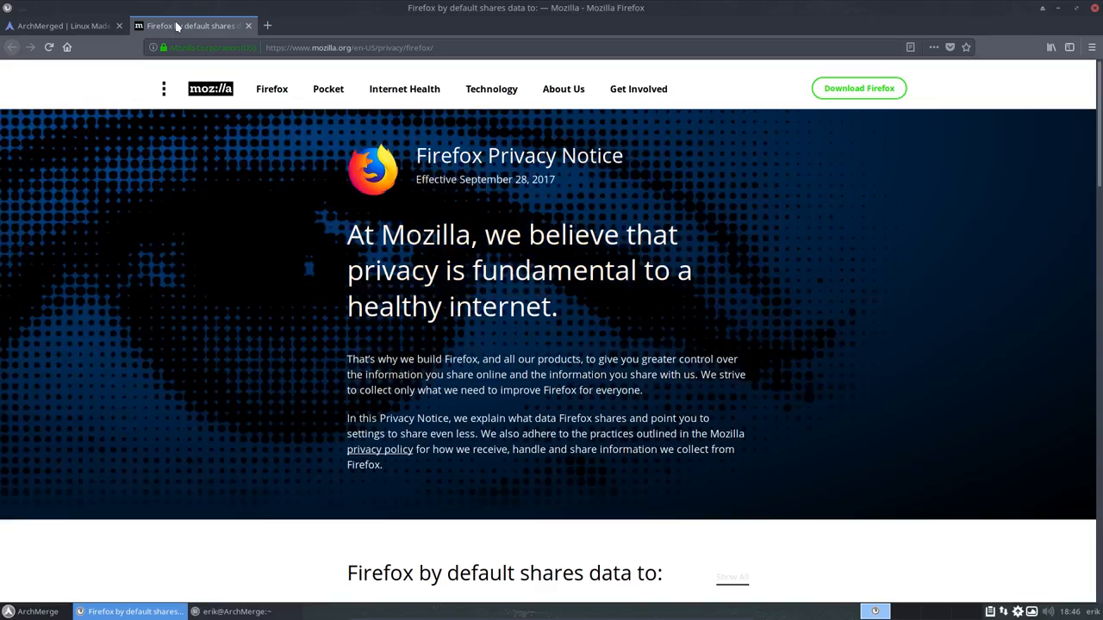
# Navigate the second tab to github.com/archmergelinux
pyautogui.click(344, 49)
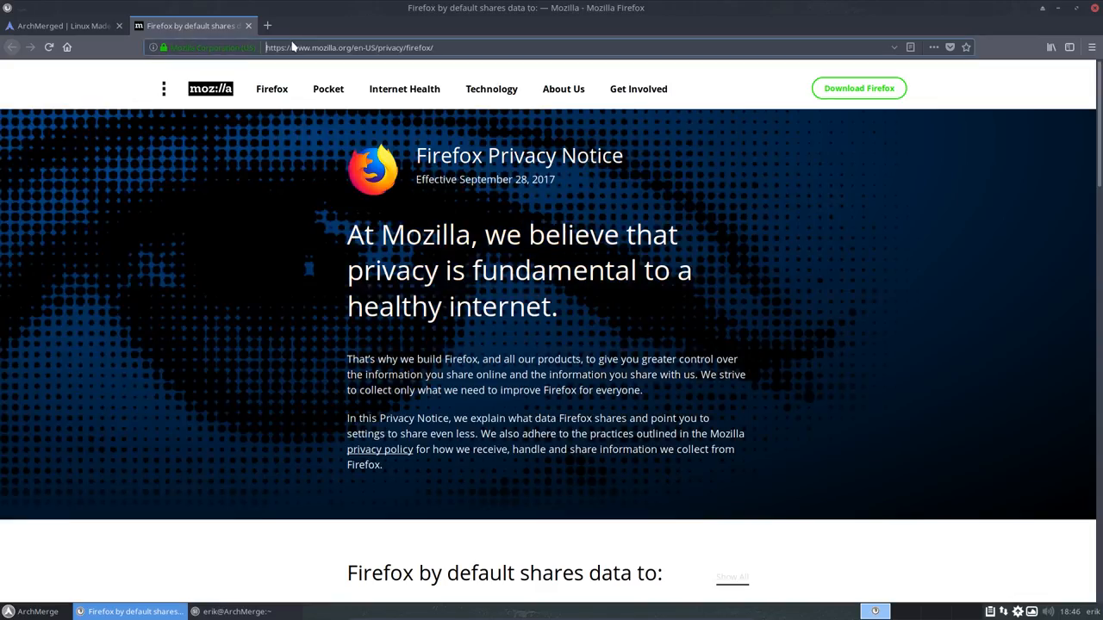
pyautogui.write('github.com')
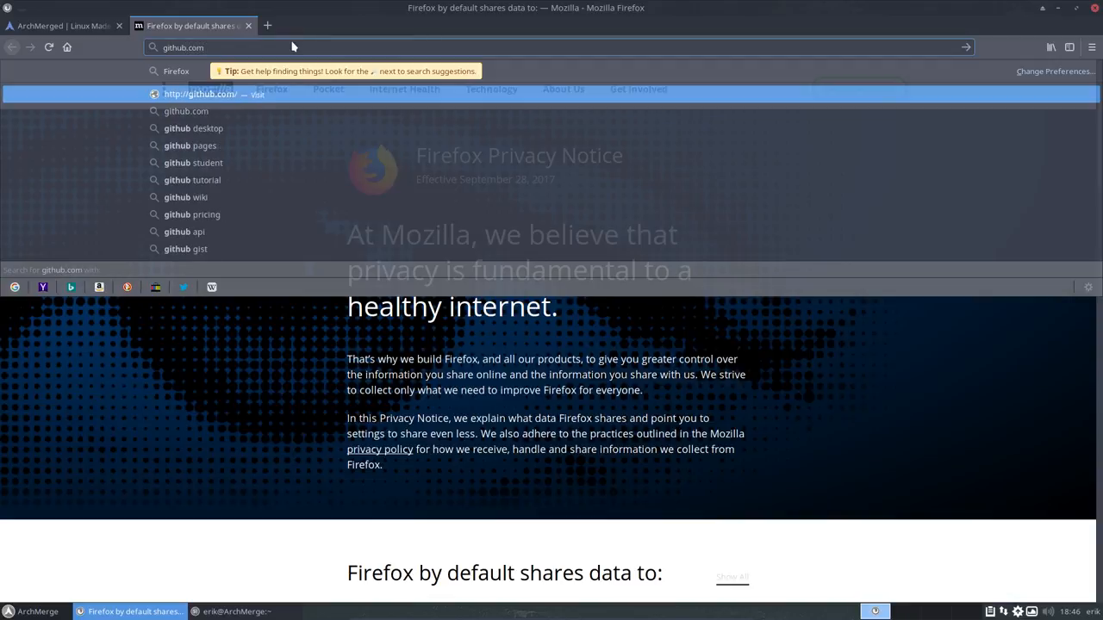
pyautogui.write('/arc')
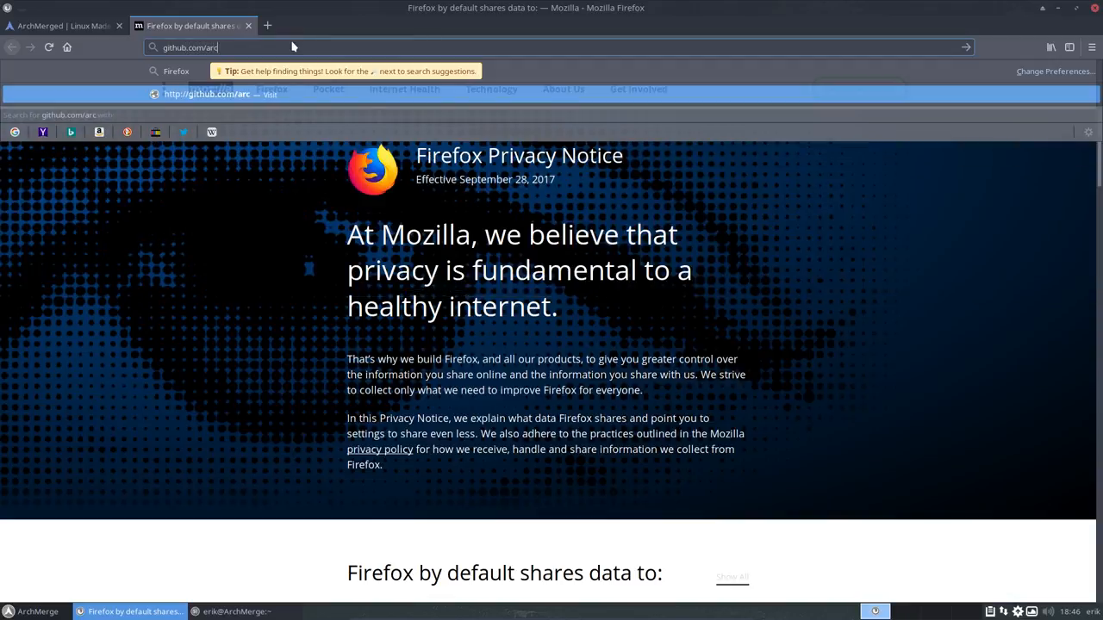
pyautogui.write('hmergelinux')
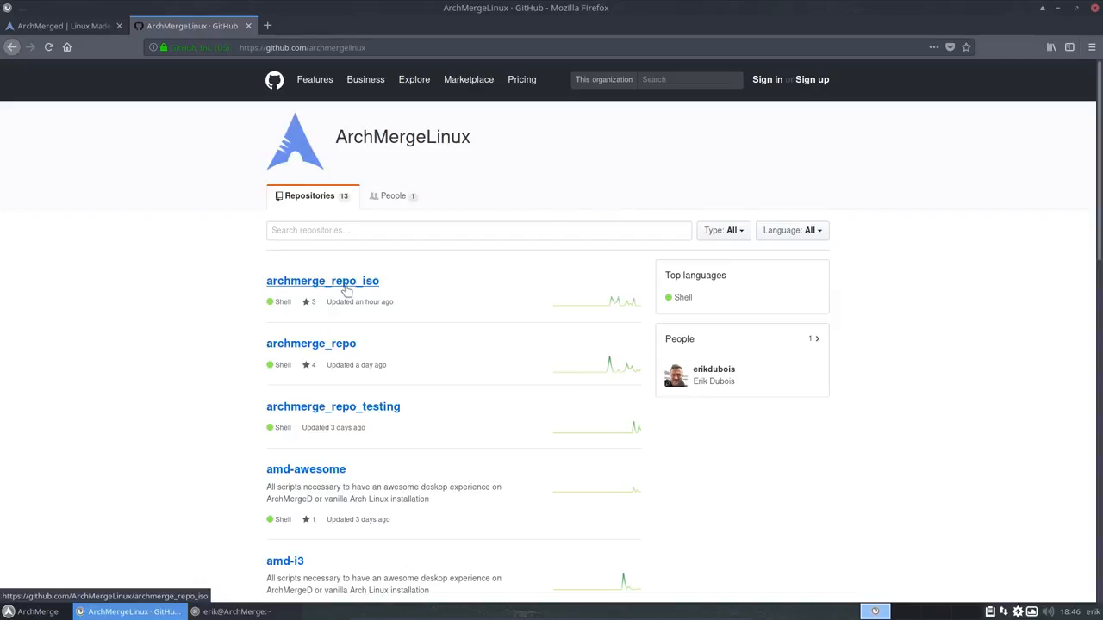
# Open the amd-i3 repository from the ArchMergeLinux repositories list
pyautogui.scroll(-3)
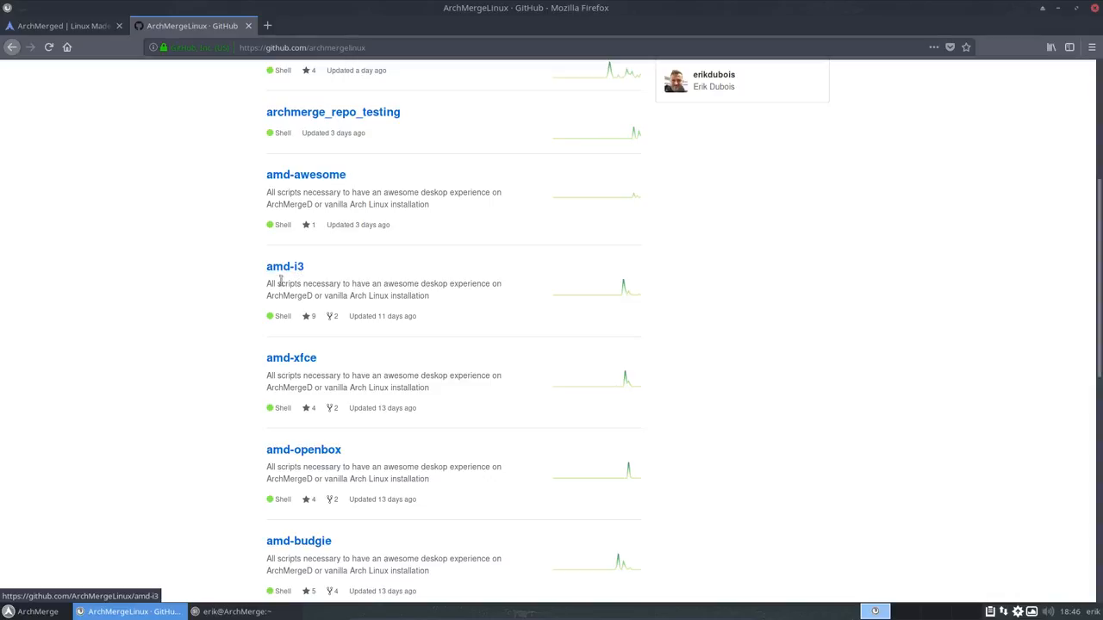
pyautogui.moveTo(286, 266)
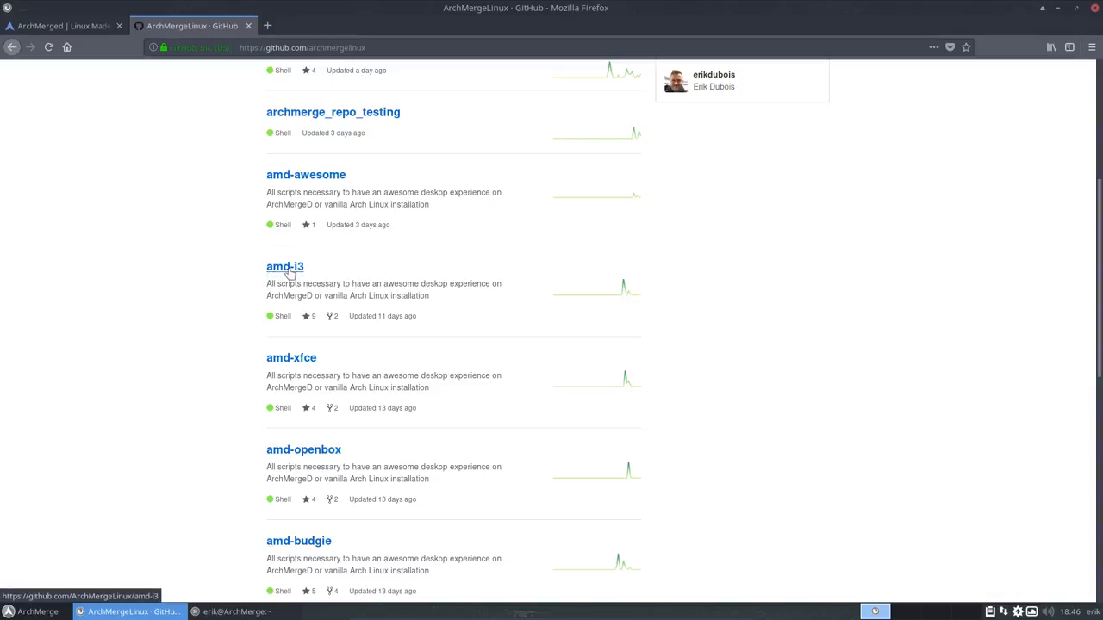
pyautogui.moveTo(293, 272)
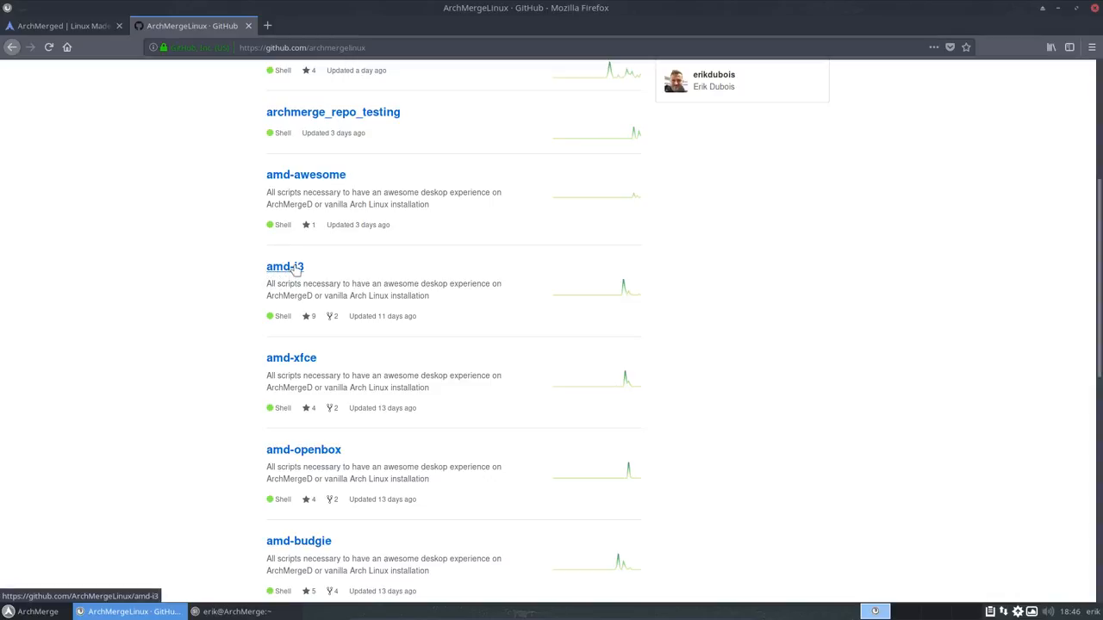
pyautogui.click(284, 265)
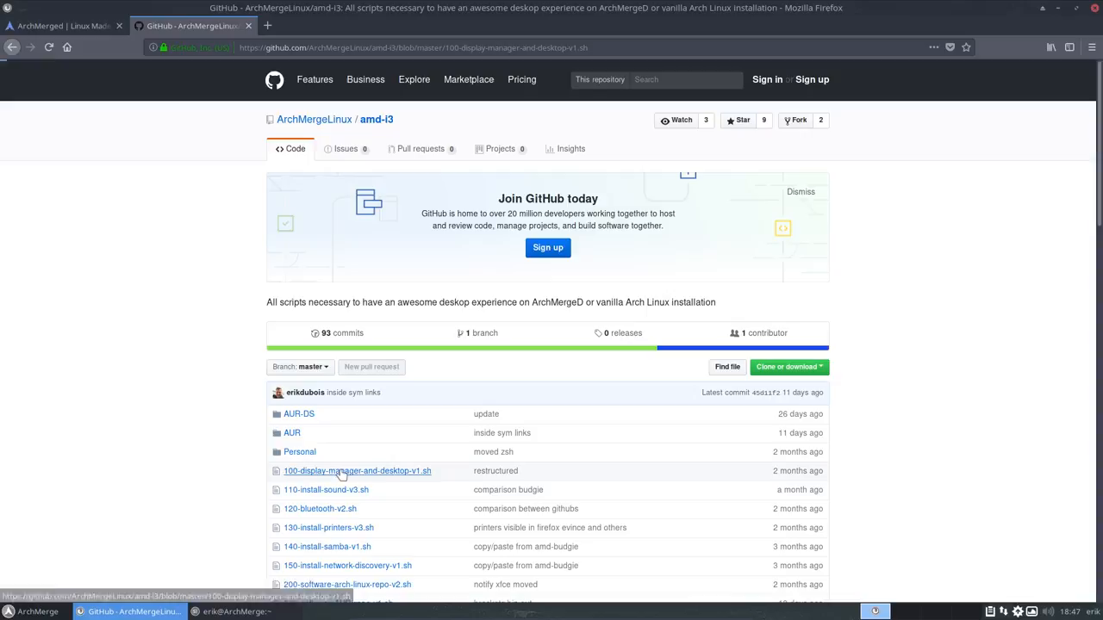
pyautogui.click(357, 471)
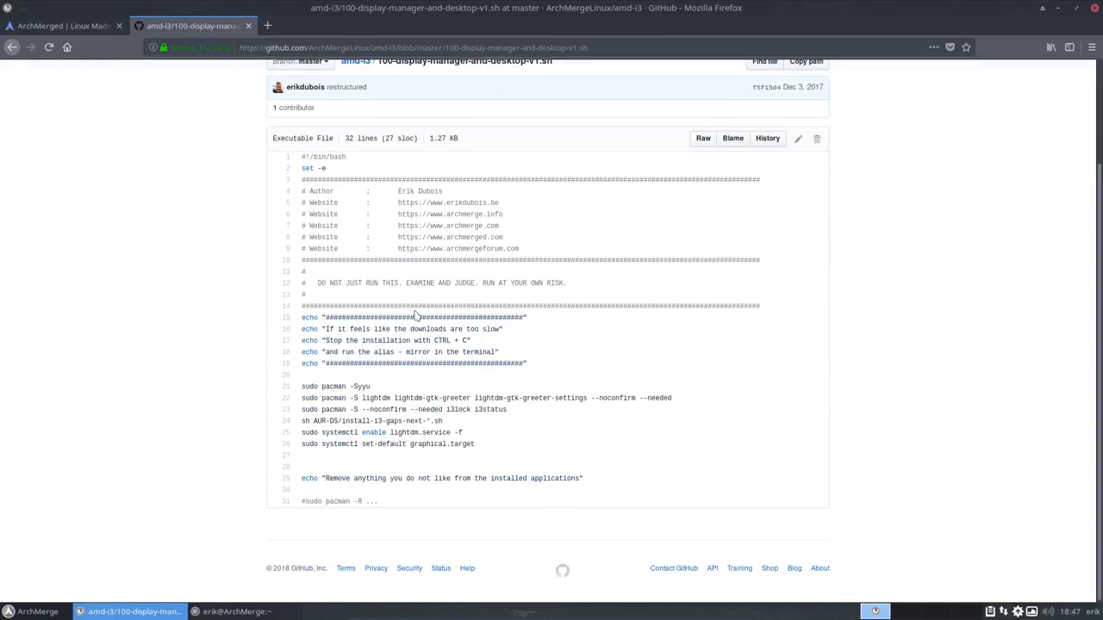
pyautogui.moveTo(356, 396)
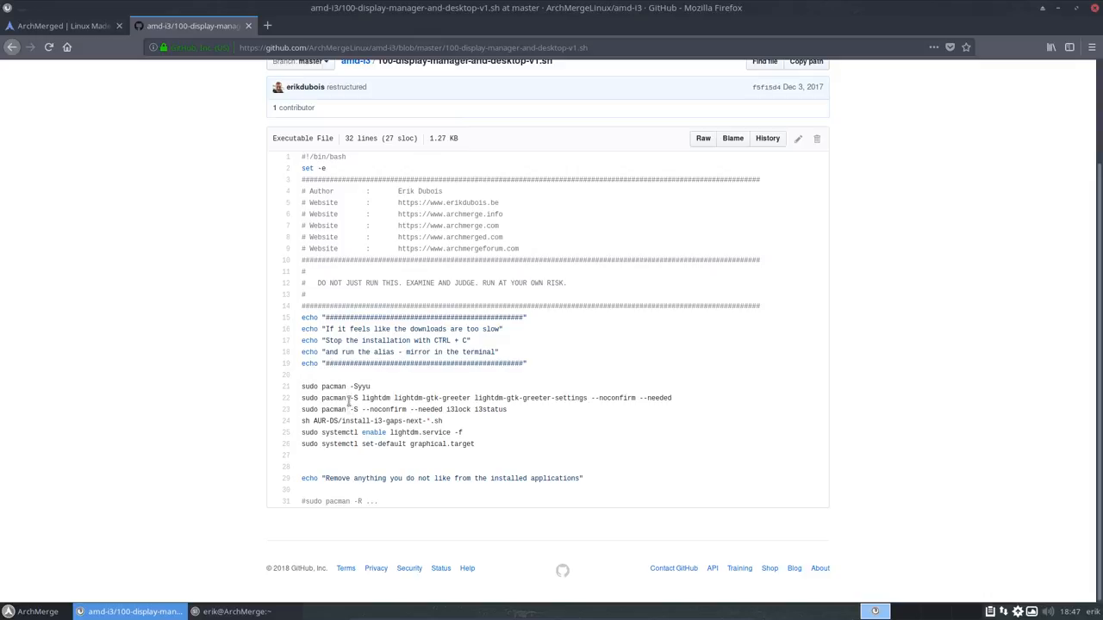
pyautogui.moveTo(348, 431)
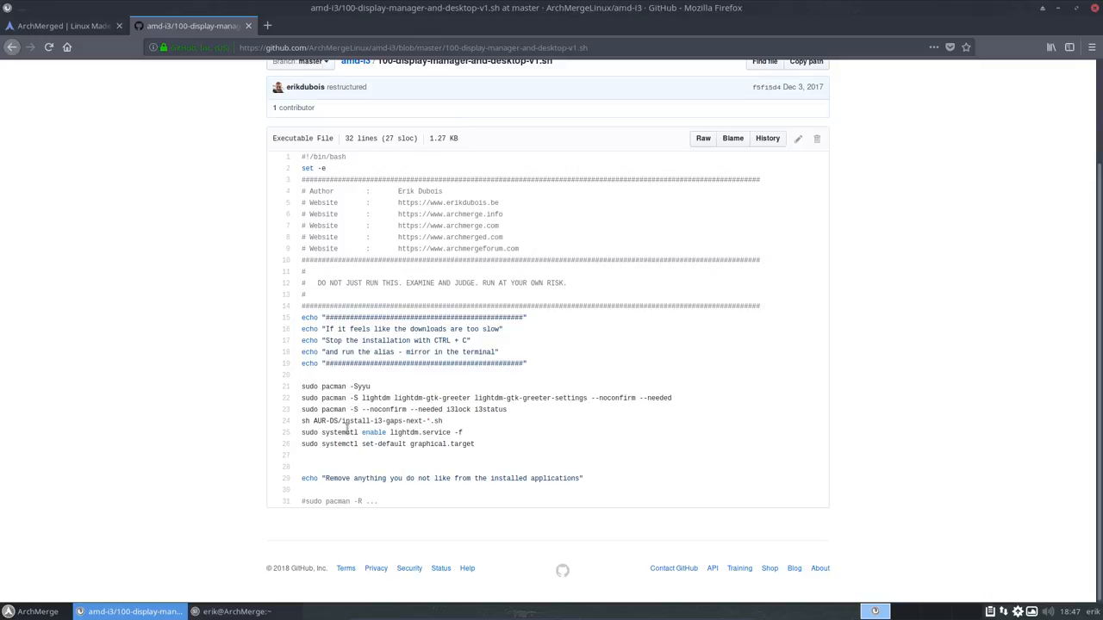
pyautogui.doubleClick(383, 421)
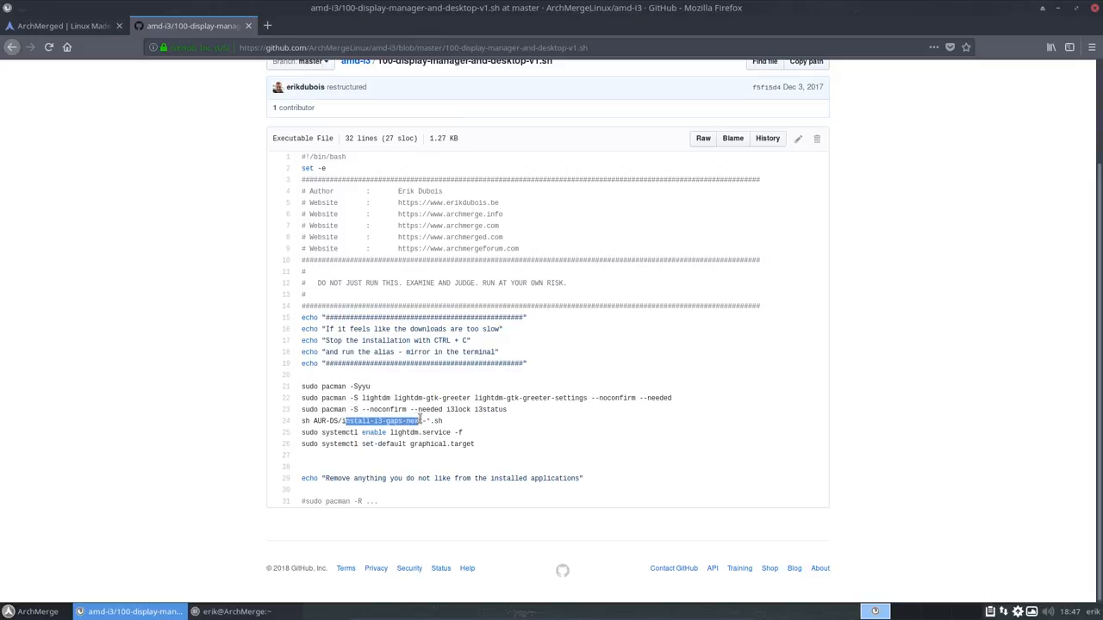
pyautogui.moveTo(410, 455)
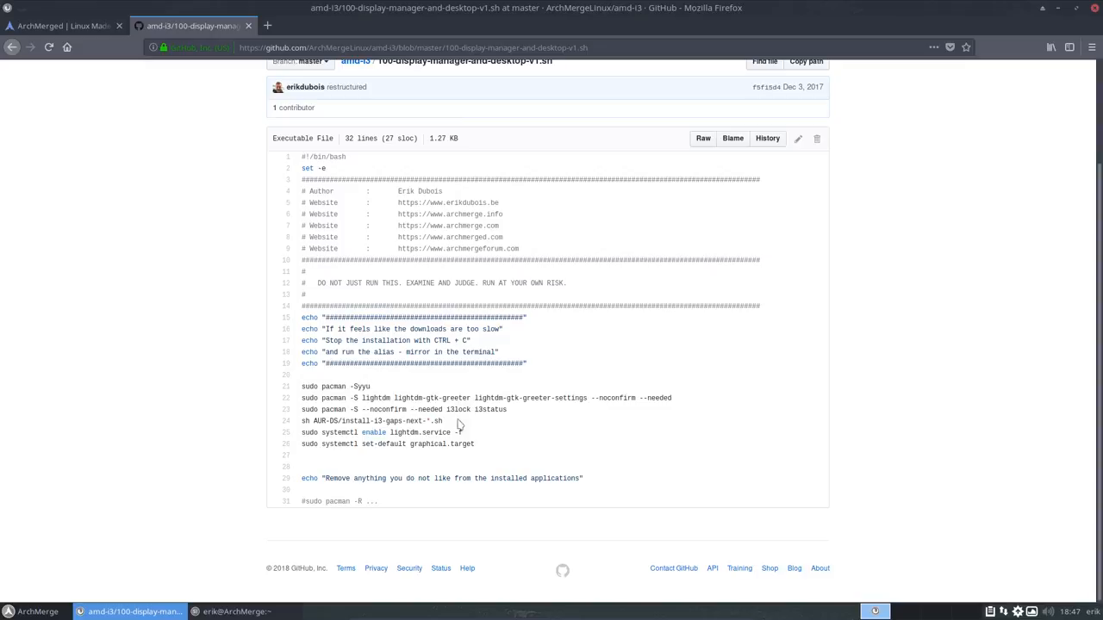
pyautogui.moveTo(486, 424)
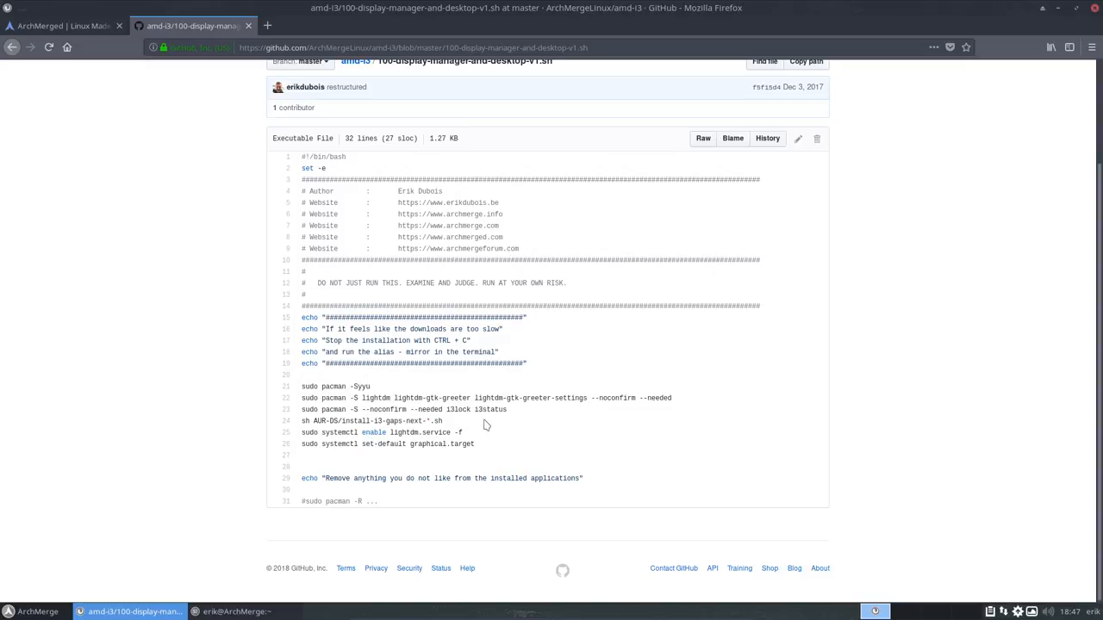
pyautogui.click(1065, 7)
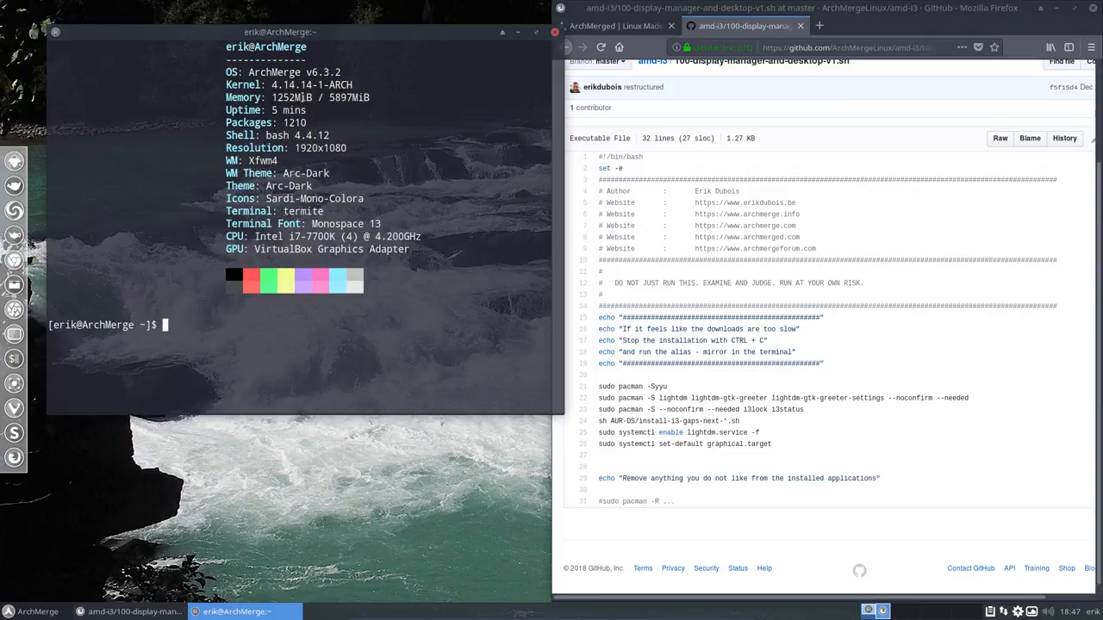
pyautogui.moveTo(231, 324)
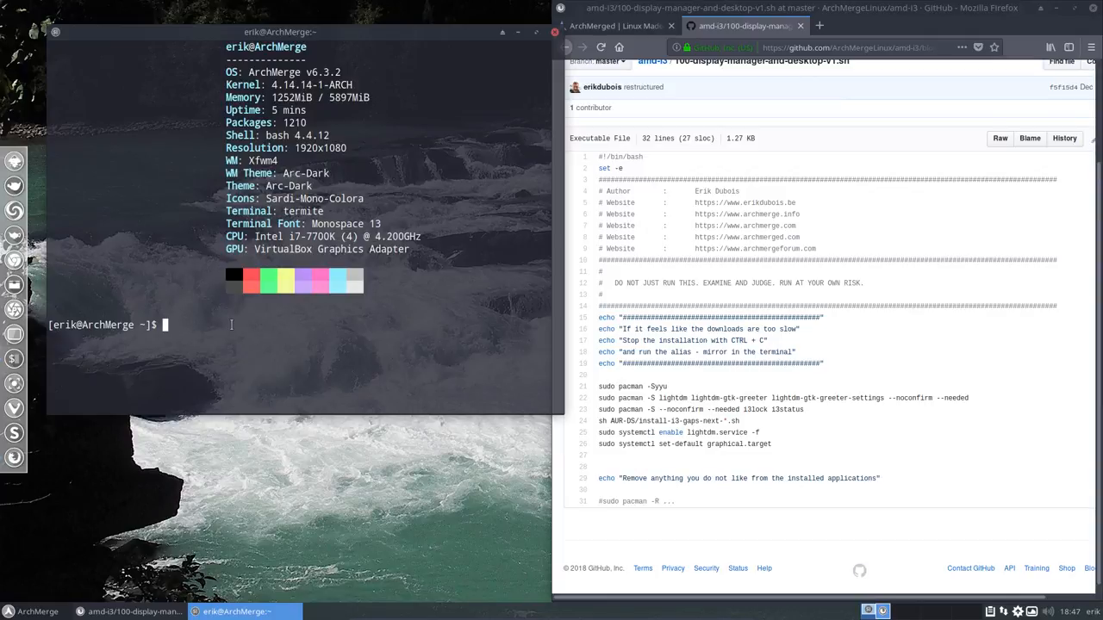
# Run sudo pacman -R i3lock with the password; i3lock turns out not installed
pyautogui.write('suddo')
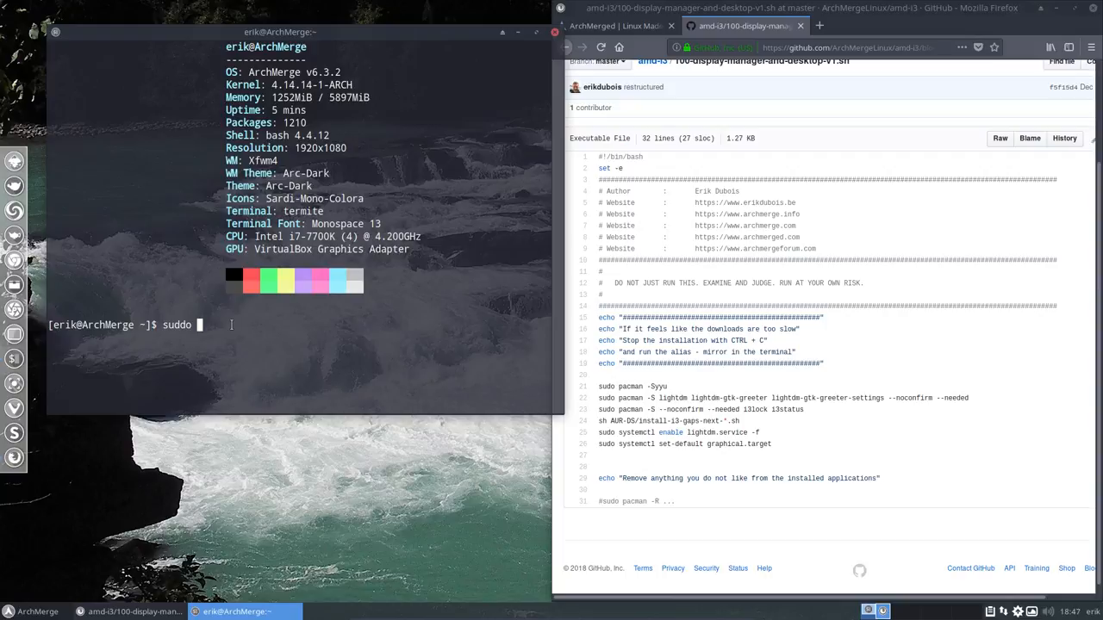
pyautogui.write('pacman')
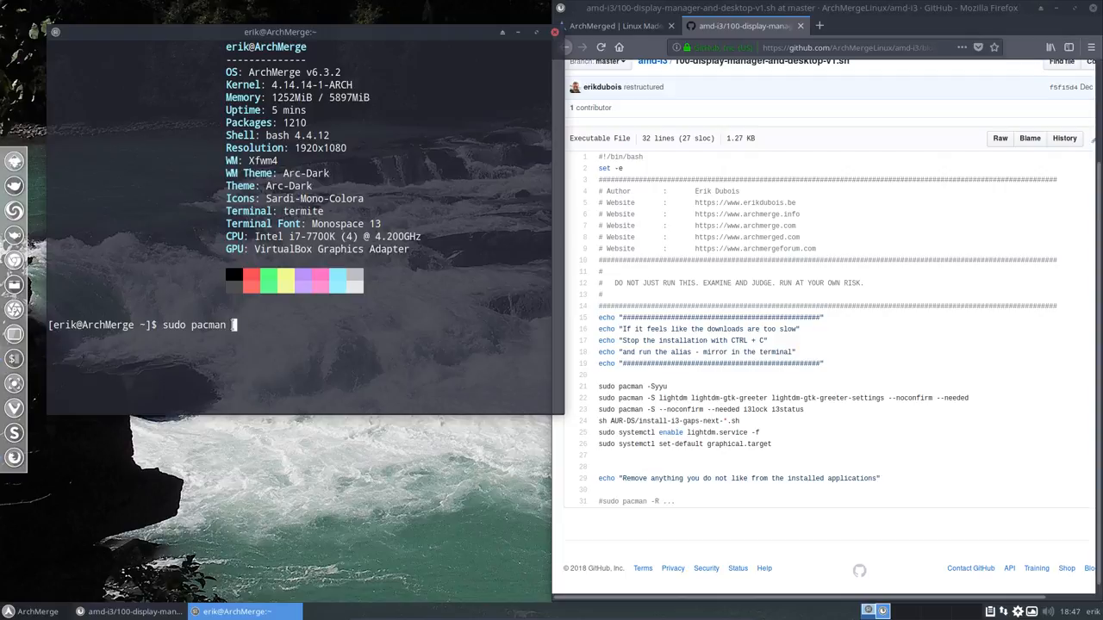
pyautogui.write('-S')
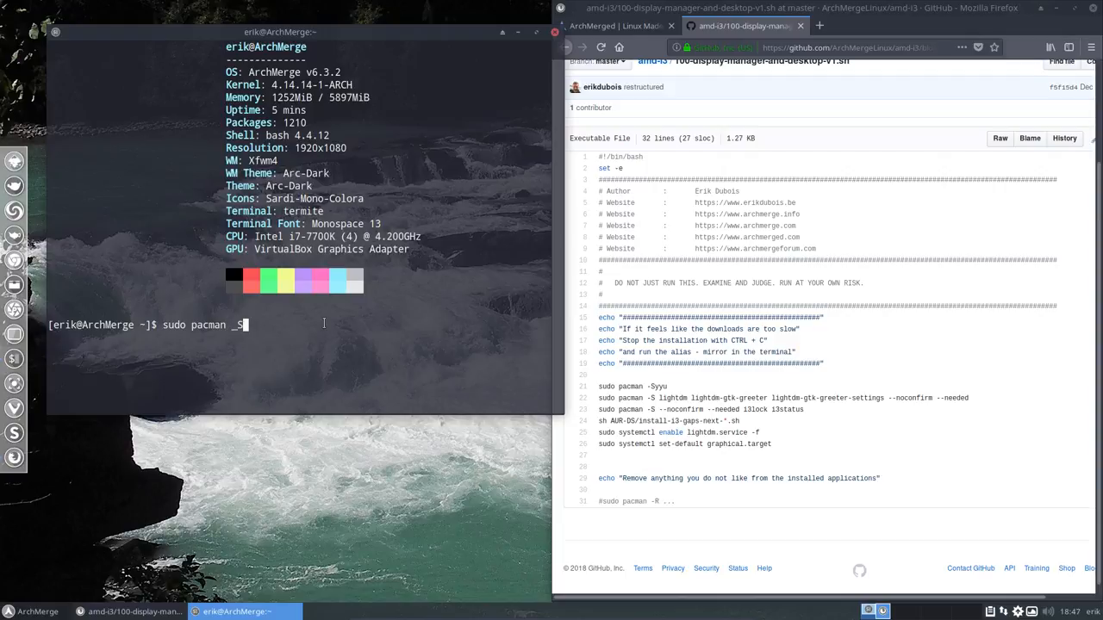
pyautogui.press('BackSpace')
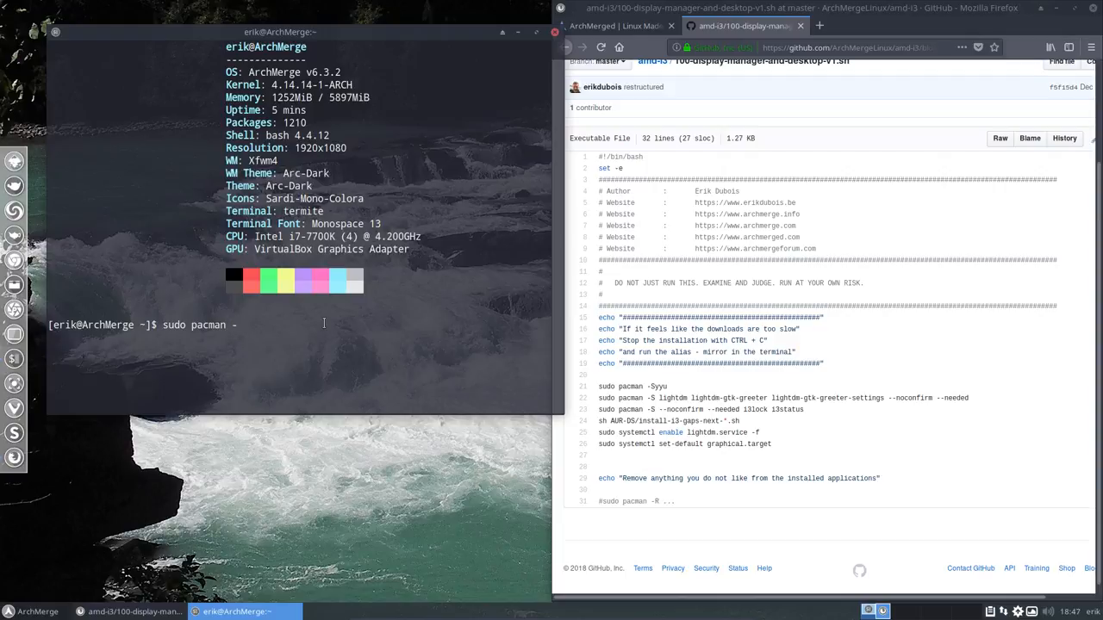
pyautogui.write('S')
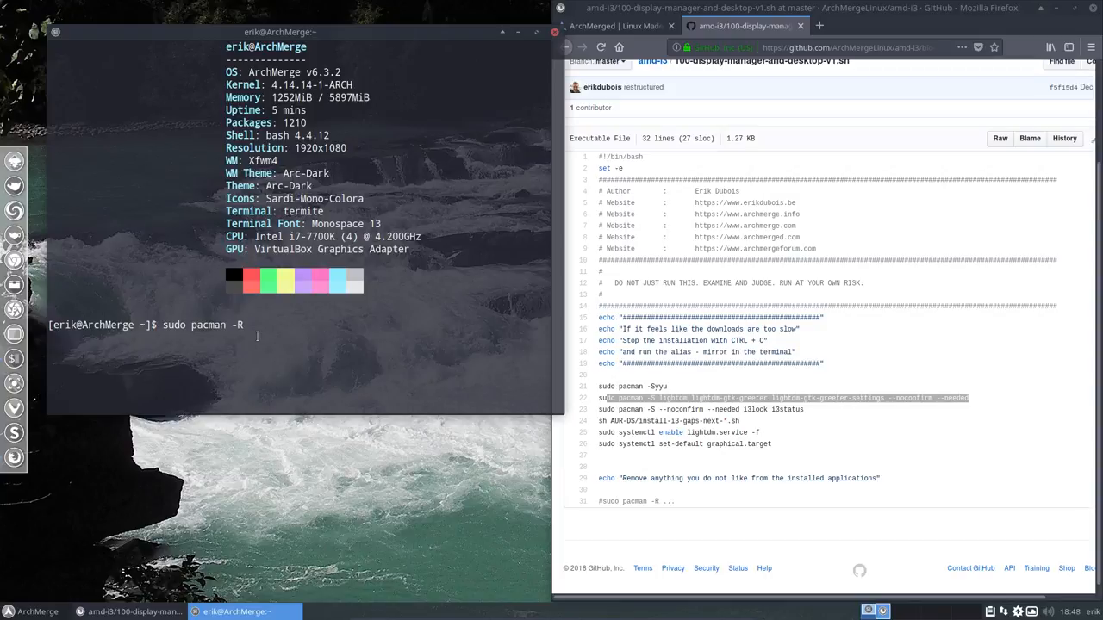
pyautogui.press('Return')
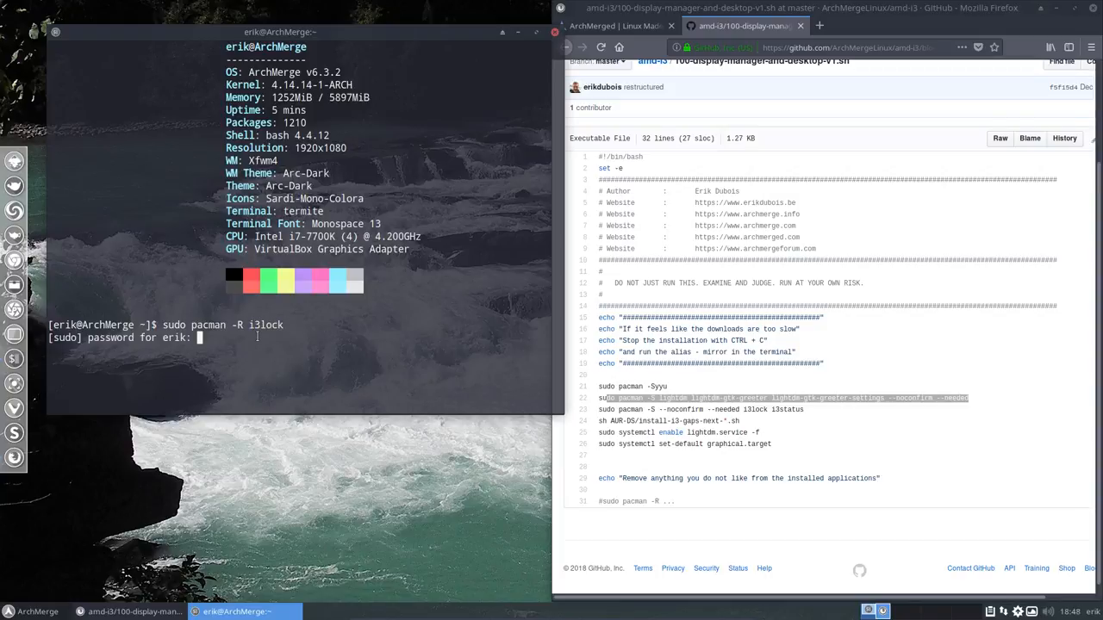
pyautogui.press('Return')
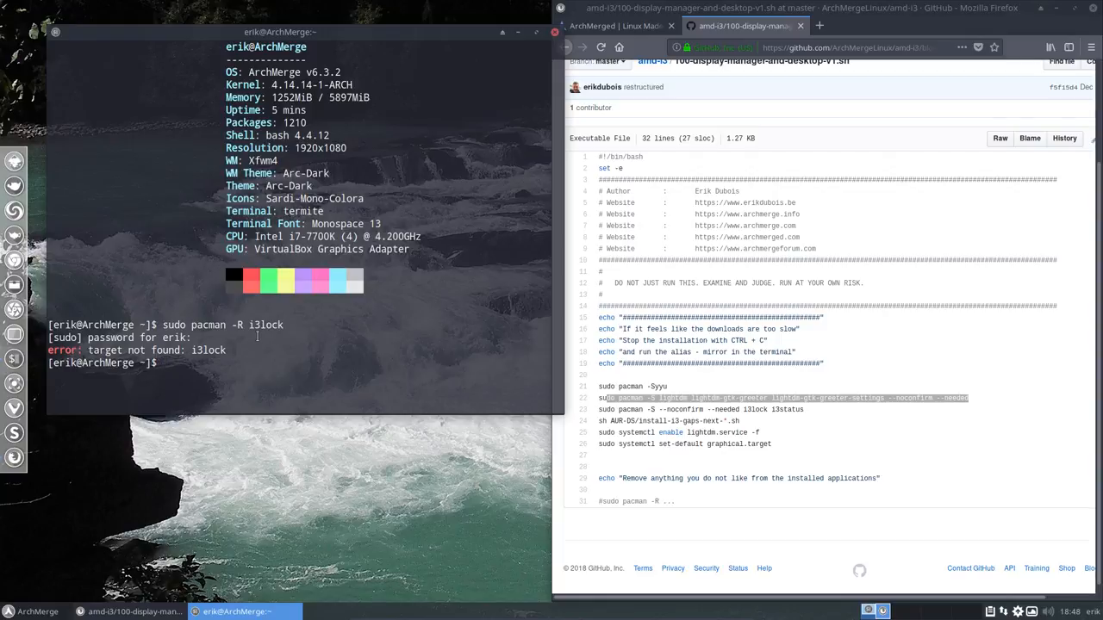
# Run sudo pacman -R i3blocks i3-gaps-next-git i3status archmerge-i3wm-git, tab-completing the names
pyautogui.write('sudo pacman -R i3loc')
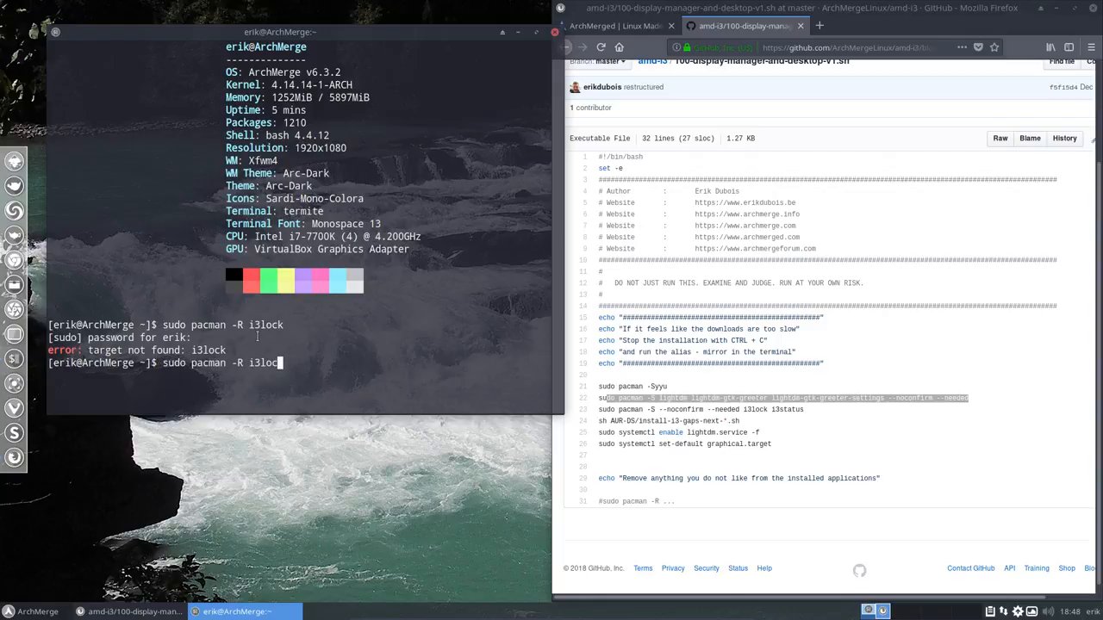
pyautogui.press('Tab')
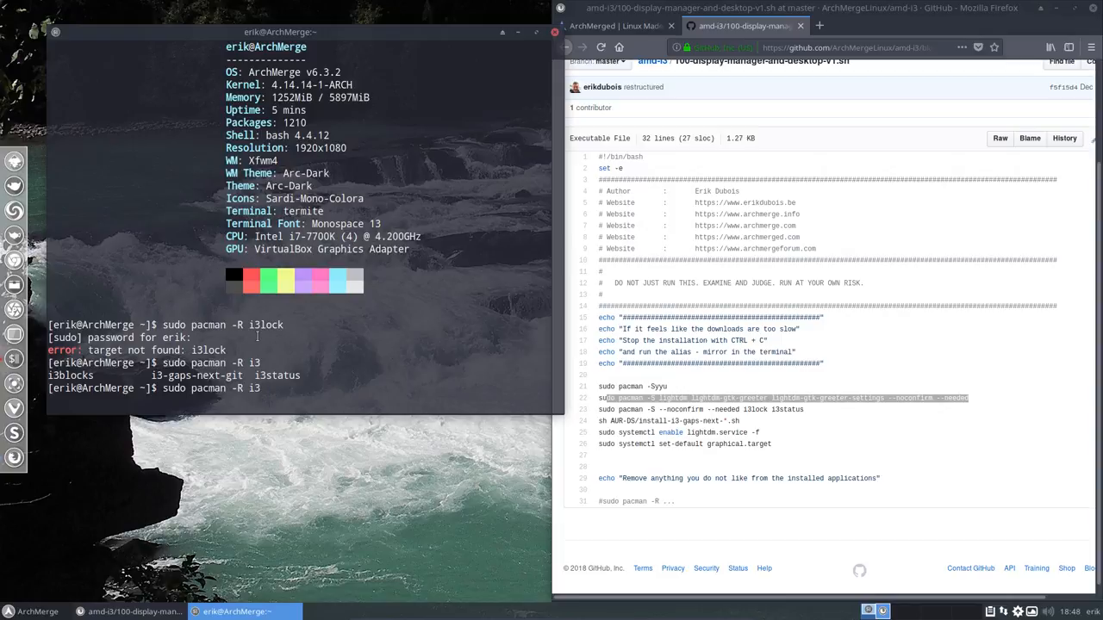
pyautogui.moveTo(262, 387)
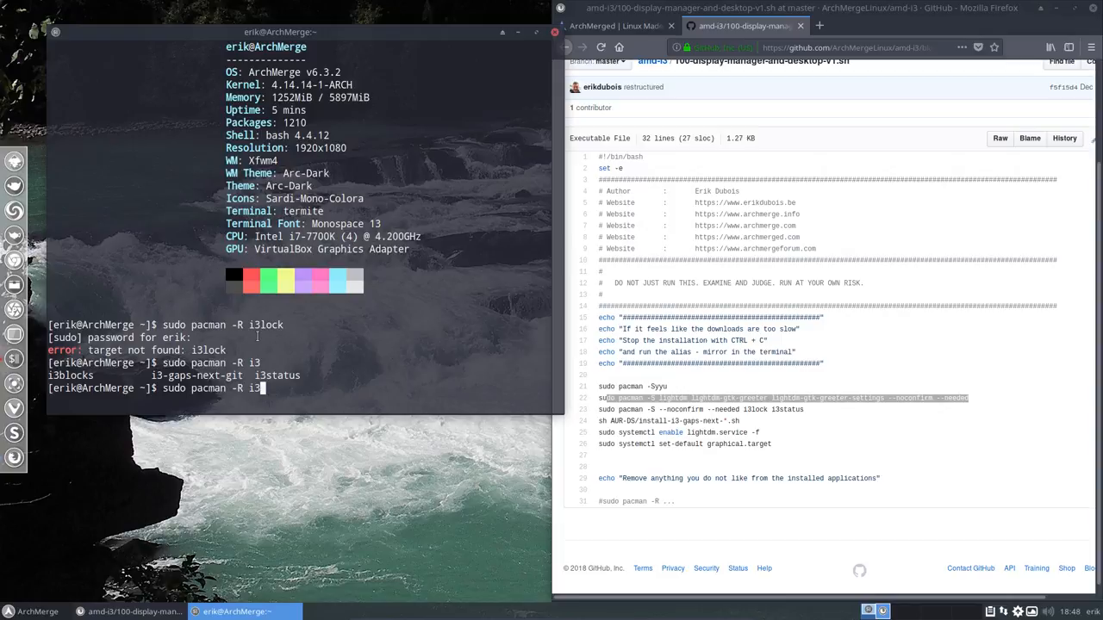
pyautogui.write('blocks')
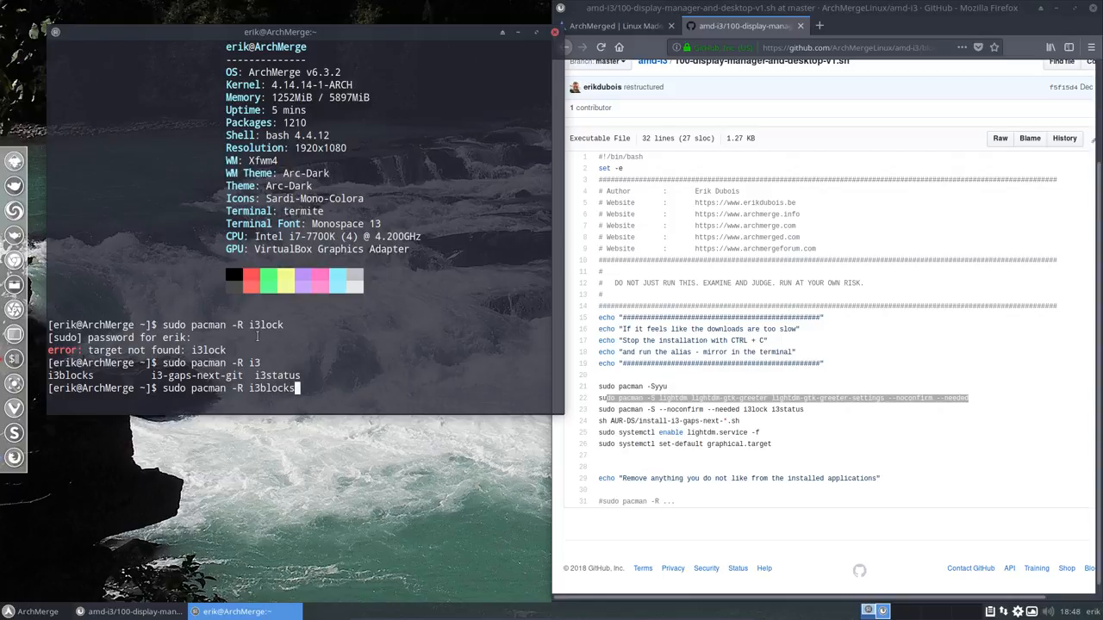
pyautogui.write('i')
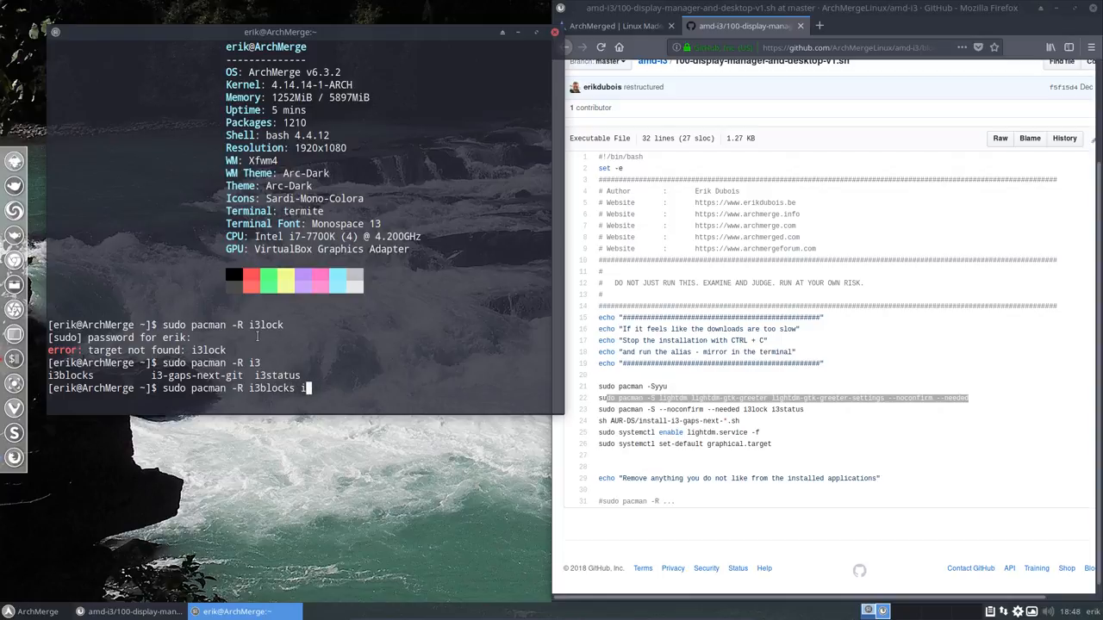
pyautogui.write('3-gaps-next-git')
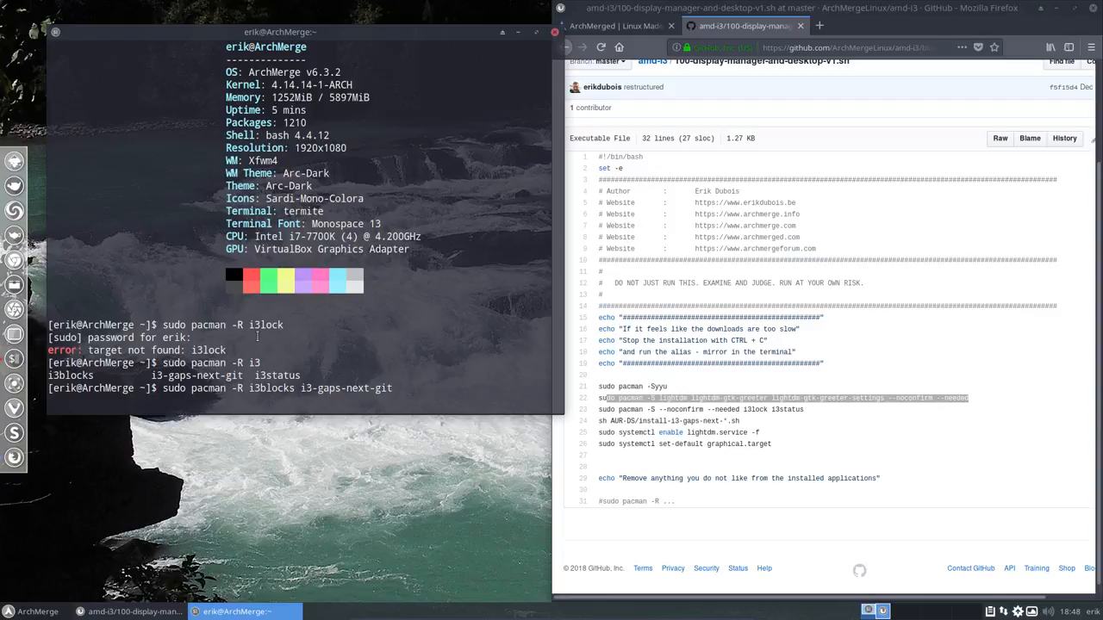
pyautogui.write('i3-sta')
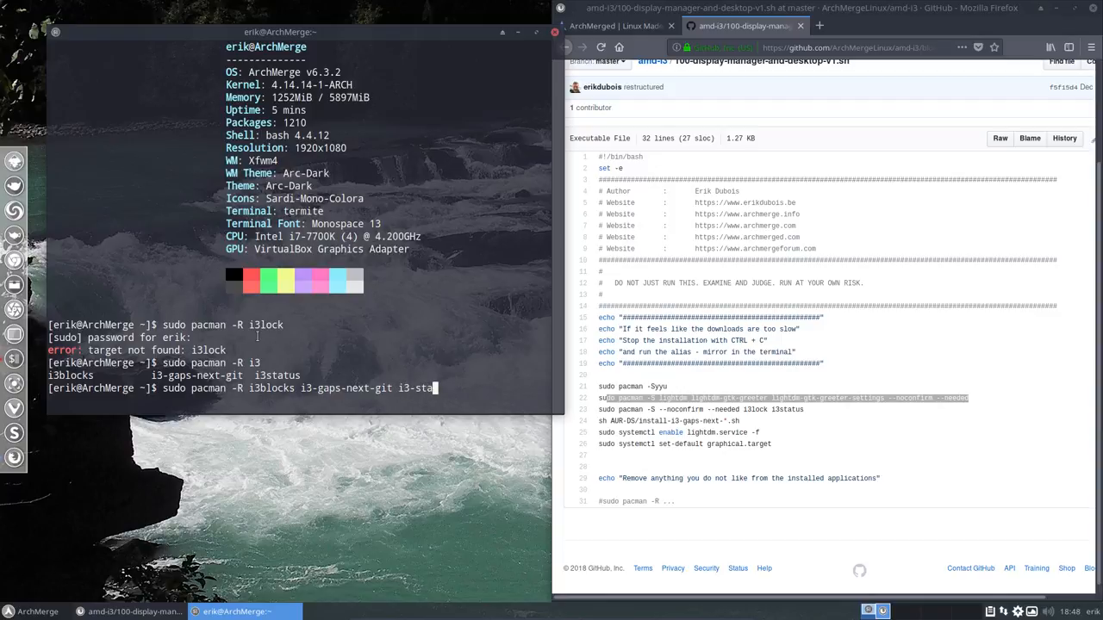
pyautogui.write('tus')
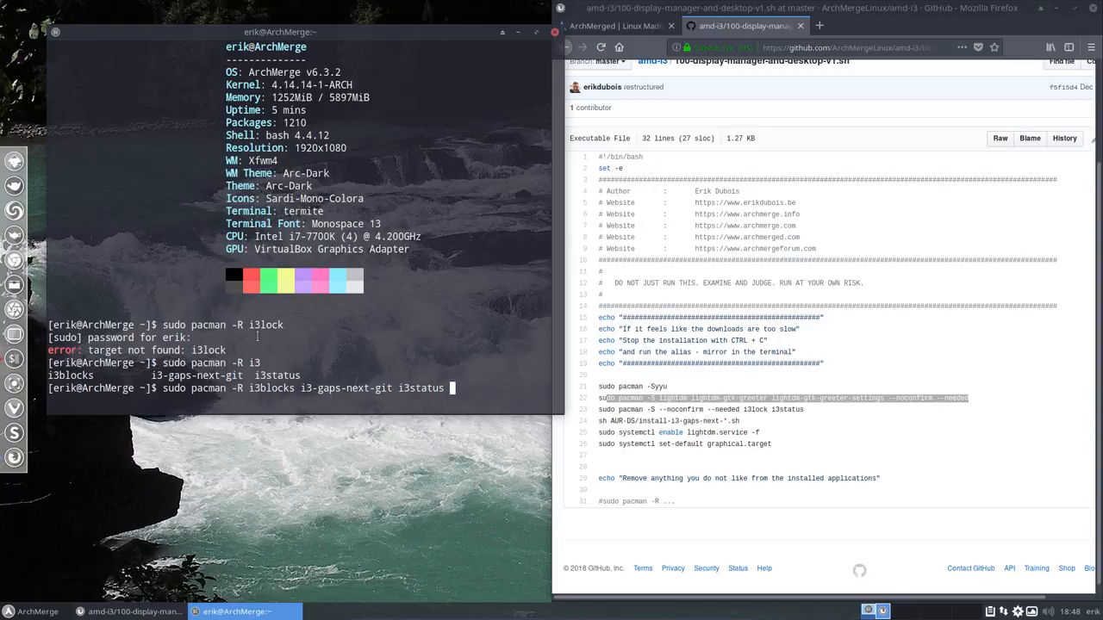
pyautogui.write('archmerge-i3')
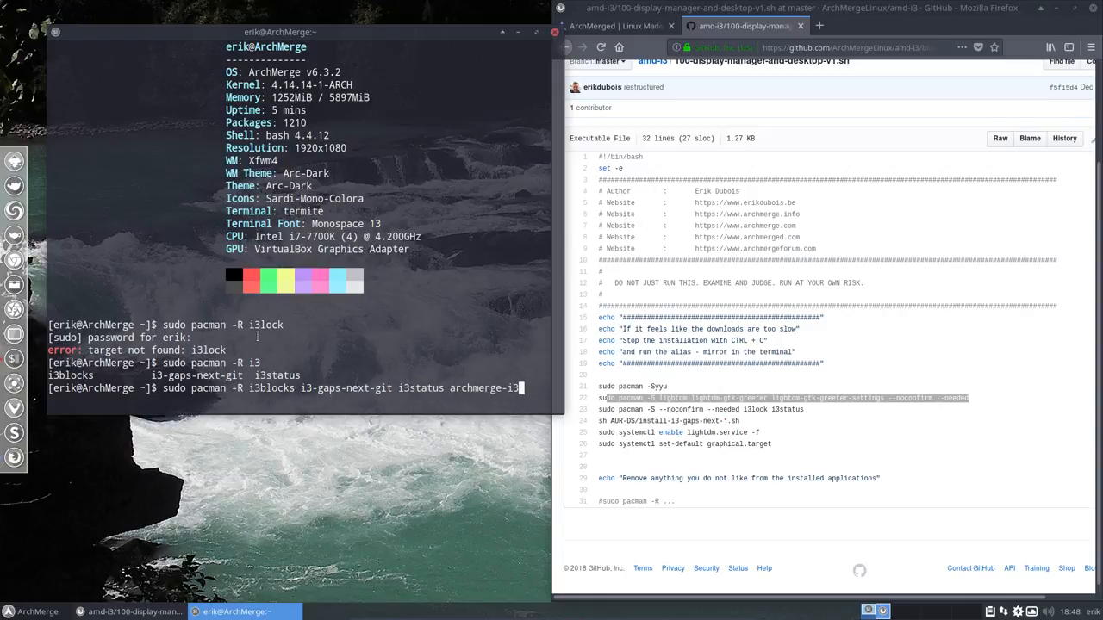
pyautogui.press('Return')
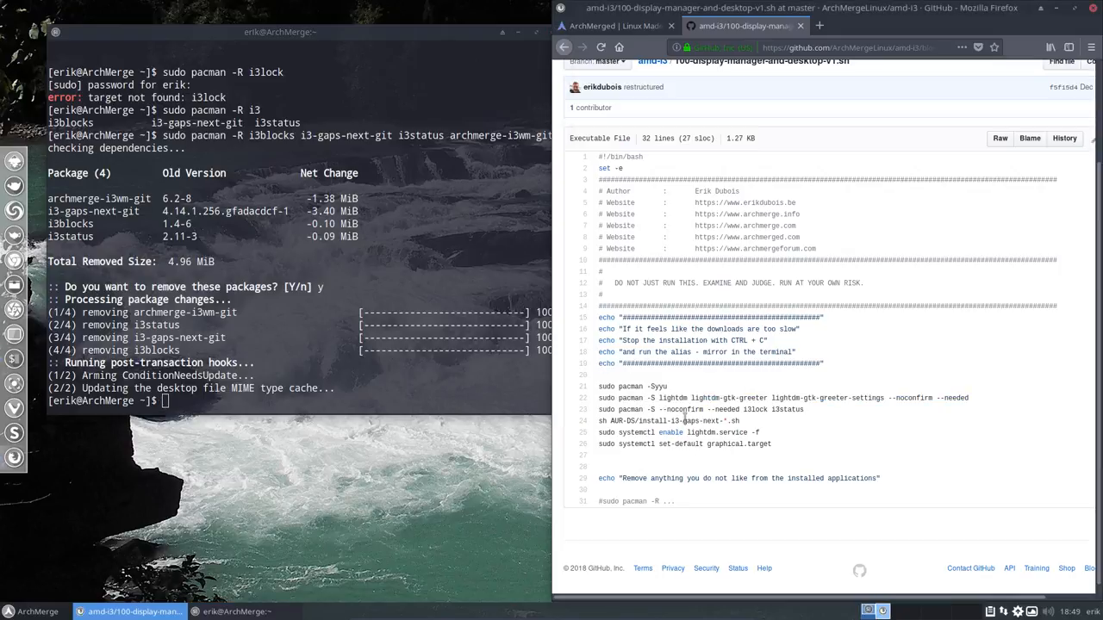
# Mark the i3-gaps script name, return to the amd-i3 file list, then log out of the session
pyautogui.doubleClick(694, 420)
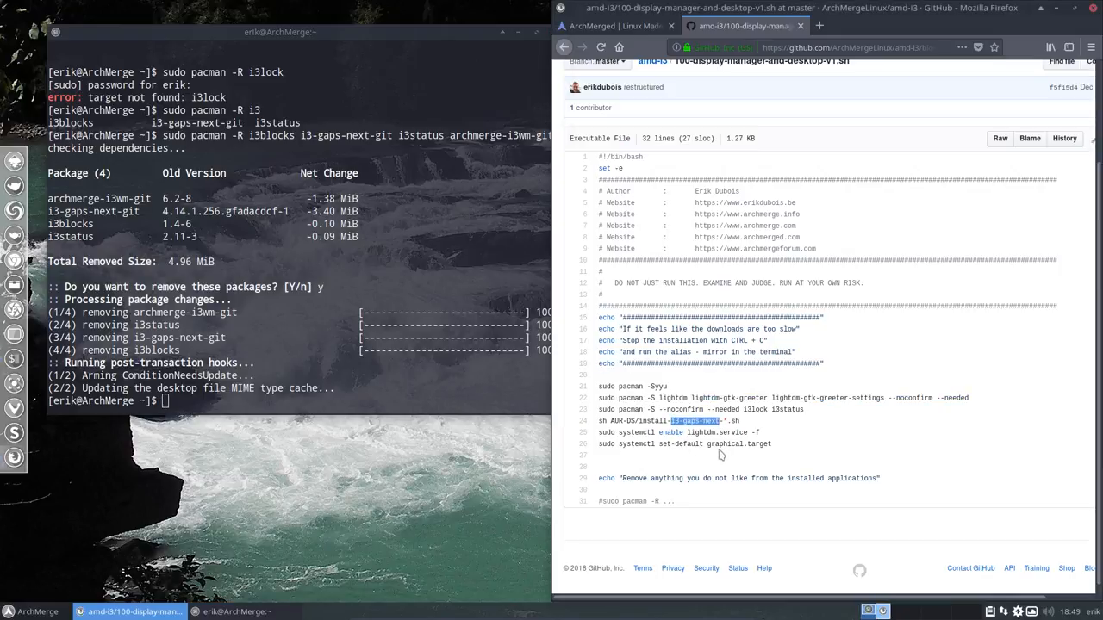
pyautogui.click(566, 48)
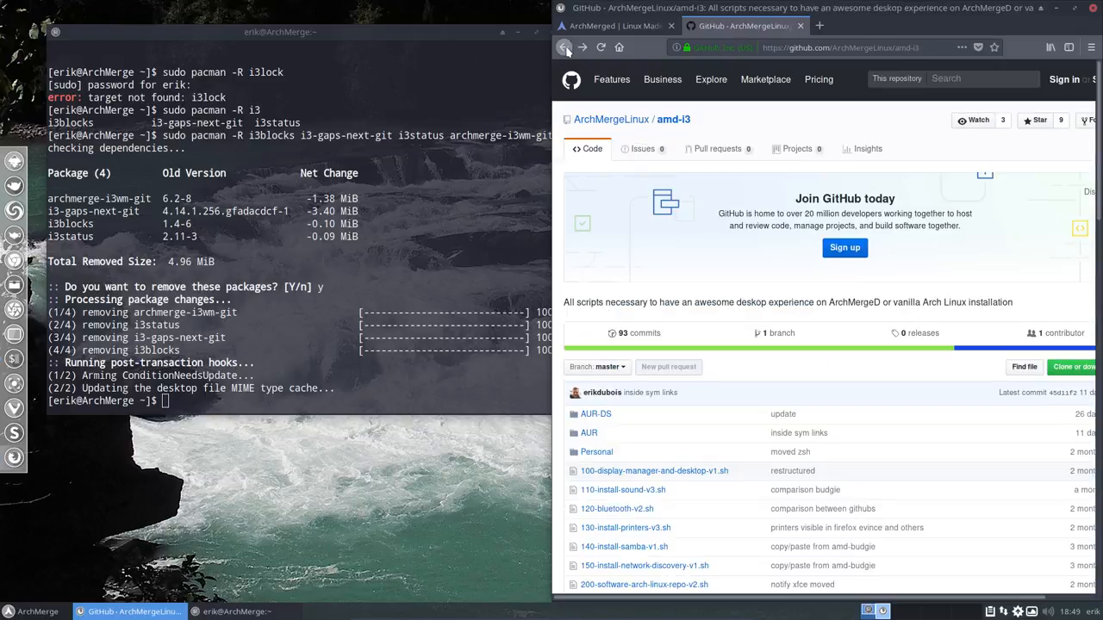
pyautogui.moveTo(620, 127)
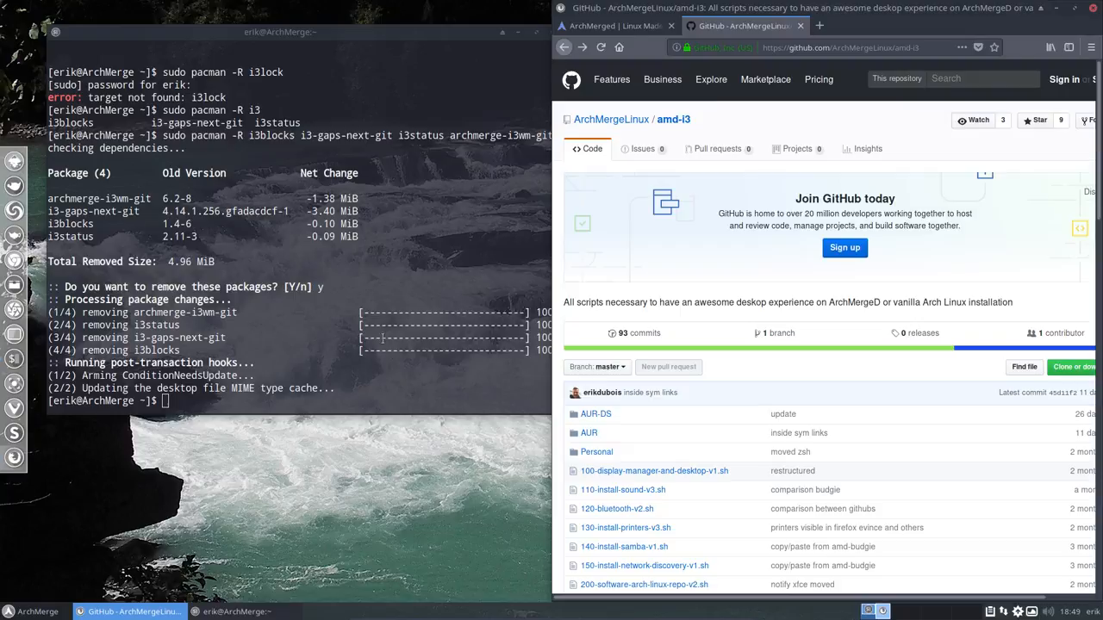
pyautogui.click(9, 610)
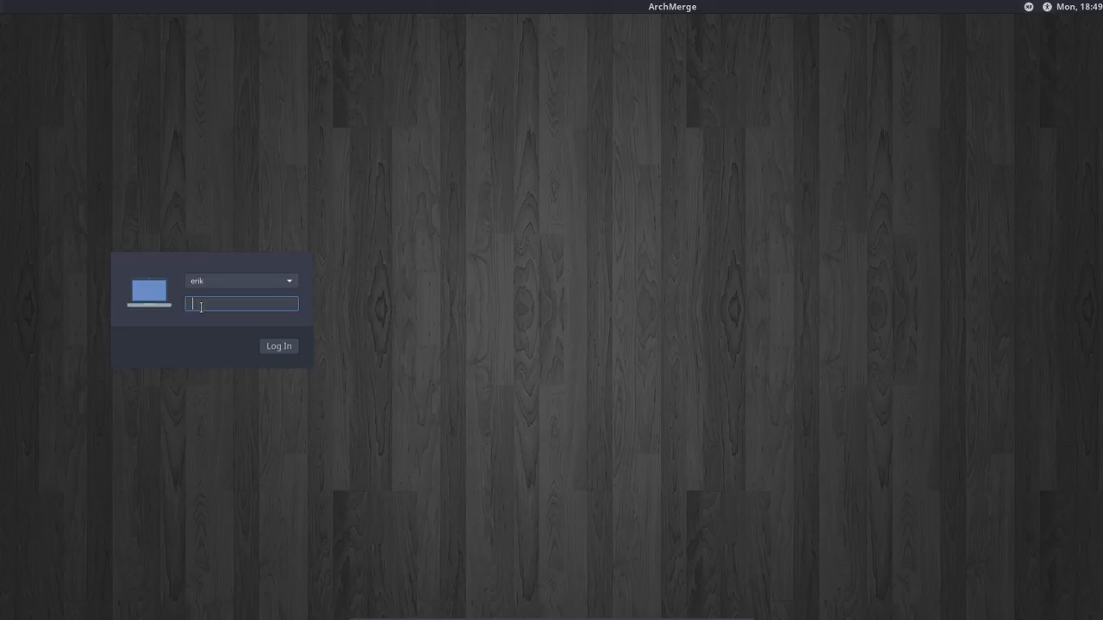
# Log back in from the LightDM greeter to a fresh desktop session
pyautogui.click(279, 345)
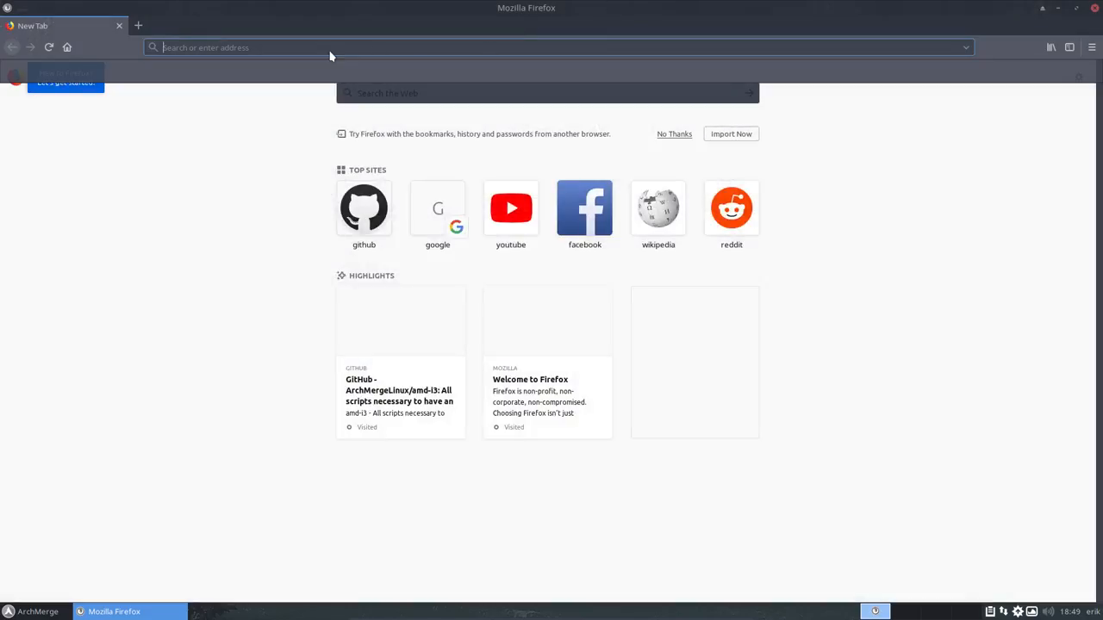
# Go to the ArchMergeLinux GitHub page and open the amd-openbox repository
pyautogui.write('gtih')
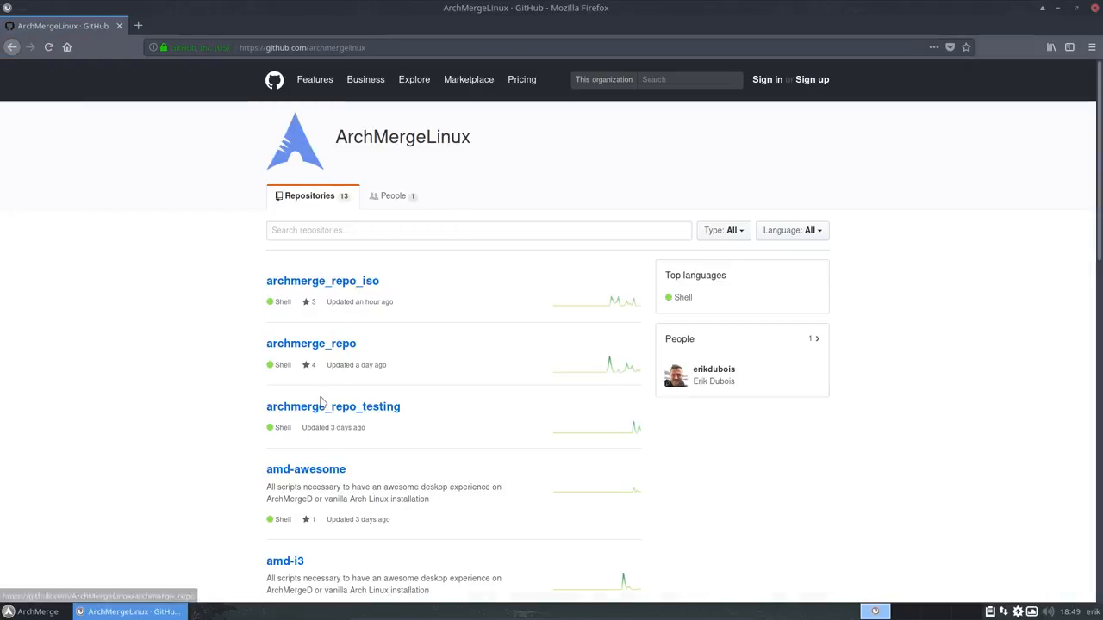
pyautogui.scroll(-3)
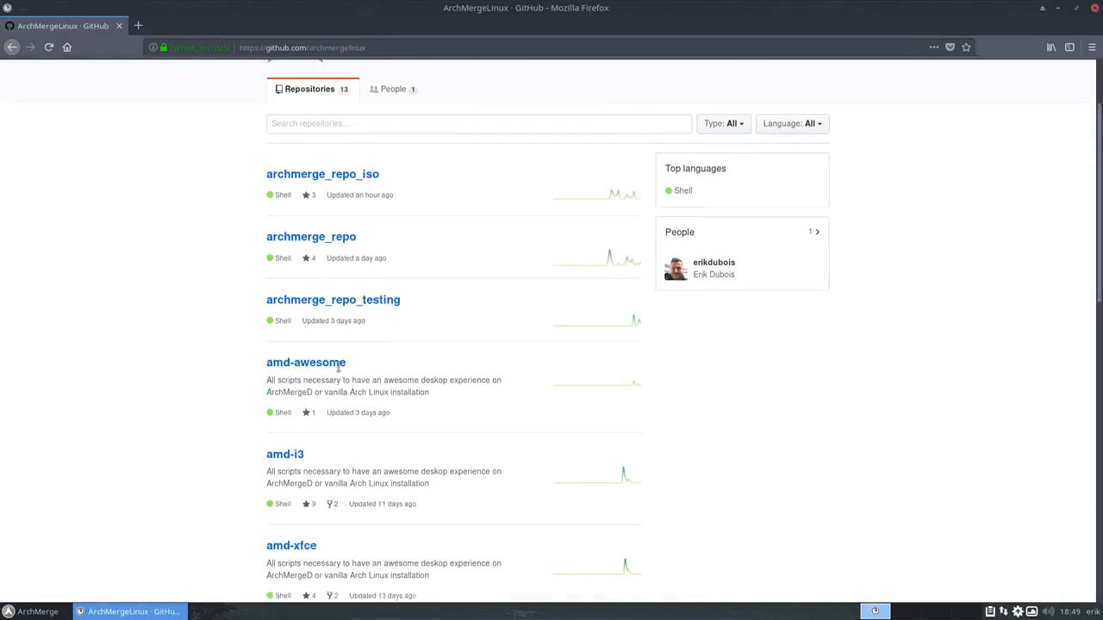
pyautogui.scroll(-3)
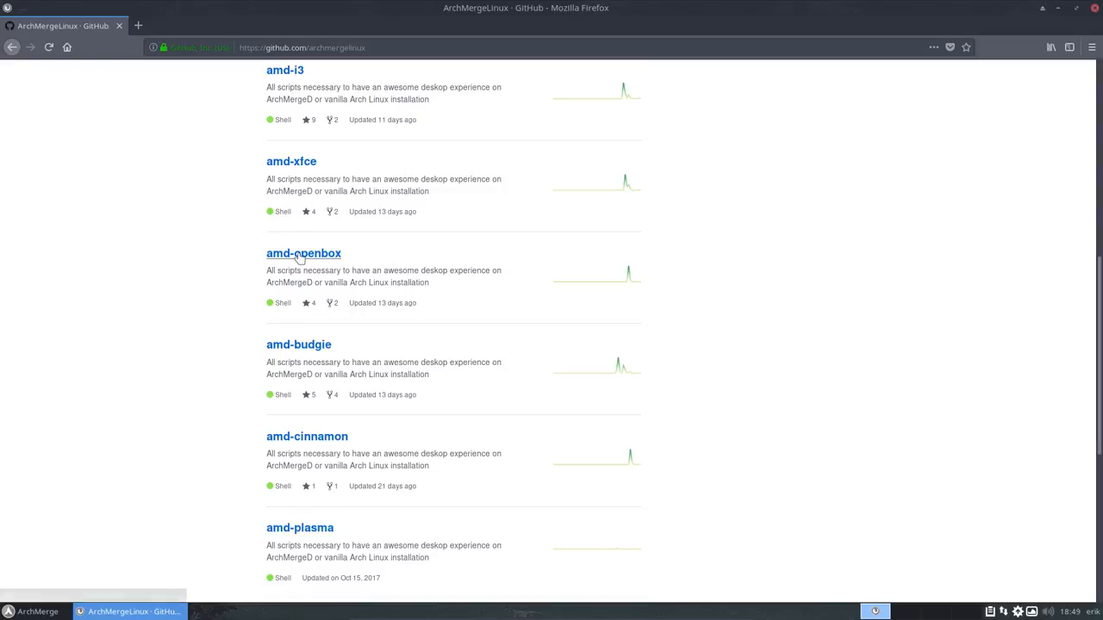
pyautogui.click(303, 253)
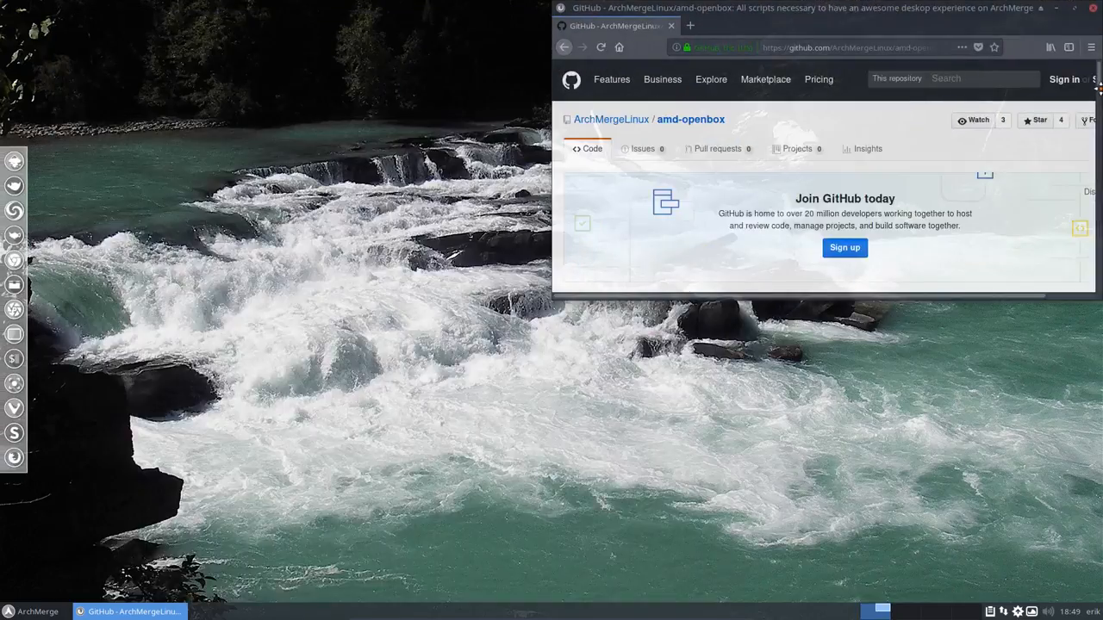
# Open 100-display-manager-and-desktop-v1.sh and mark 'openbox' in its pacman install line
pyautogui.scroll(-3)
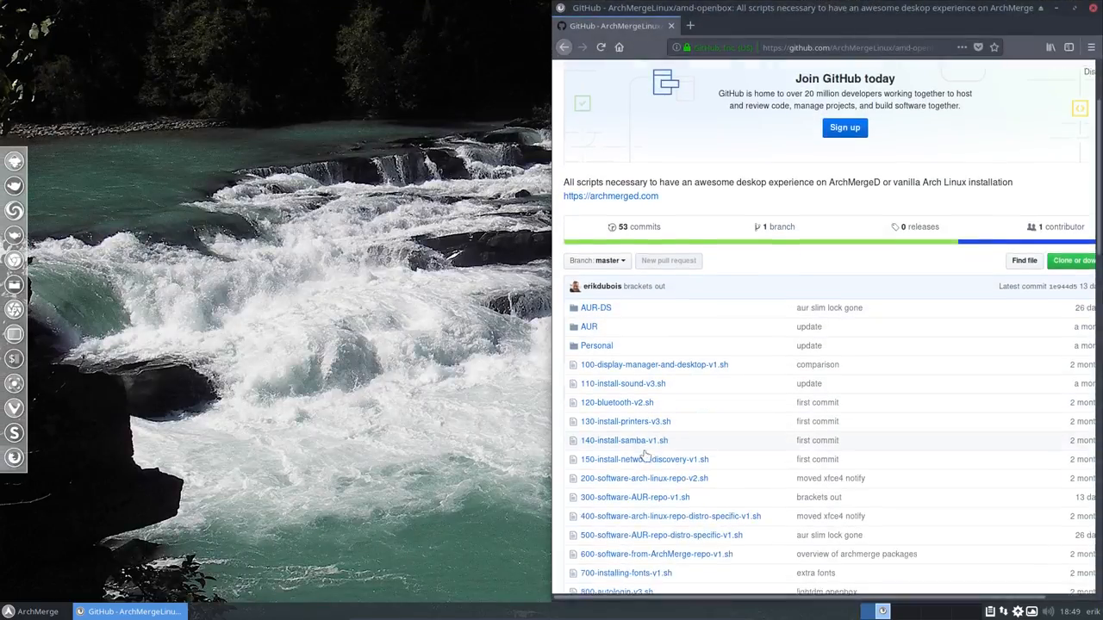
pyautogui.click(653, 365)
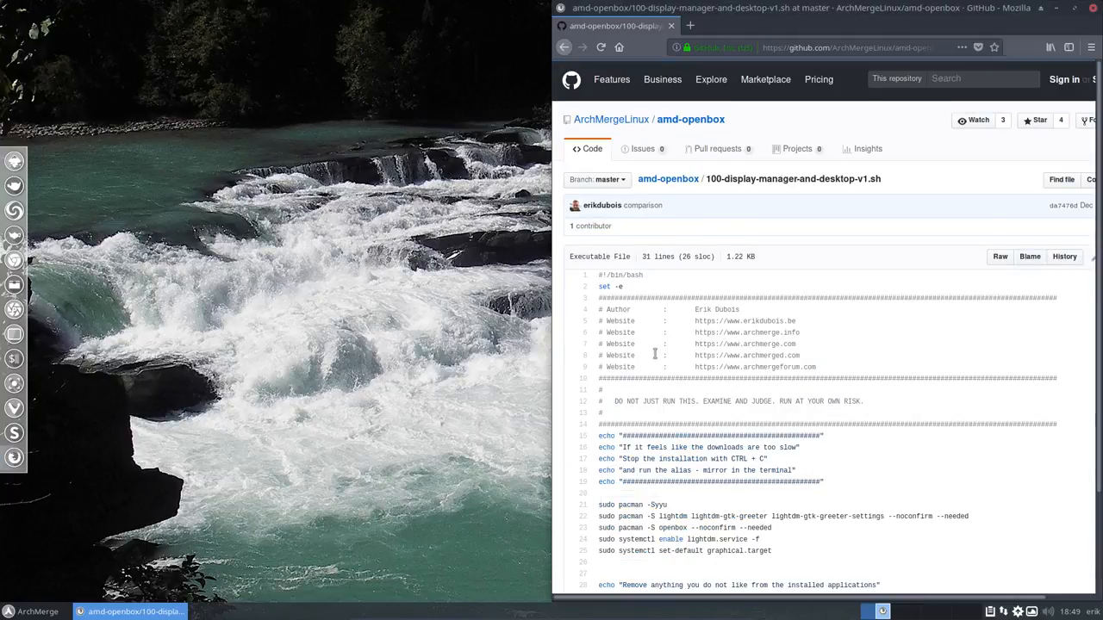
pyautogui.scroll(-3)
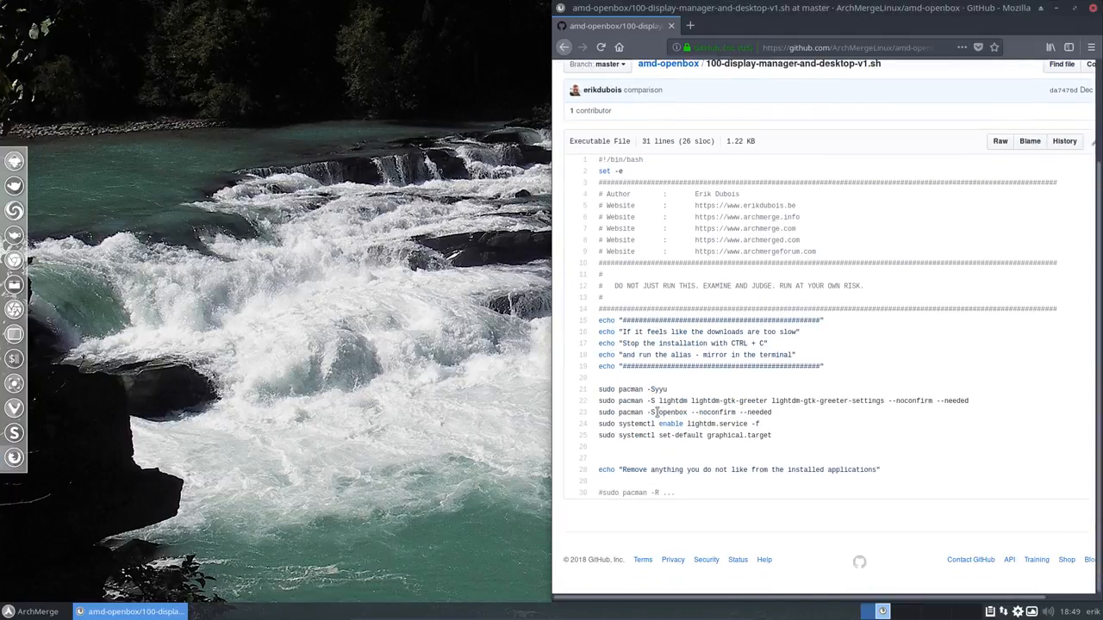
pyautogui.doubleClick(670, 412)
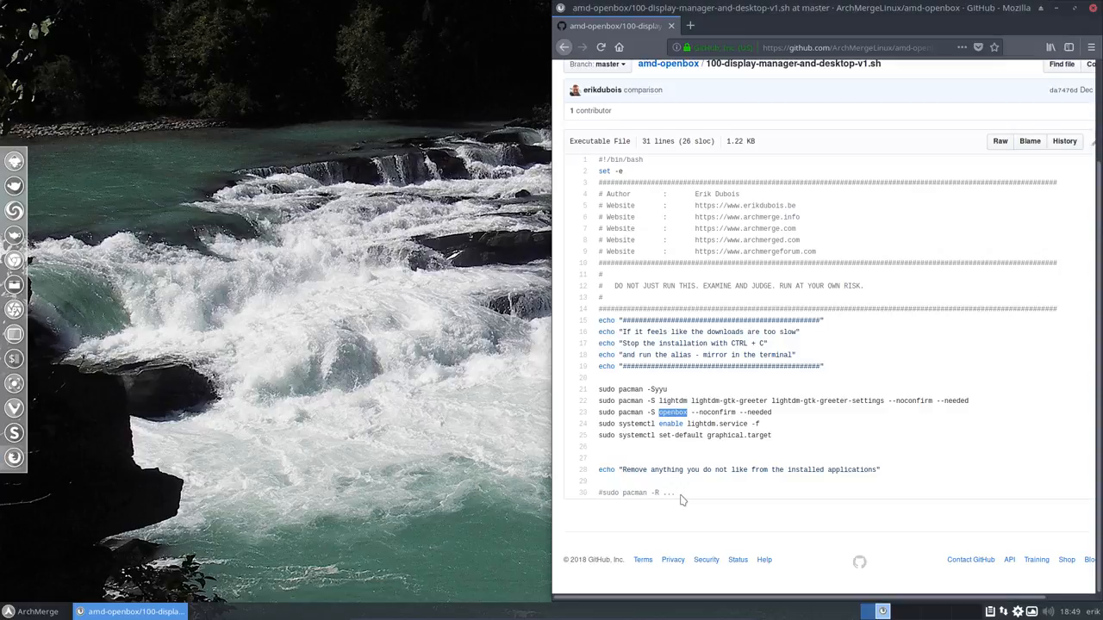
pyautogui.moveTo(796, 438)
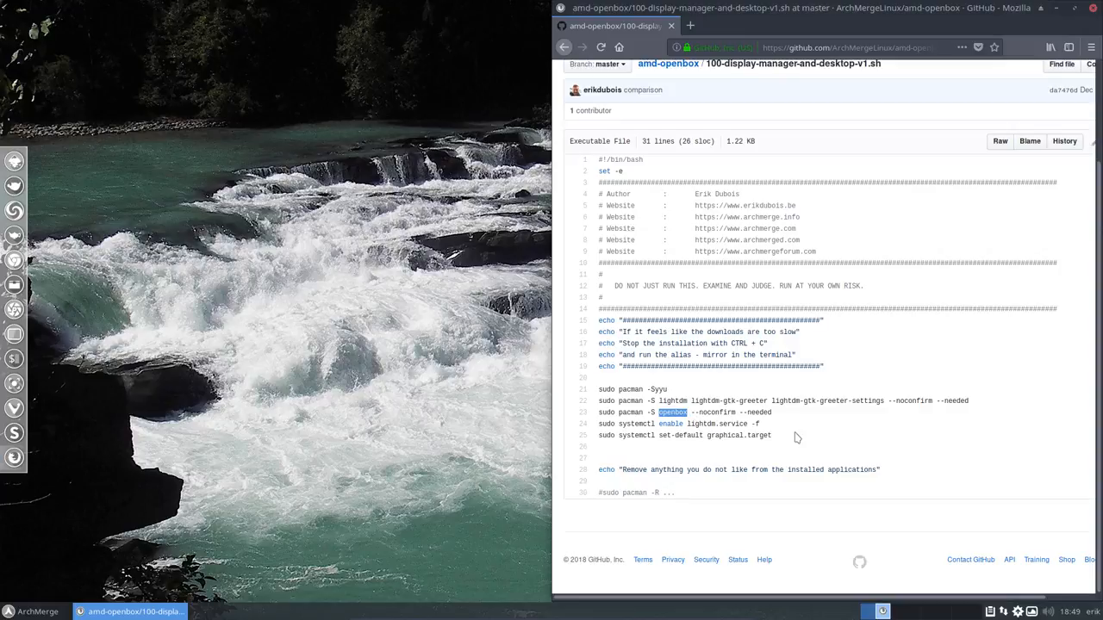
pyautogui.moveTo(153, 265)
pyautogui.write('sudo')
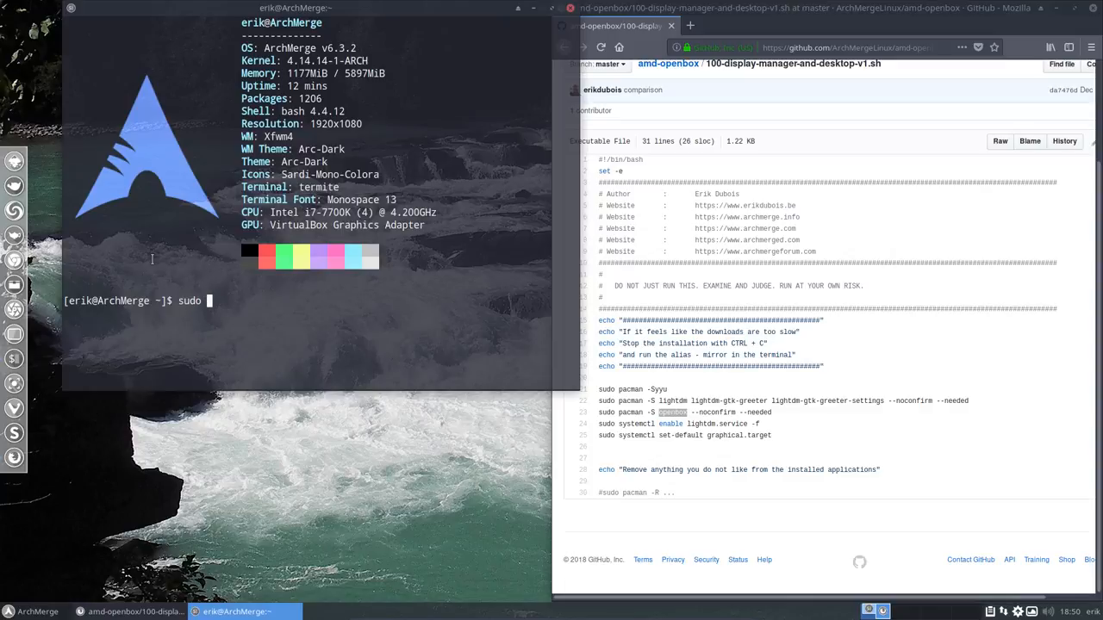
# Run sudo pacman -R openbox, which fails on dependent packages
pyautogui.write('pacman -R')
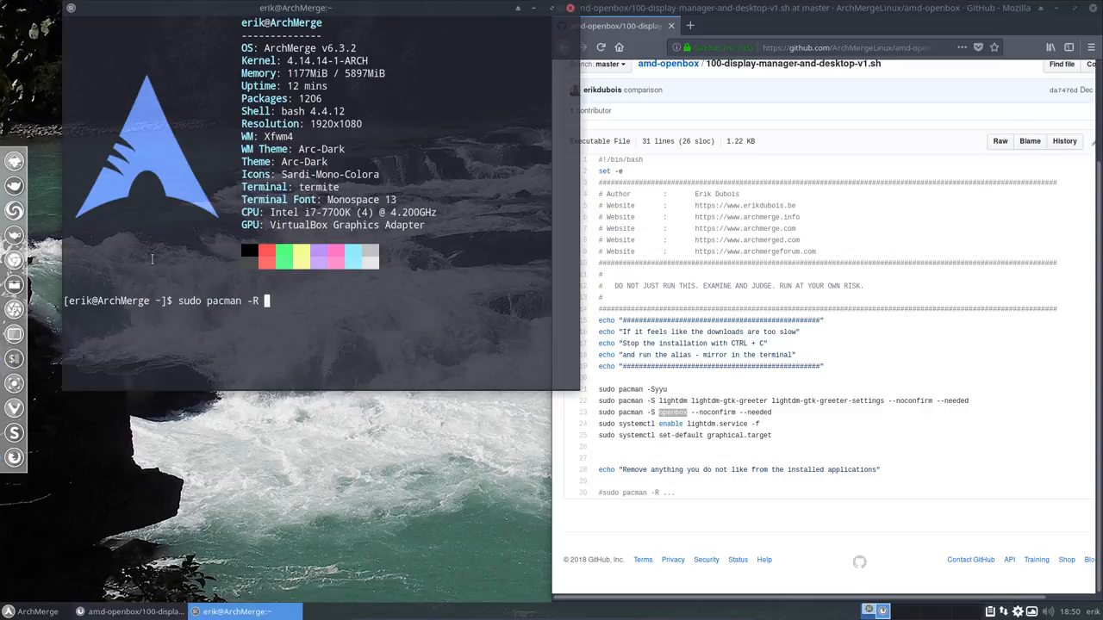
pyautogui.write('openbox')
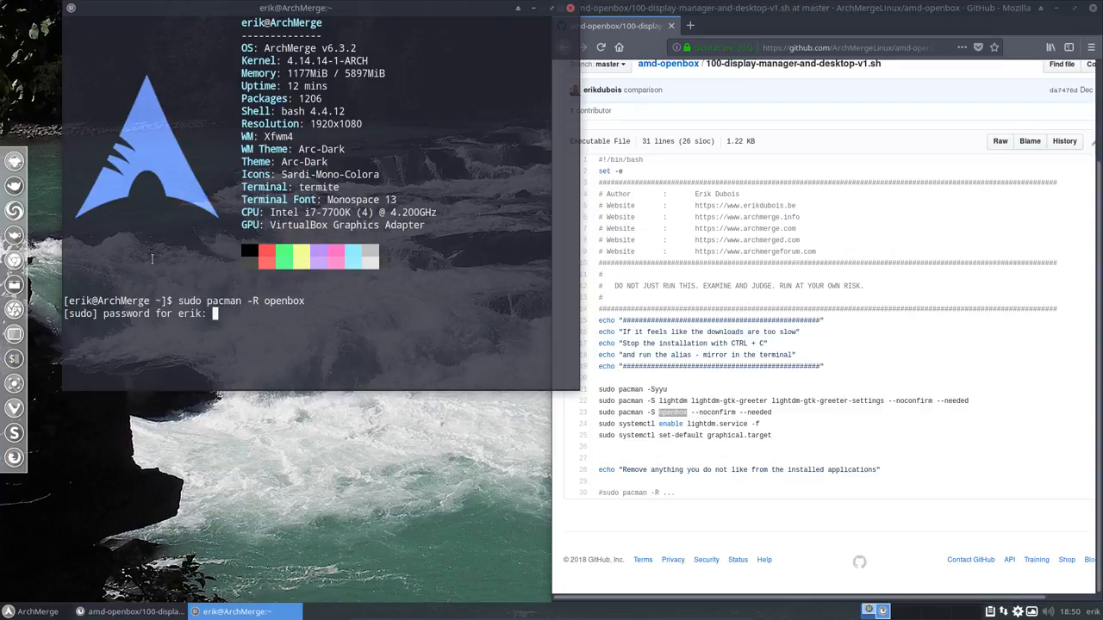
pyautogui.press('Return')
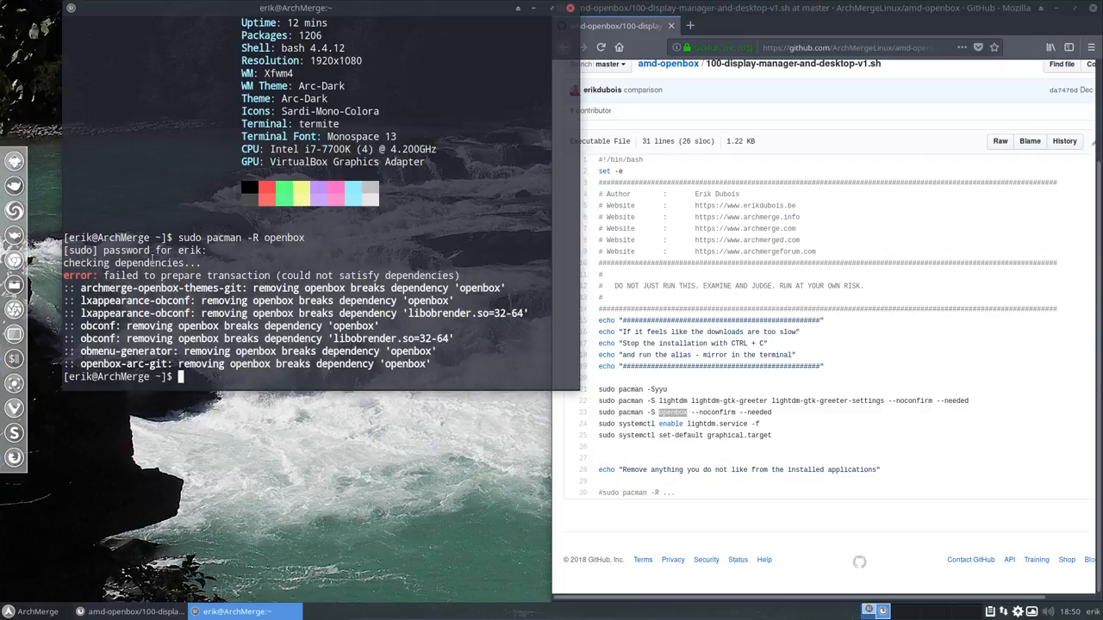
# Remove openbox with archmerge-openbox-themes-git, lxappearance-obconf, obconf, obmenu-generator and openbox-arc-git, answering y
pyautogui.write('sudo pacman -R openbox')
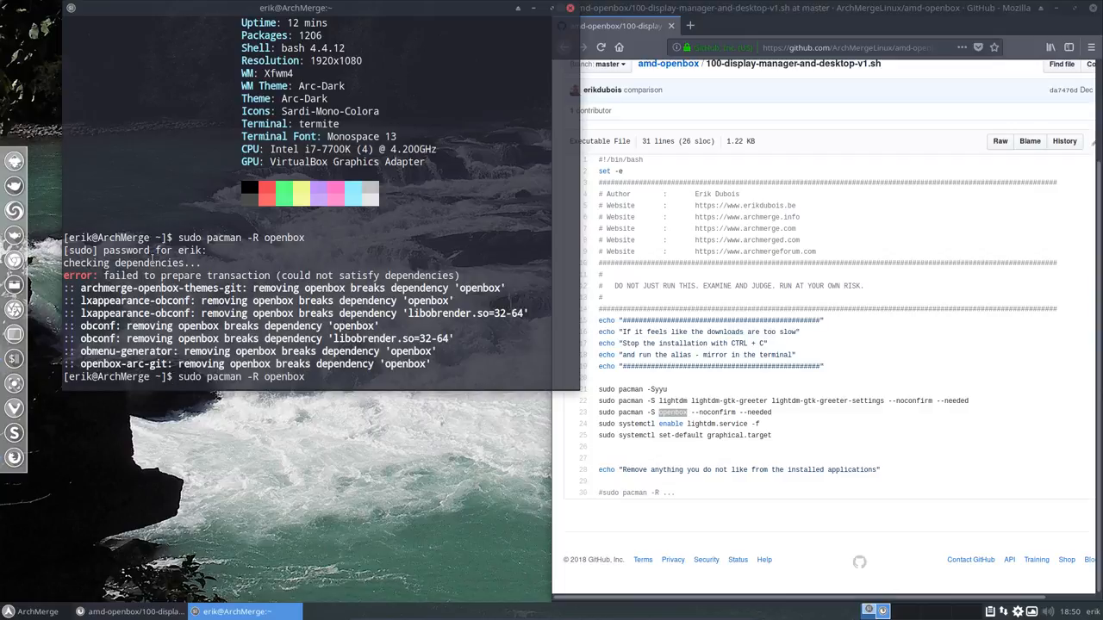
pyautogui.write('archmerge-openbox-themes-git l')
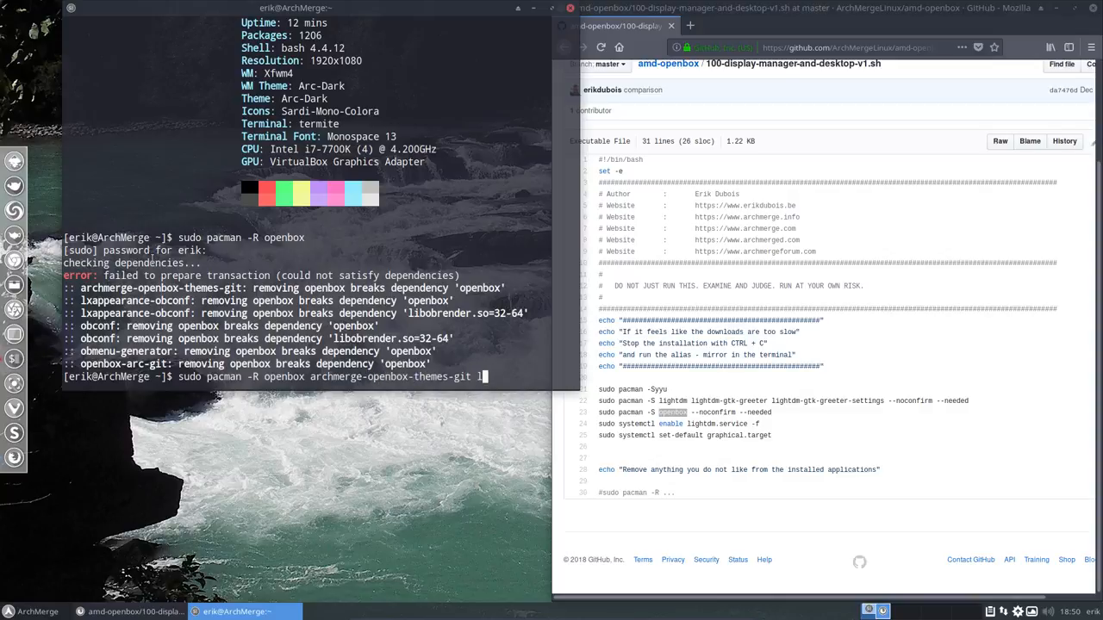
pyautogui.write('xappearance-')
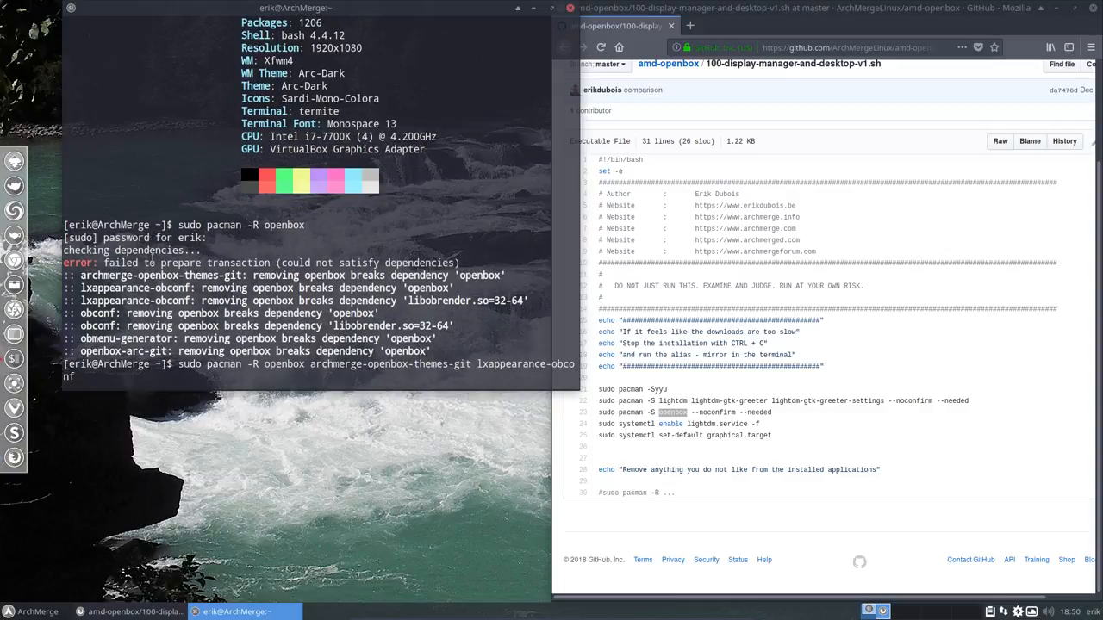
pyautogui.write('obconf')
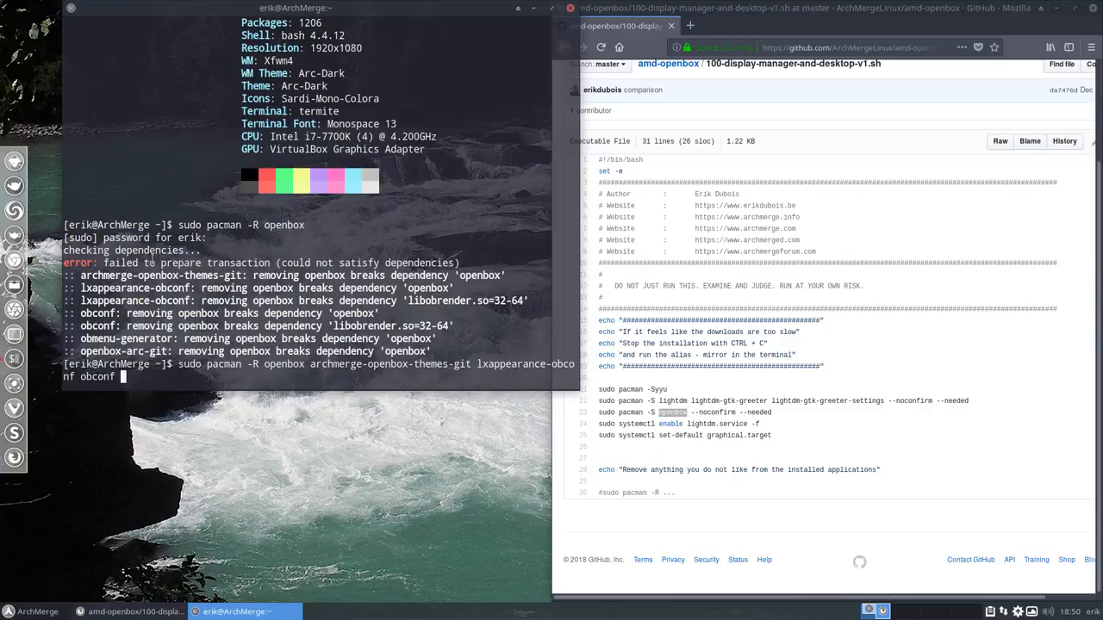
pyautogui.write('menu-generator')
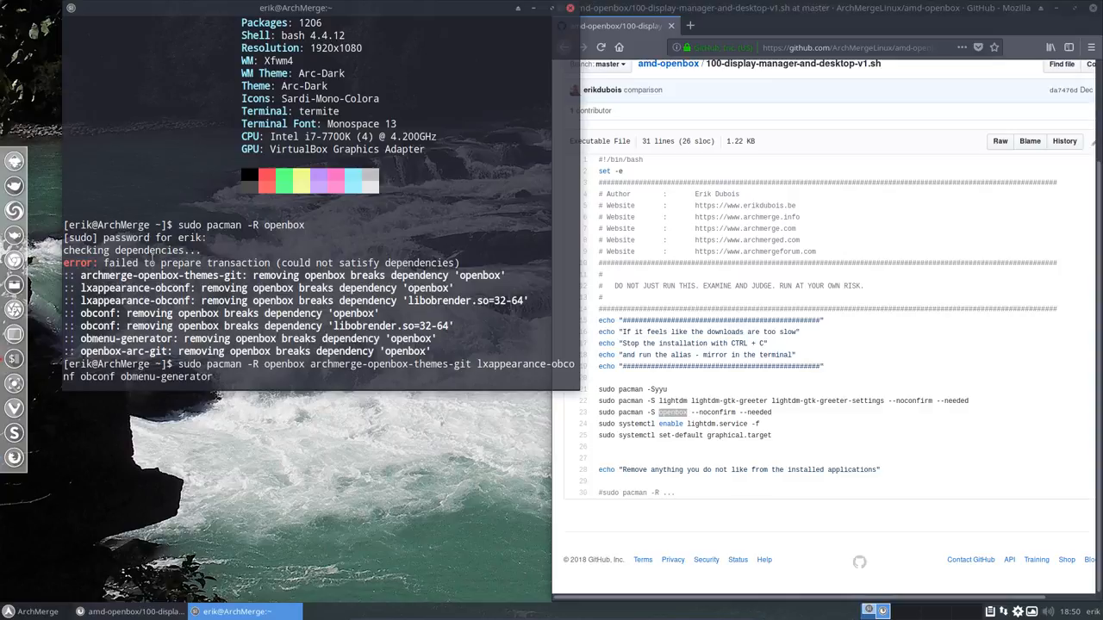
pyautogui.write('open')
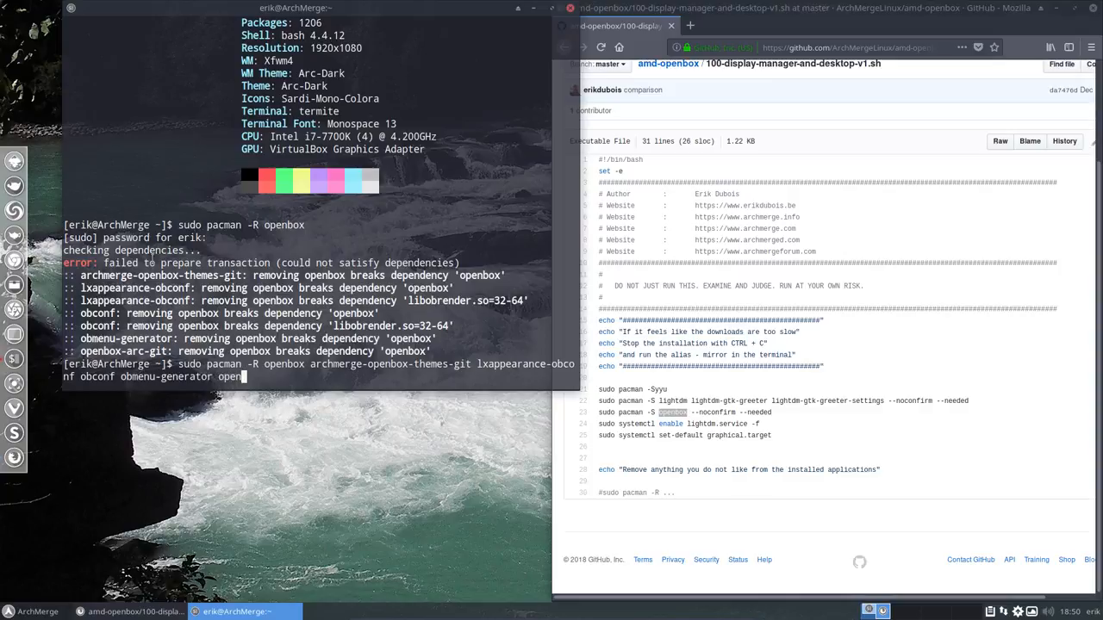
pyautogui.press('Return')
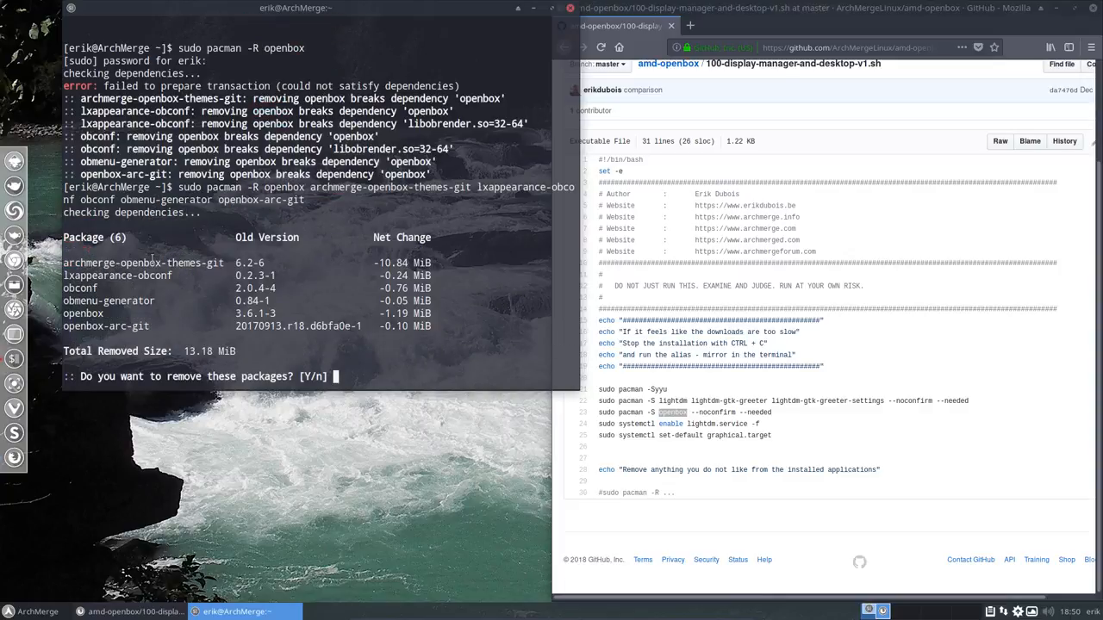
pyautogui.write('y')
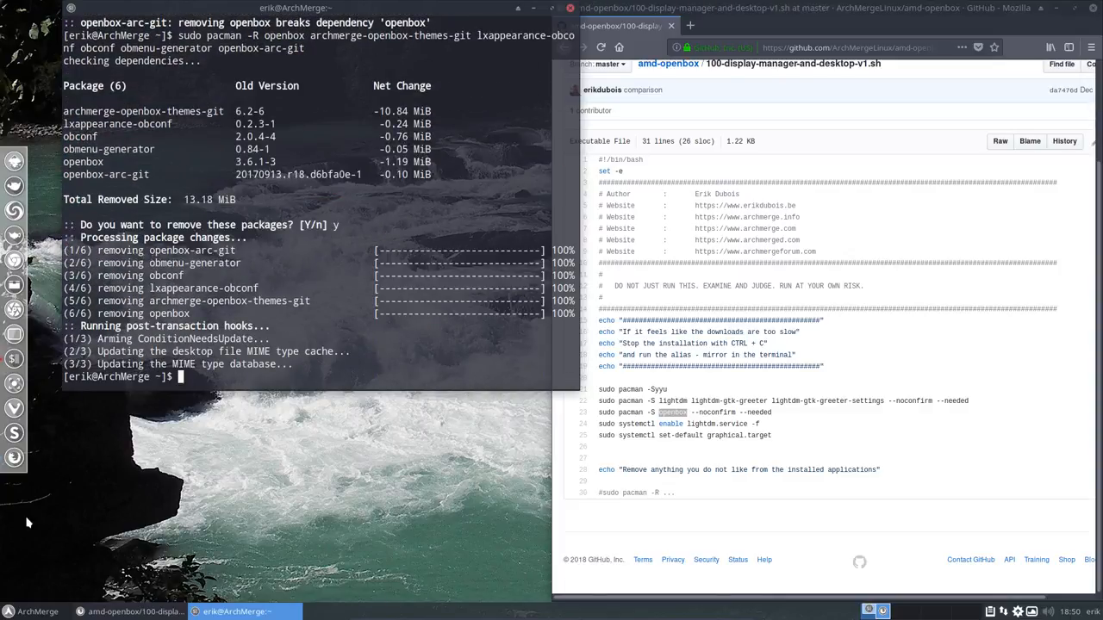
pyautogui.click(9, 610)
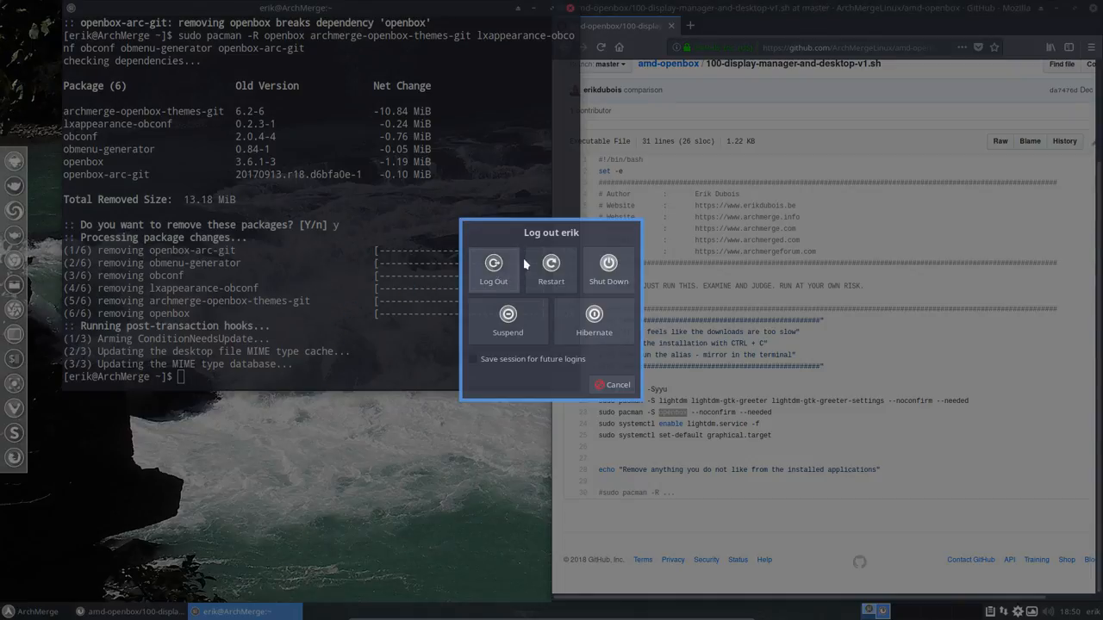
# Log out and back in, then search the Whisker Menu's All list for 'openb', finding no Openbox entry
pyautogui.click(493, 268)
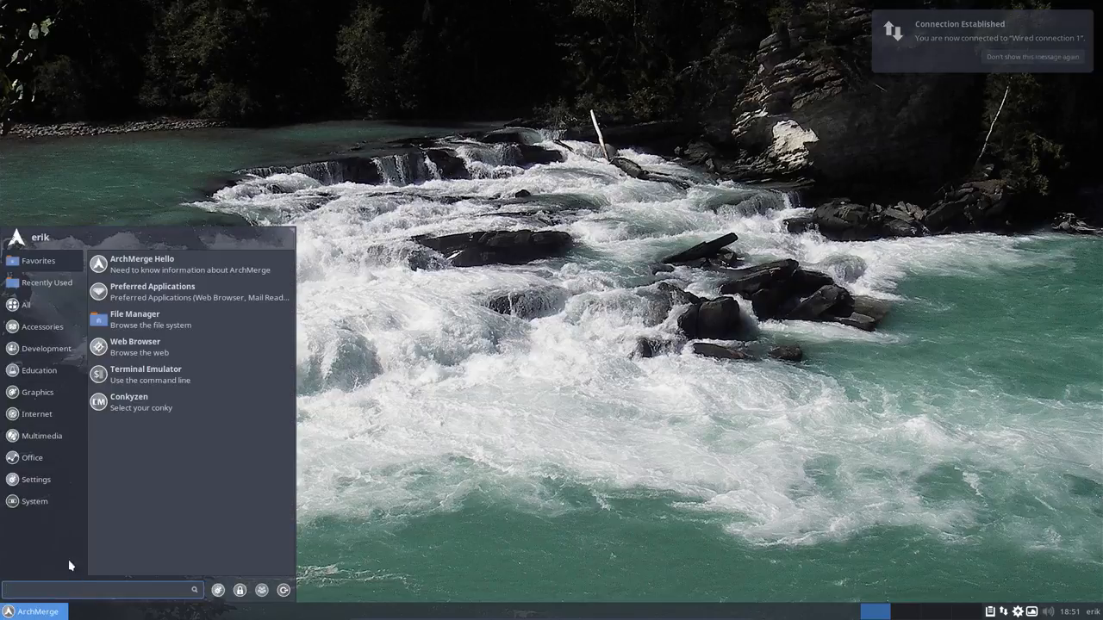
pyautogui.click(26, 303)
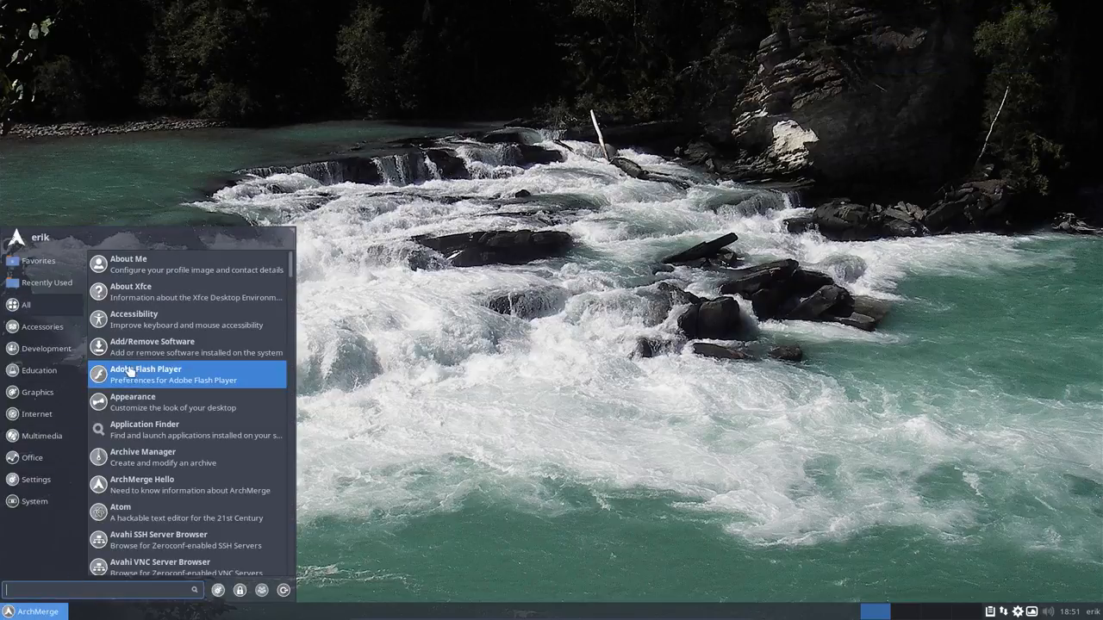
pyautogui.scroll(-3)
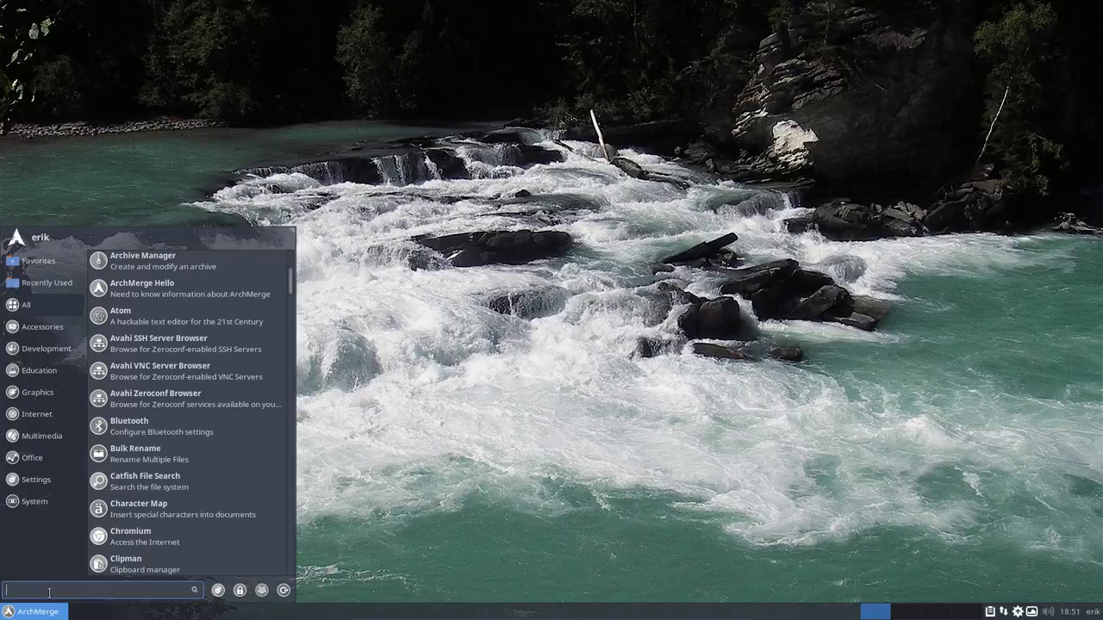
pyautogui.write('openb')
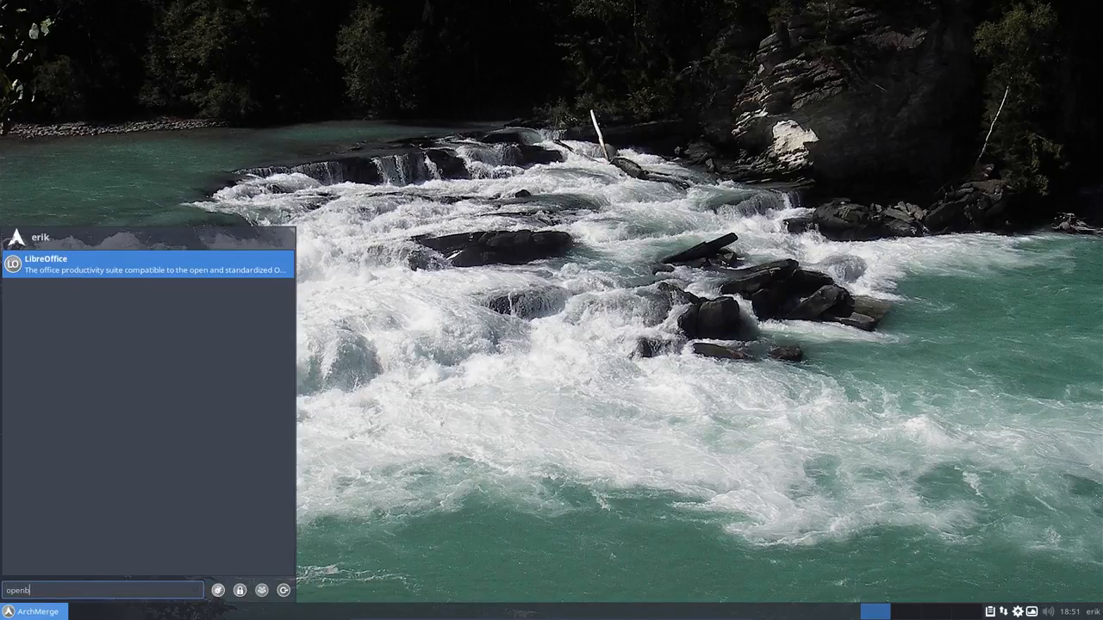
pyautogui.press('BackSpace')
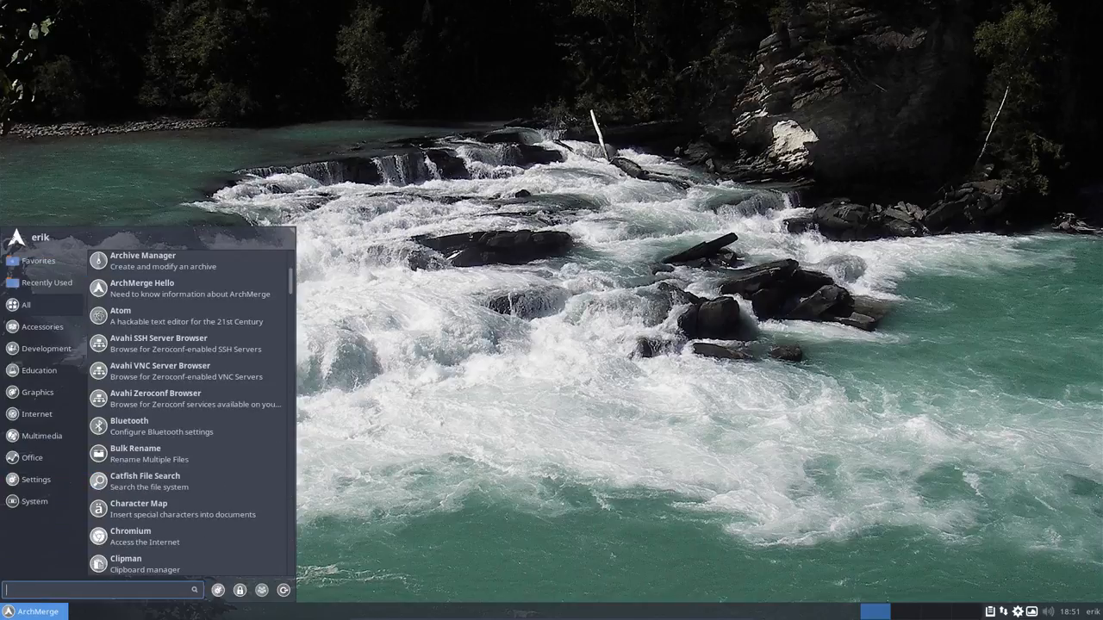
pyautogui.moveTo(26, 303)
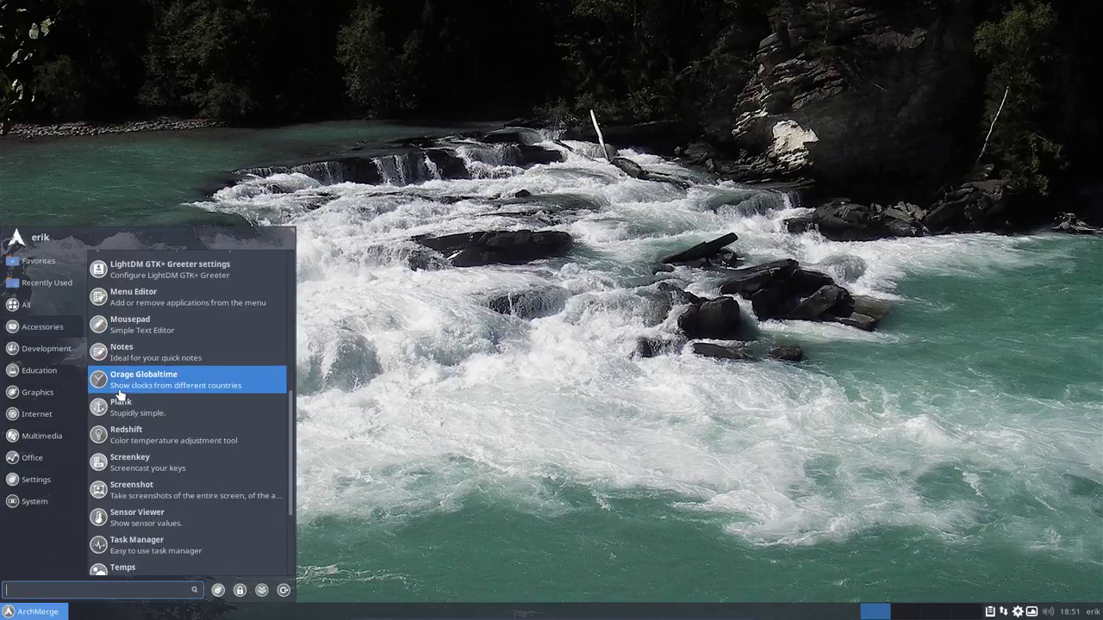
# Browse the Development, Education, Graphics and Settings categories for leftover i3 or Openbox entries
pyautogui.scroll(-3)
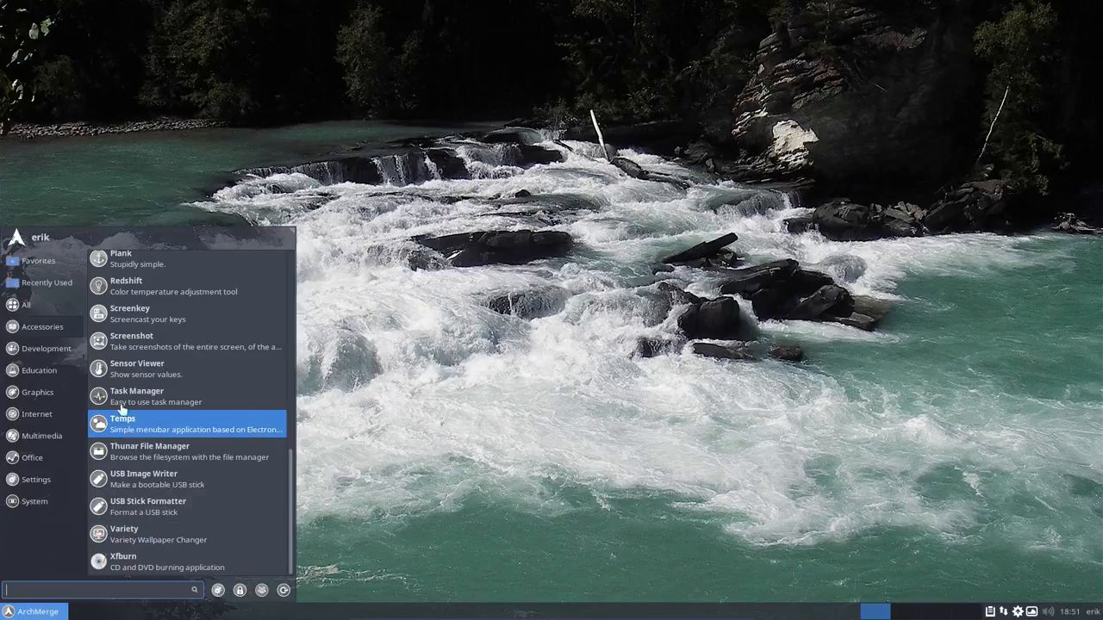
pyautogui.click(47, 348)
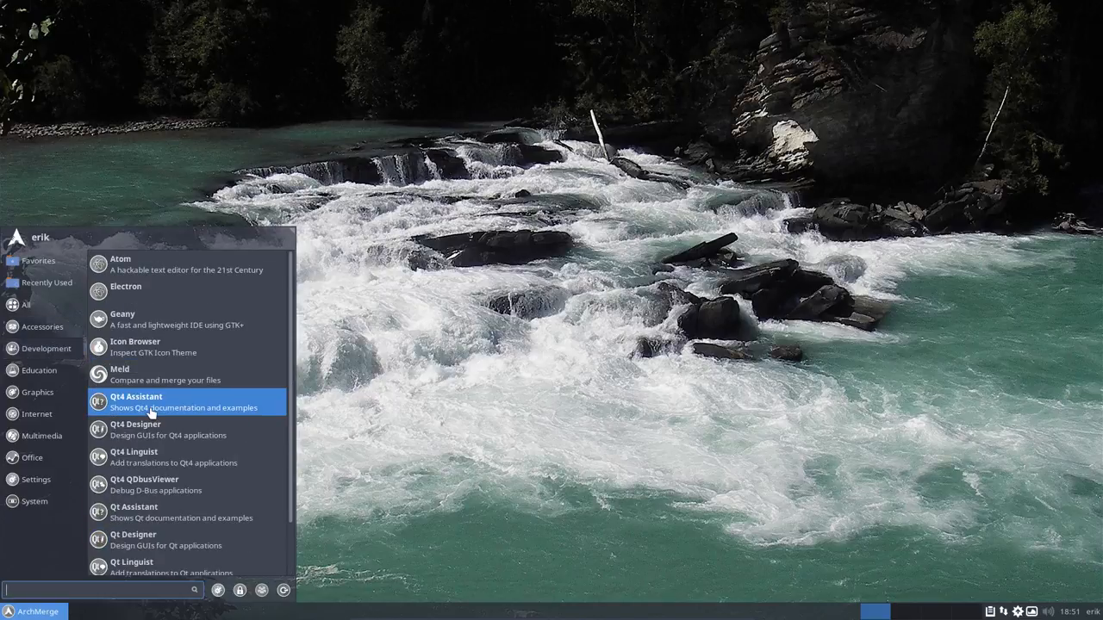
pyautogui.click(38, 369)
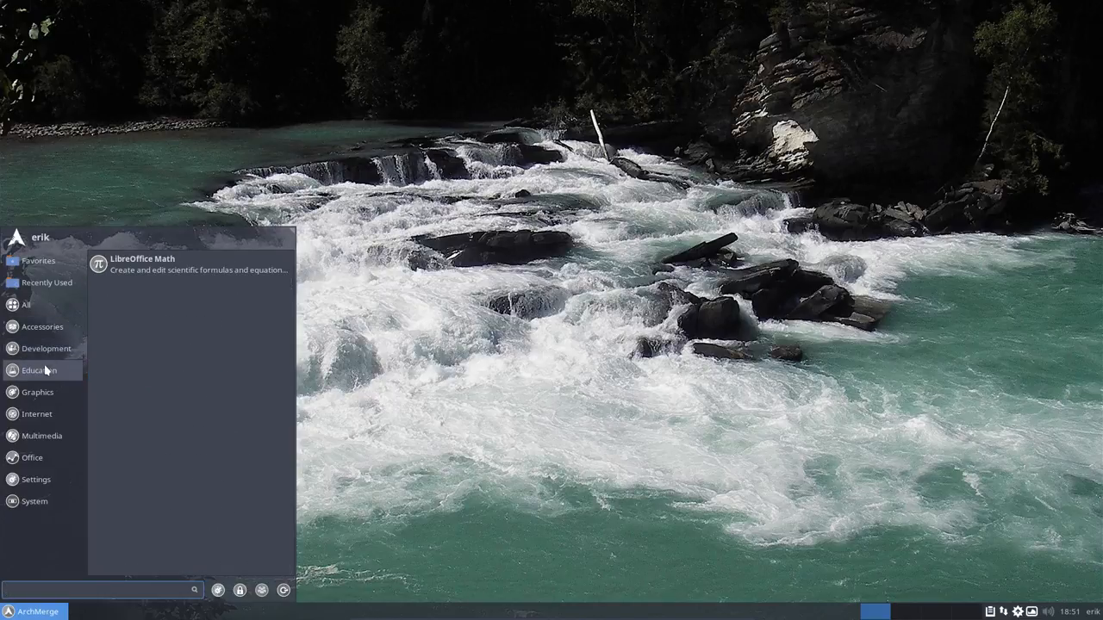
pyautogui.click(38, 392)
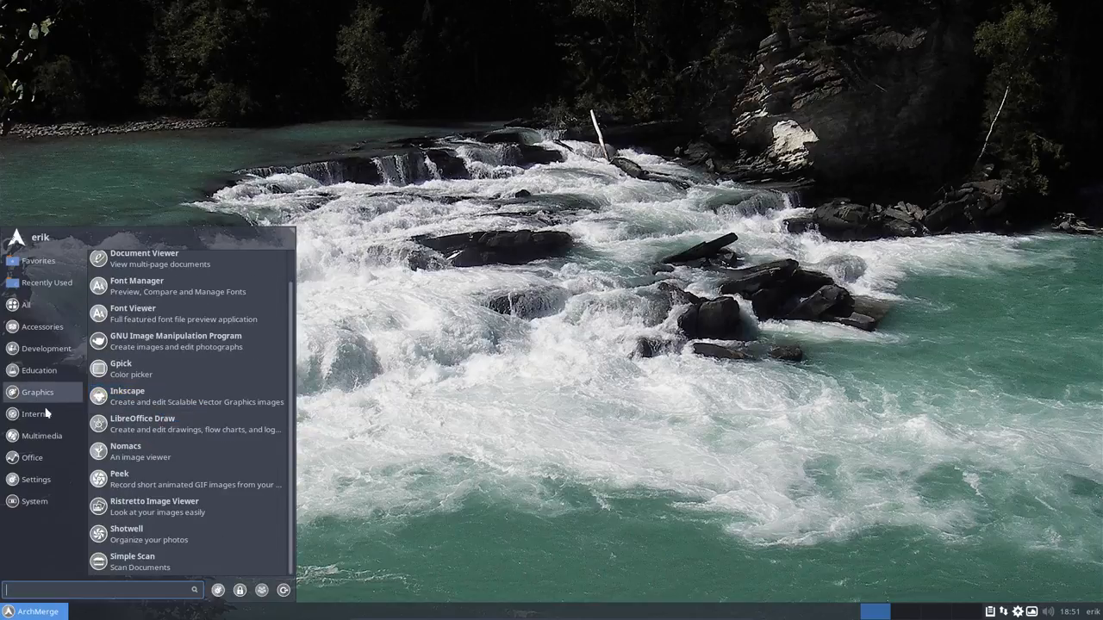
pyautogui.click(41, 434)
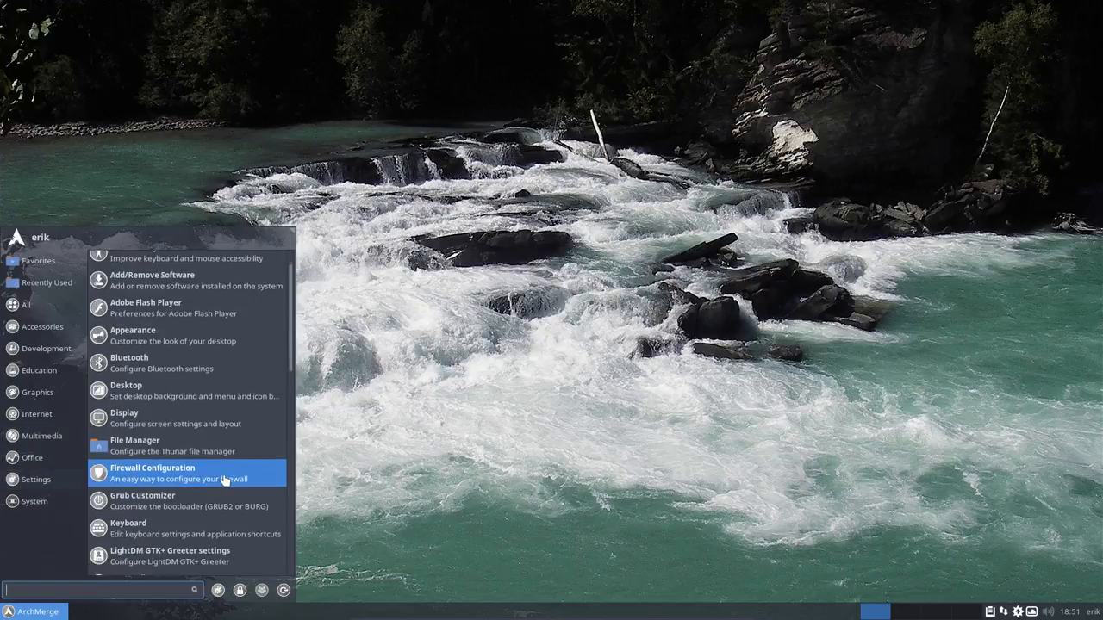
# Scroll through the Settings and System application lists to confirm nothing remains
pyautogui.scroll(-3)
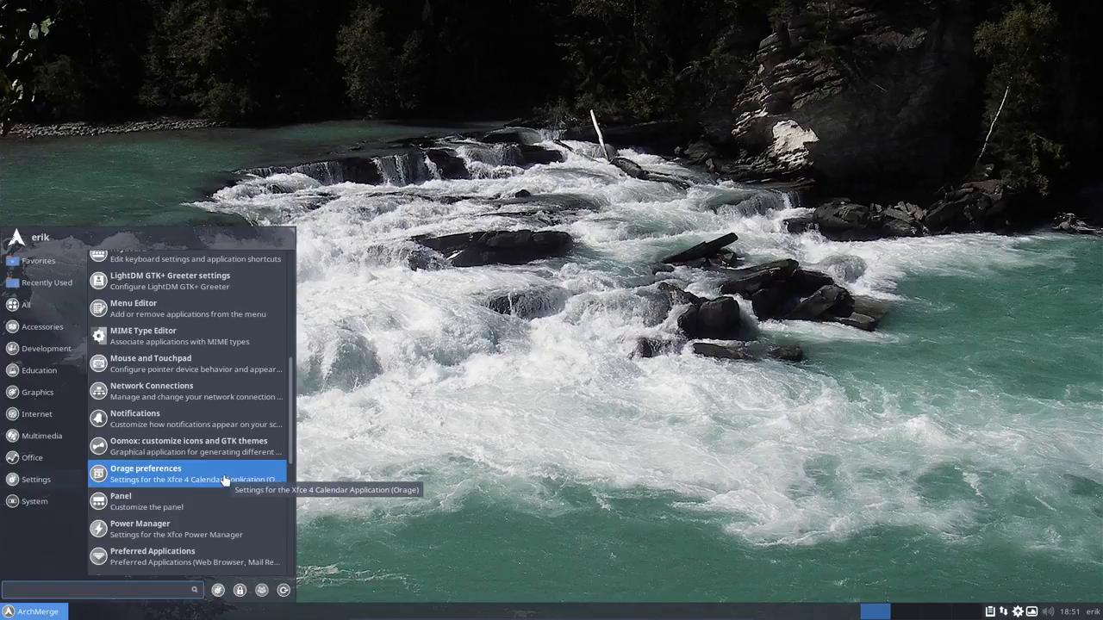
pyautogui.scroll(-3)
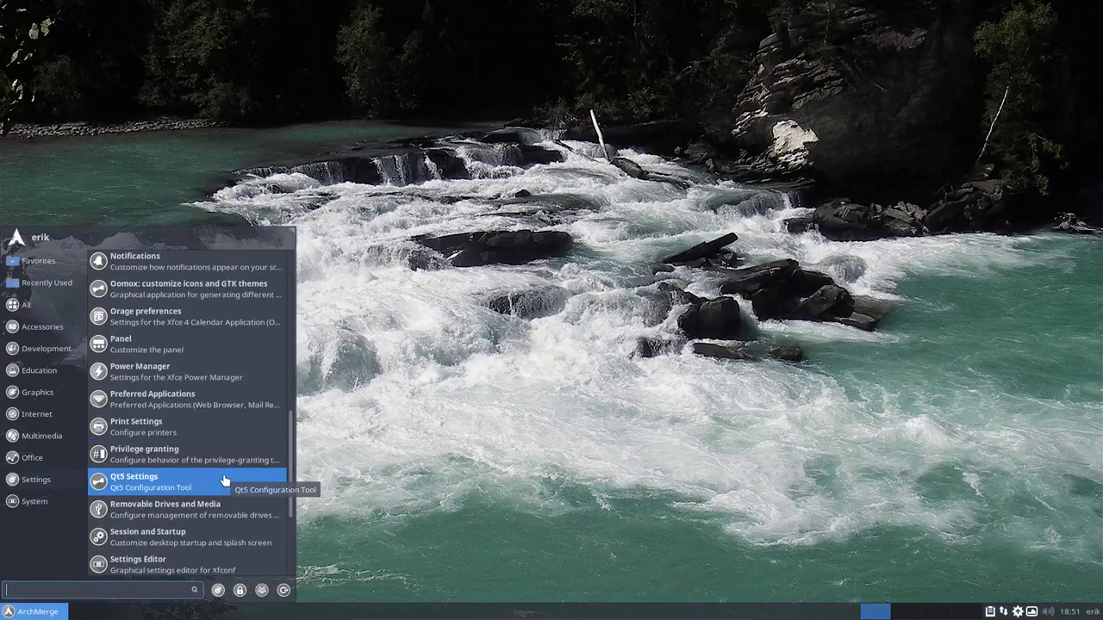
pyautogui.moveTo(159, 290)
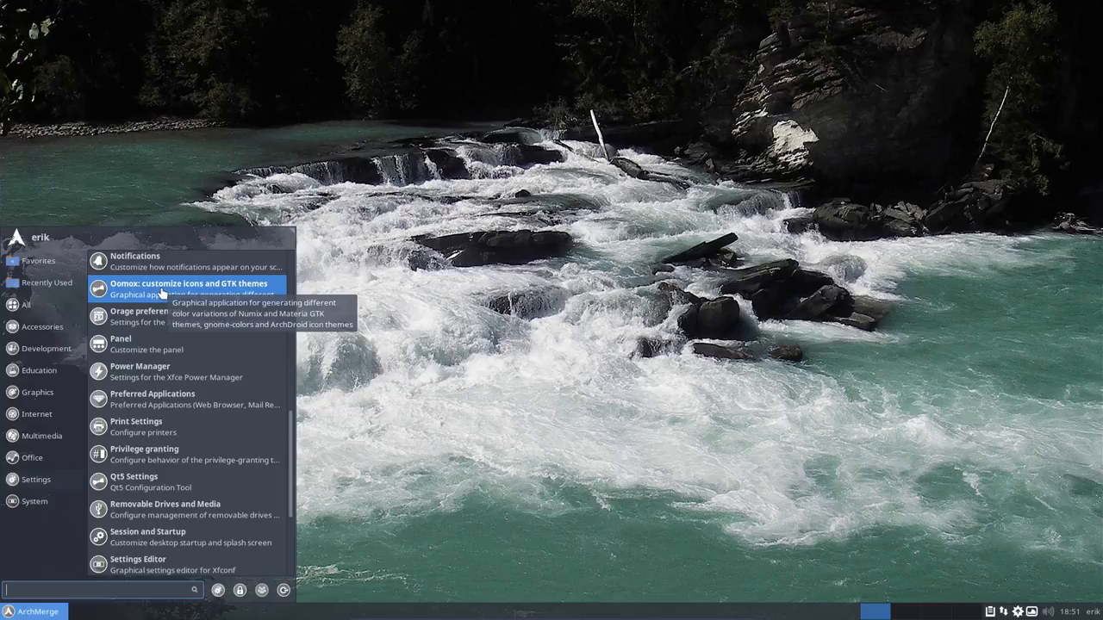
pyautogui.moveTo(156, 322)
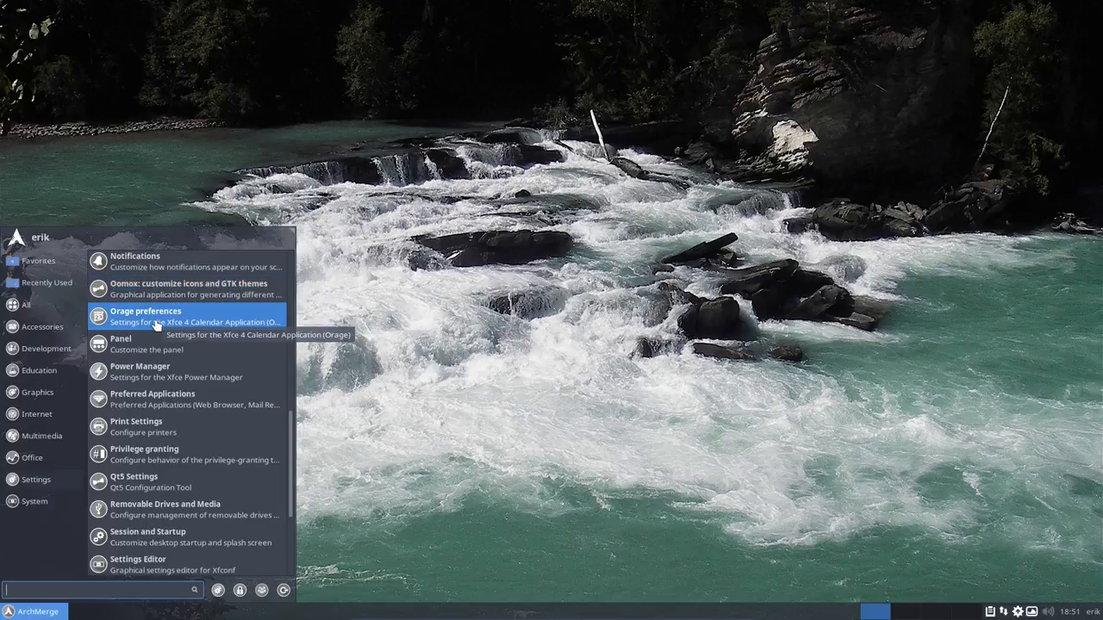
pyautogui.moveTo(169, 405)
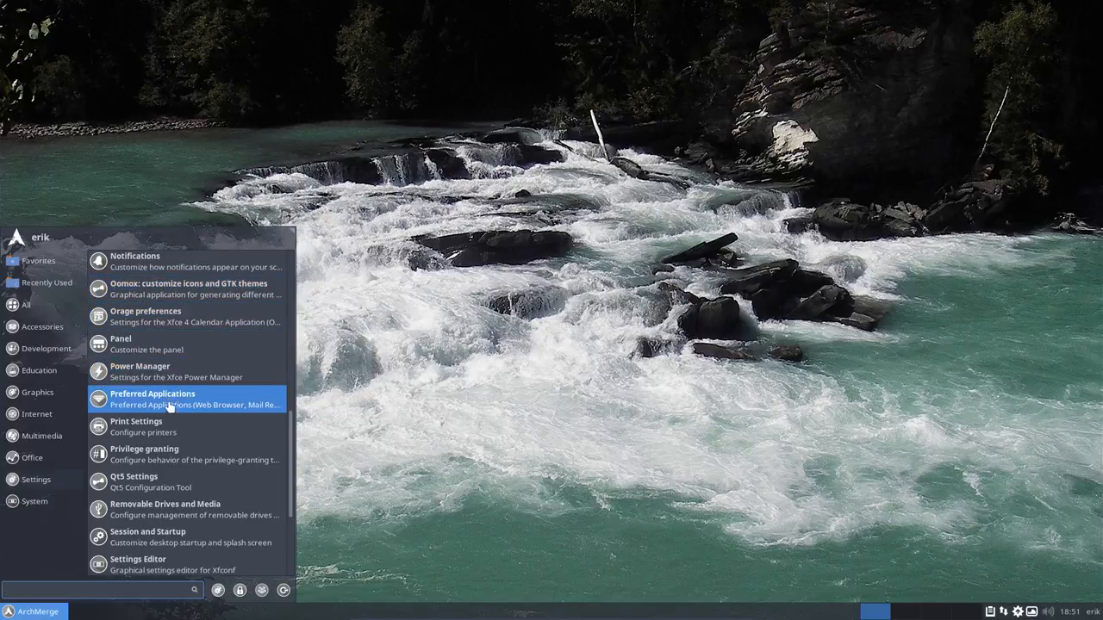
pyautogui.scroll(-3)
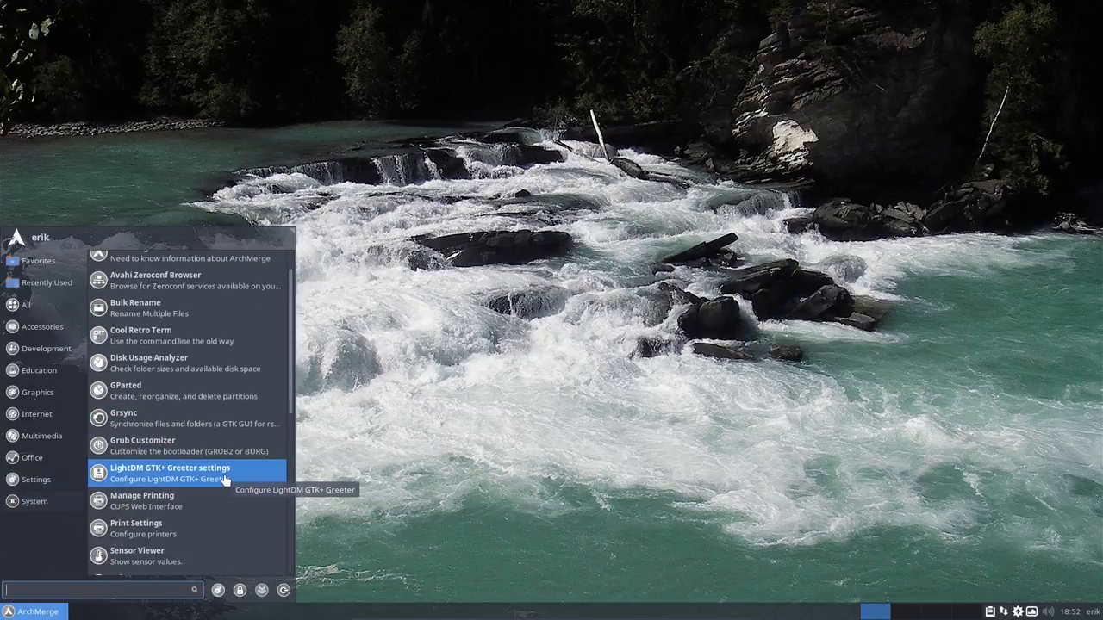
pyautogui.scroll(-3)
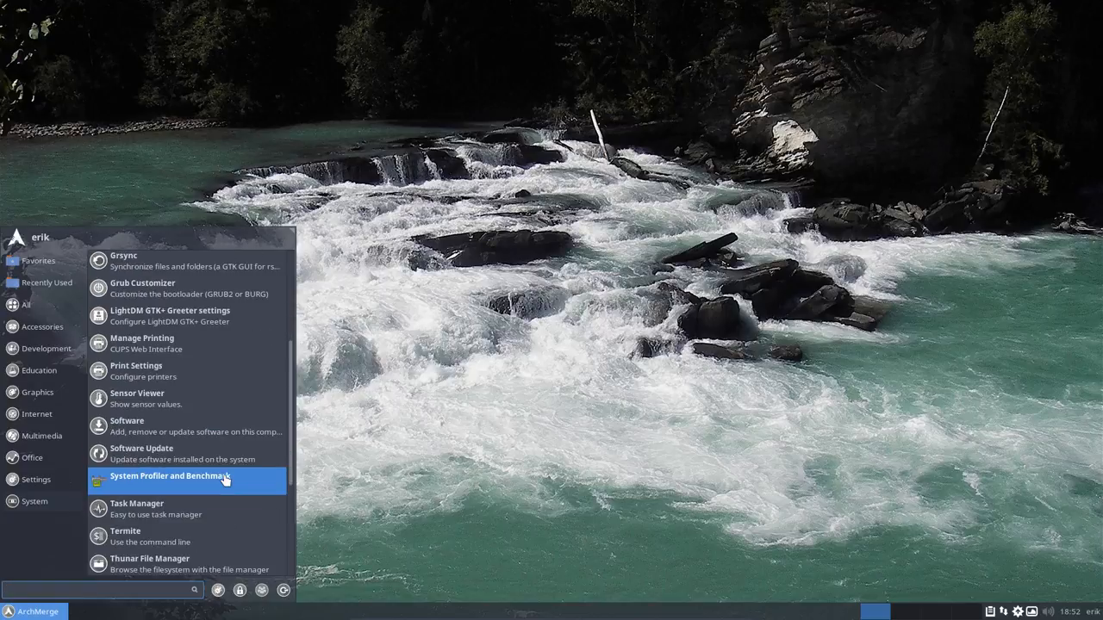
pyautogui.scroll(-3)
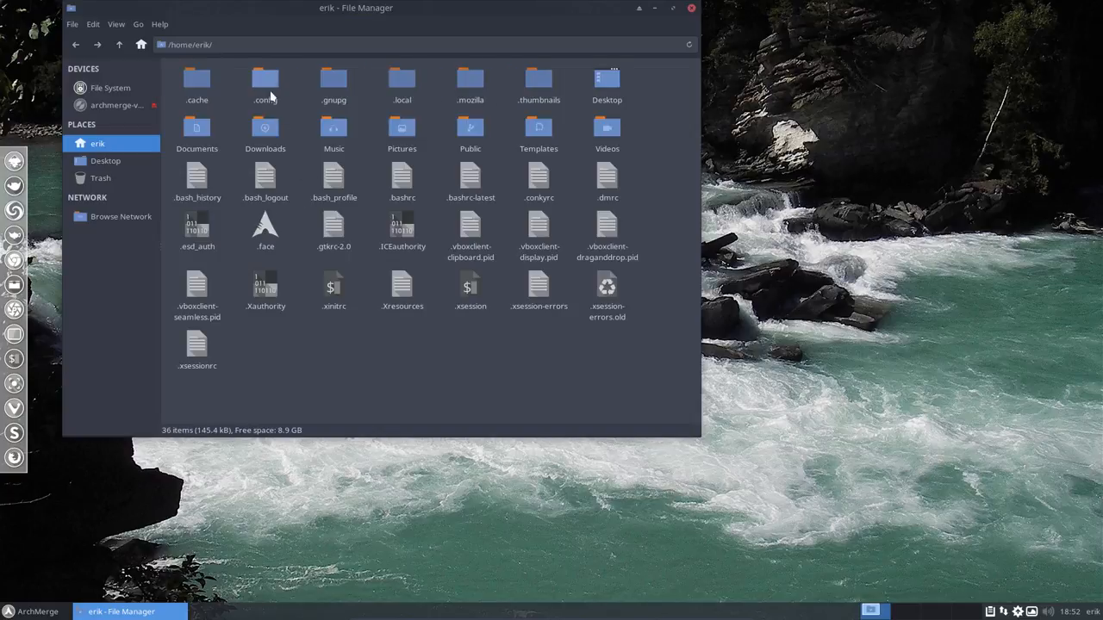
# Delete the leftover openbox and obmenu-generator folders from ~/.config
pyautogui.doubleClick(265, 83)
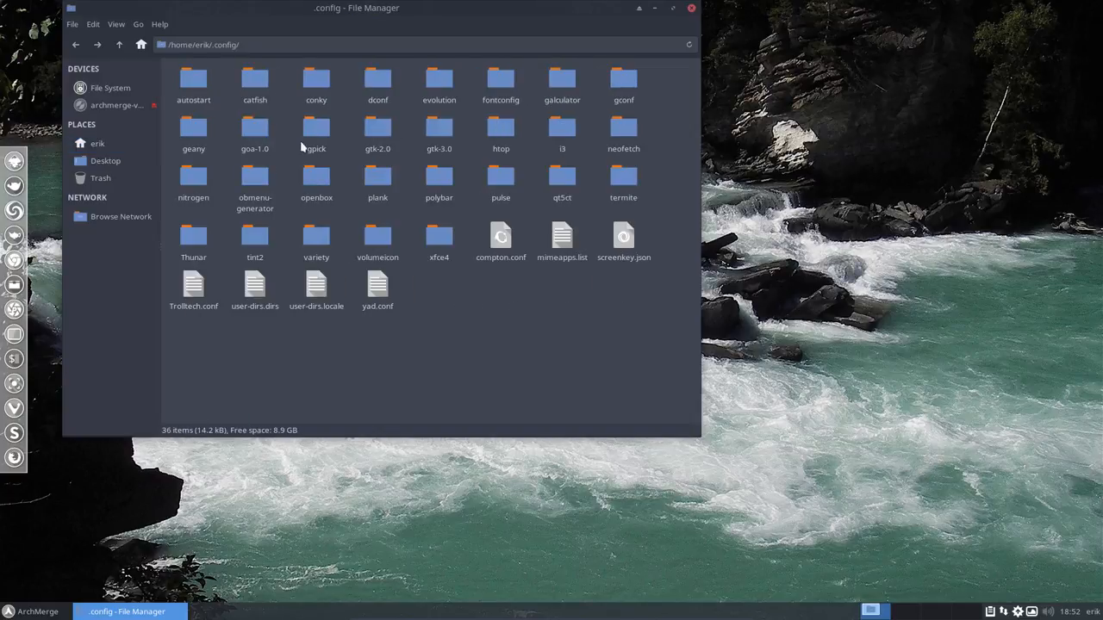
pyautogui.click(255, 176)
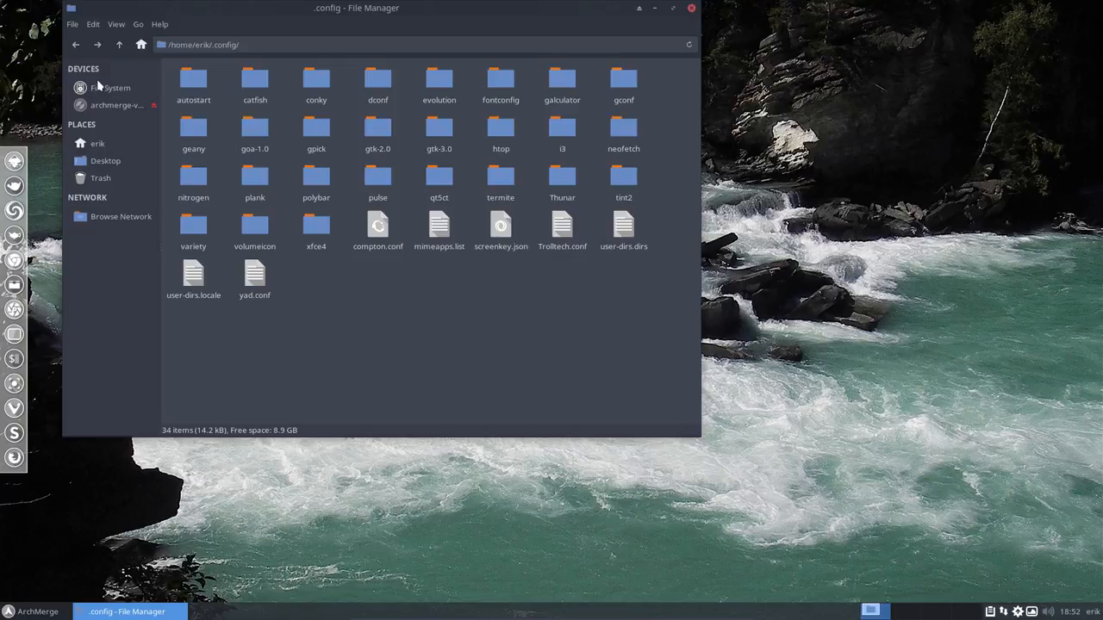
# Browse /etc on the file system root, then return to the home folder
pyautogui.click(110, 86)
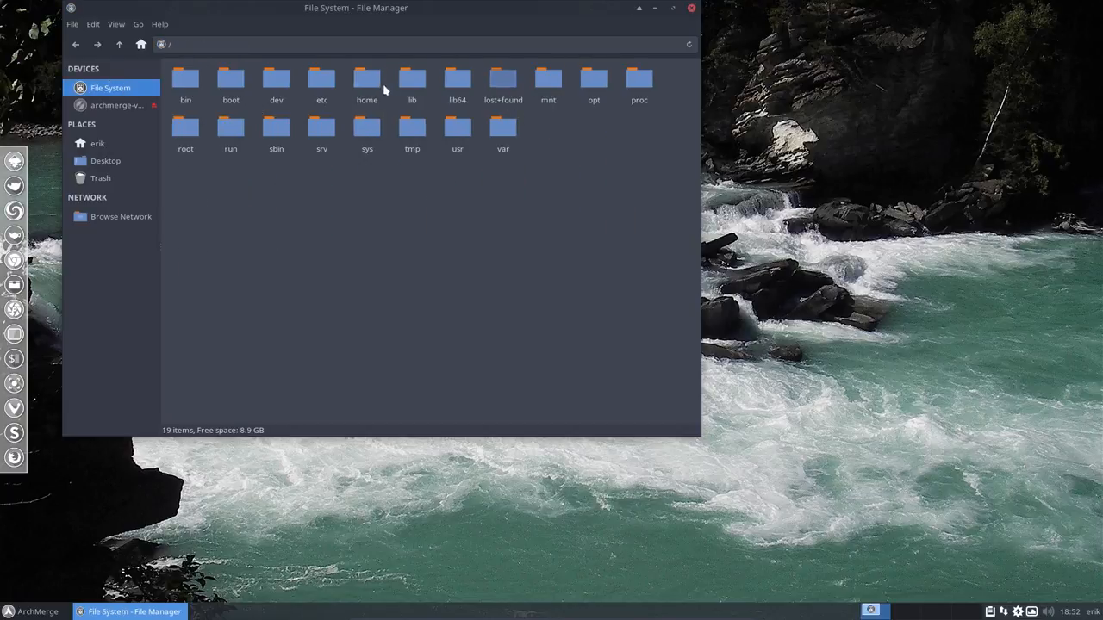
pyautogui.doubleClick(321, 78)
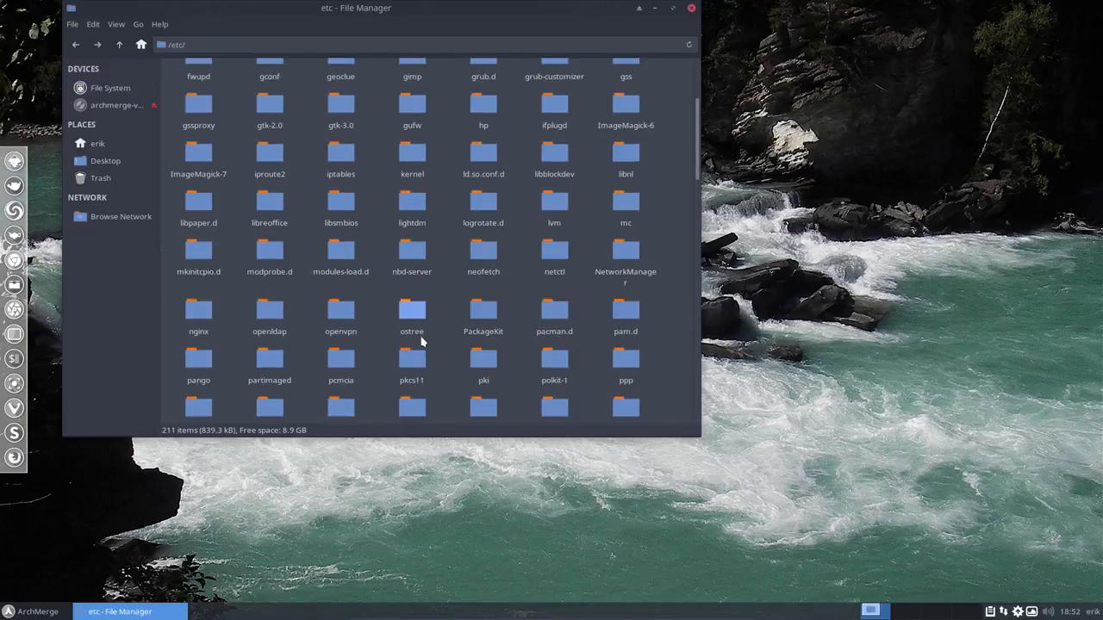
pyautogui.scroll(-3)
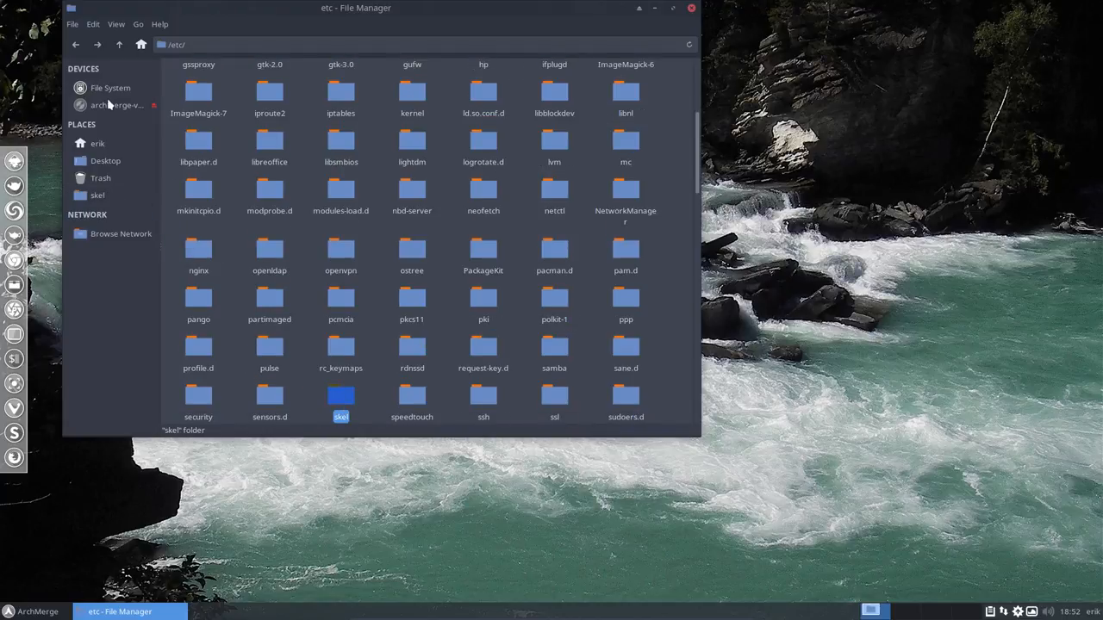
pyautogui.click(96, 143)
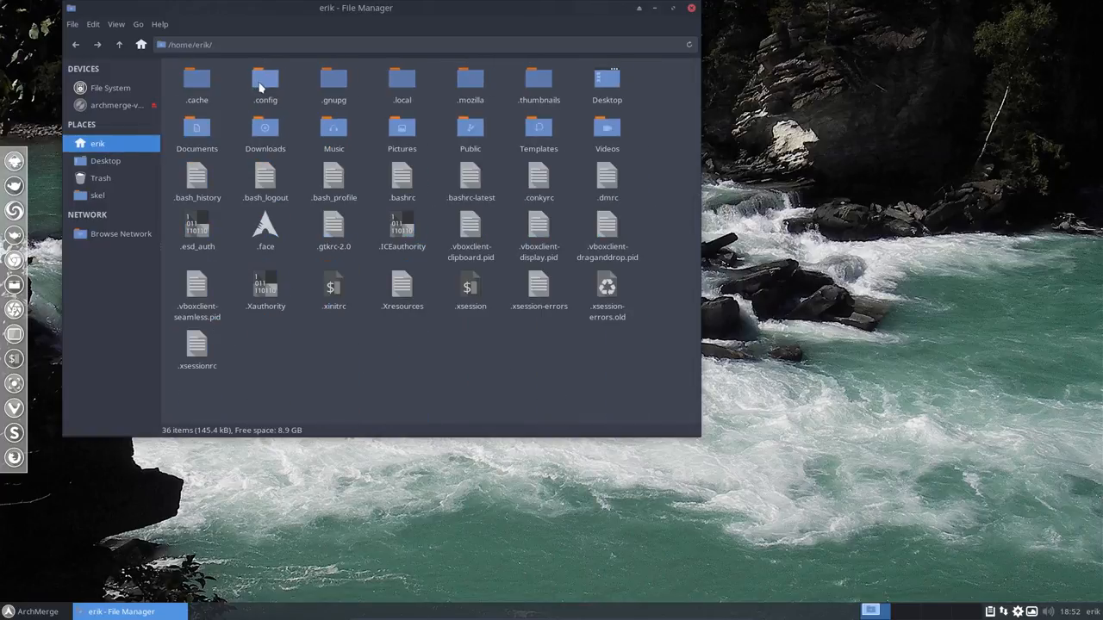
# Delete the leftover i3 folder from ~/.config and close Thunar
pyautogui.doubleClick(265, 83)
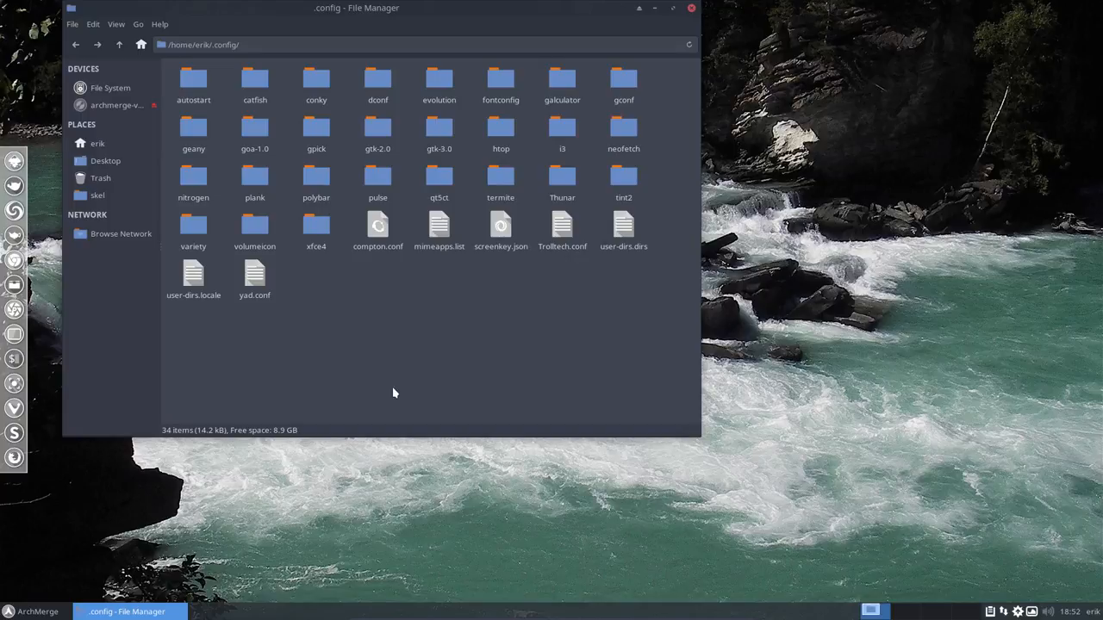
pyautogui.click(562, 129)
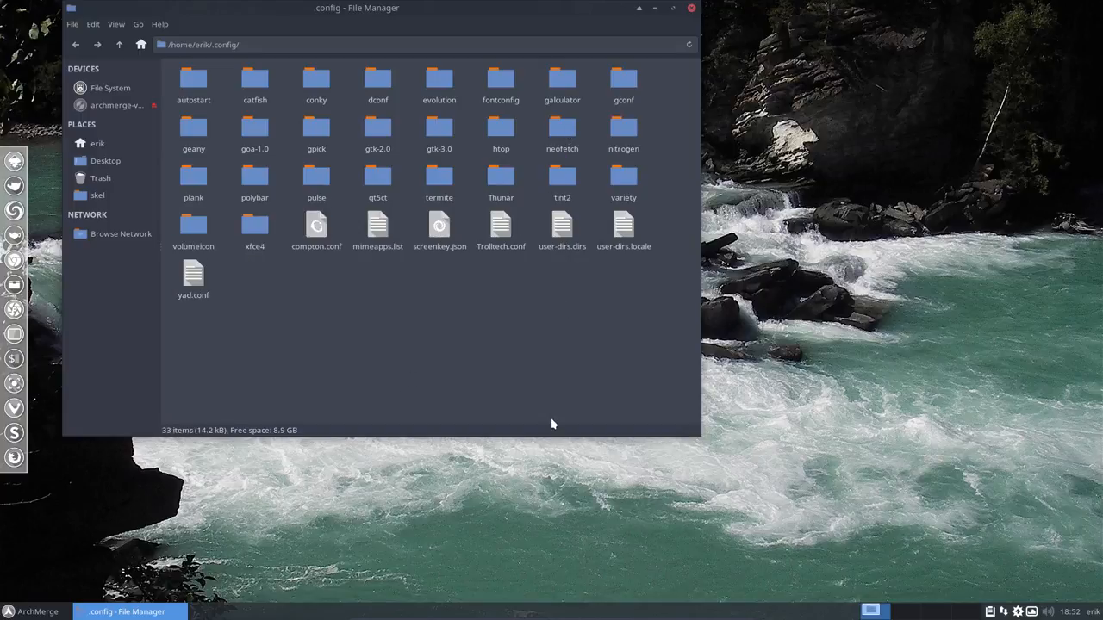
pyautogui.moveTo(445, 395)
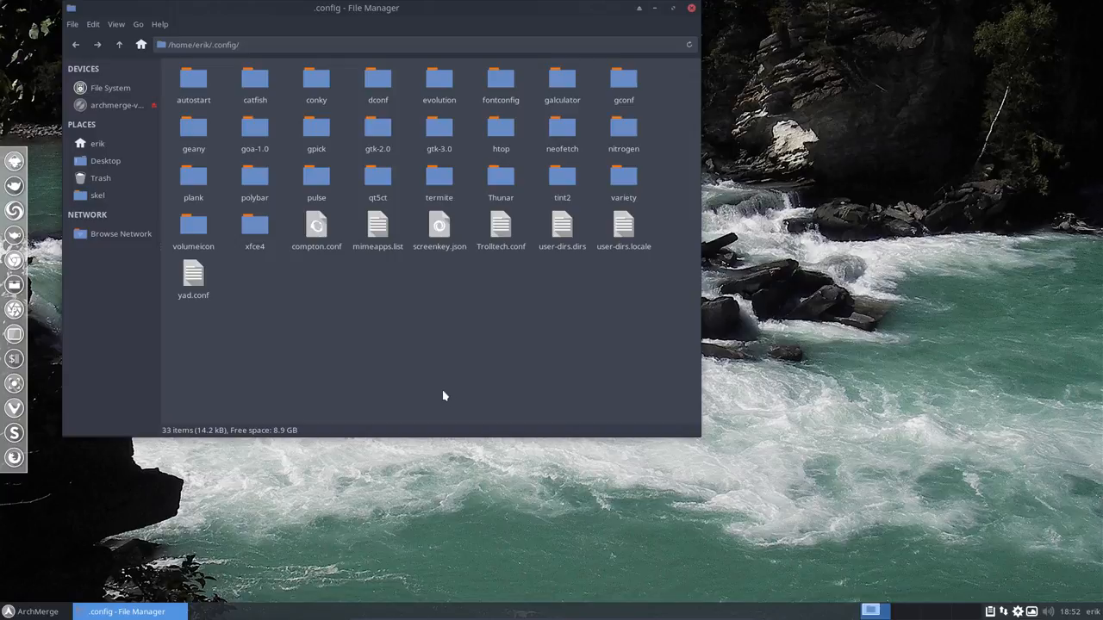
pyautogui.click(255, 224)
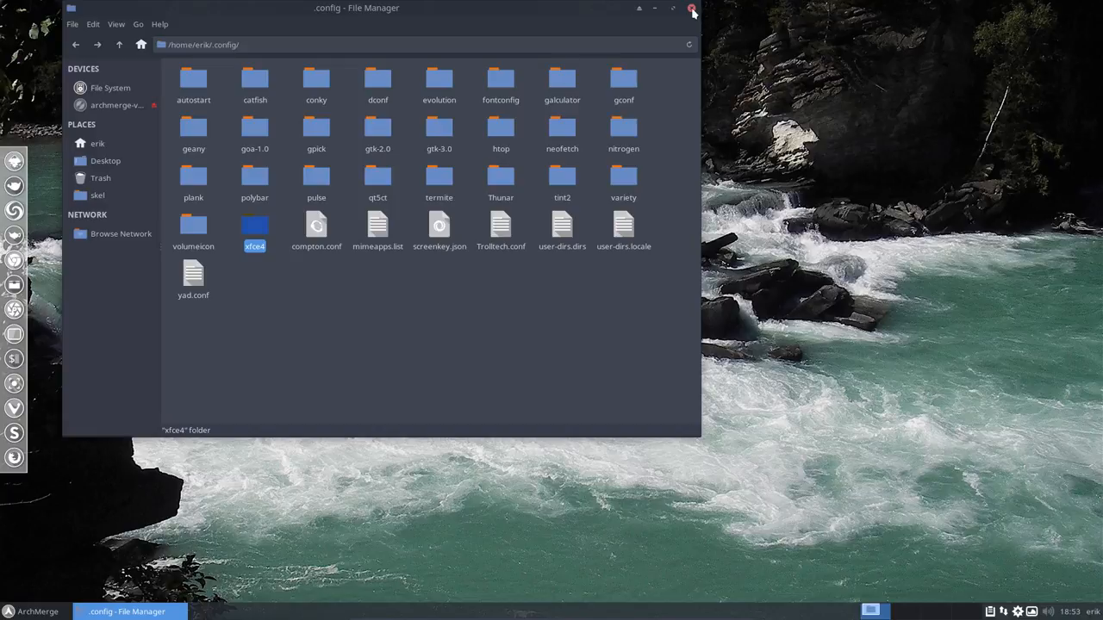
pyautogui.click(692, 9)
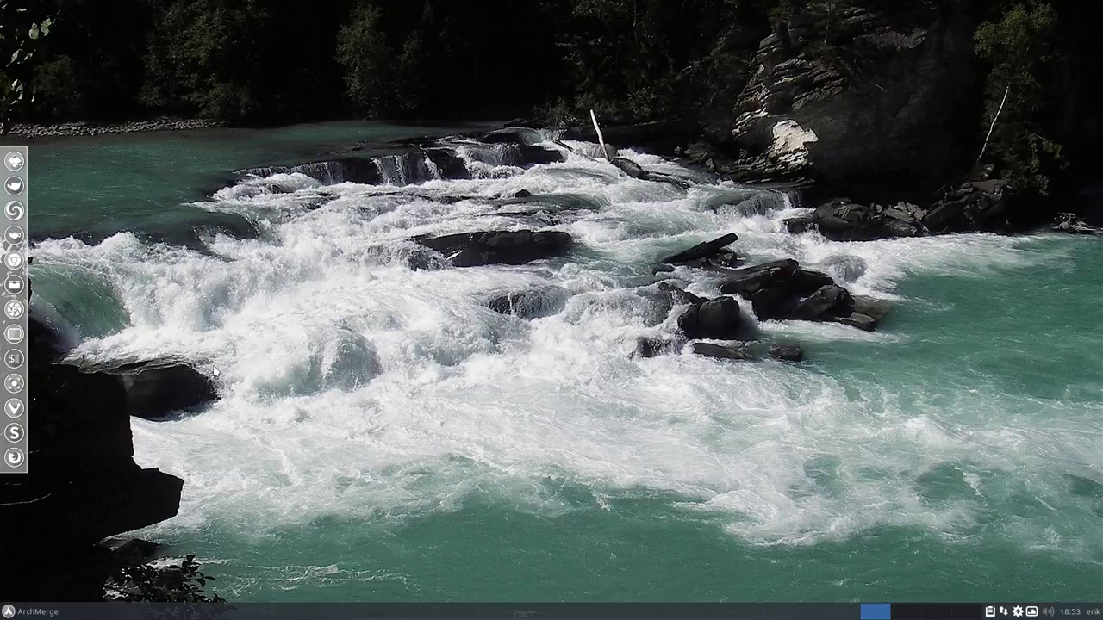
pyautogui.moveTo(368, 465)
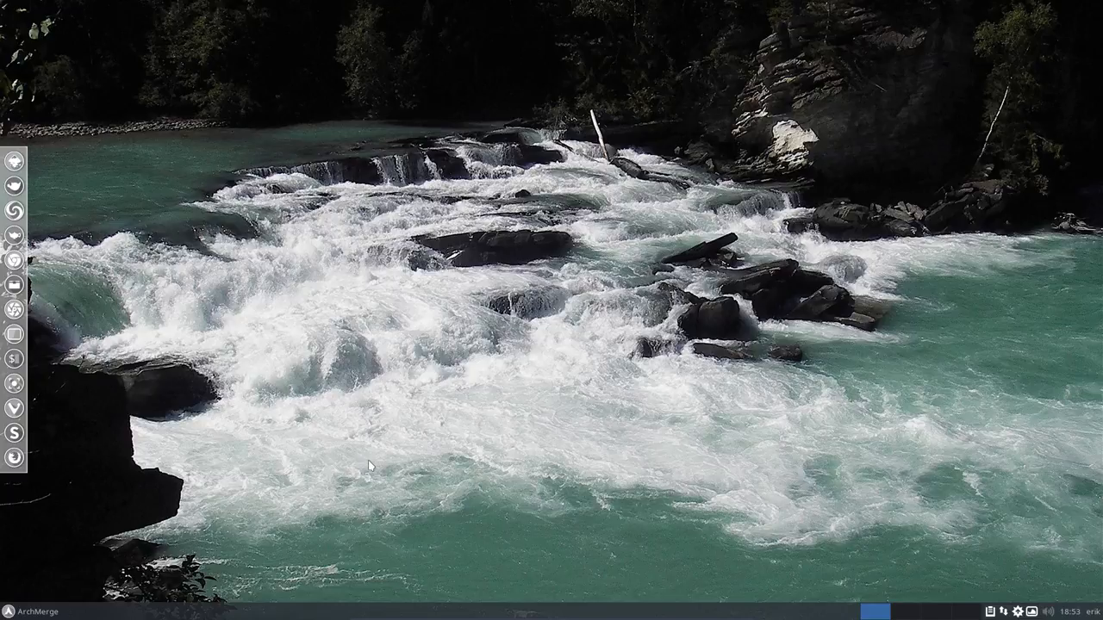